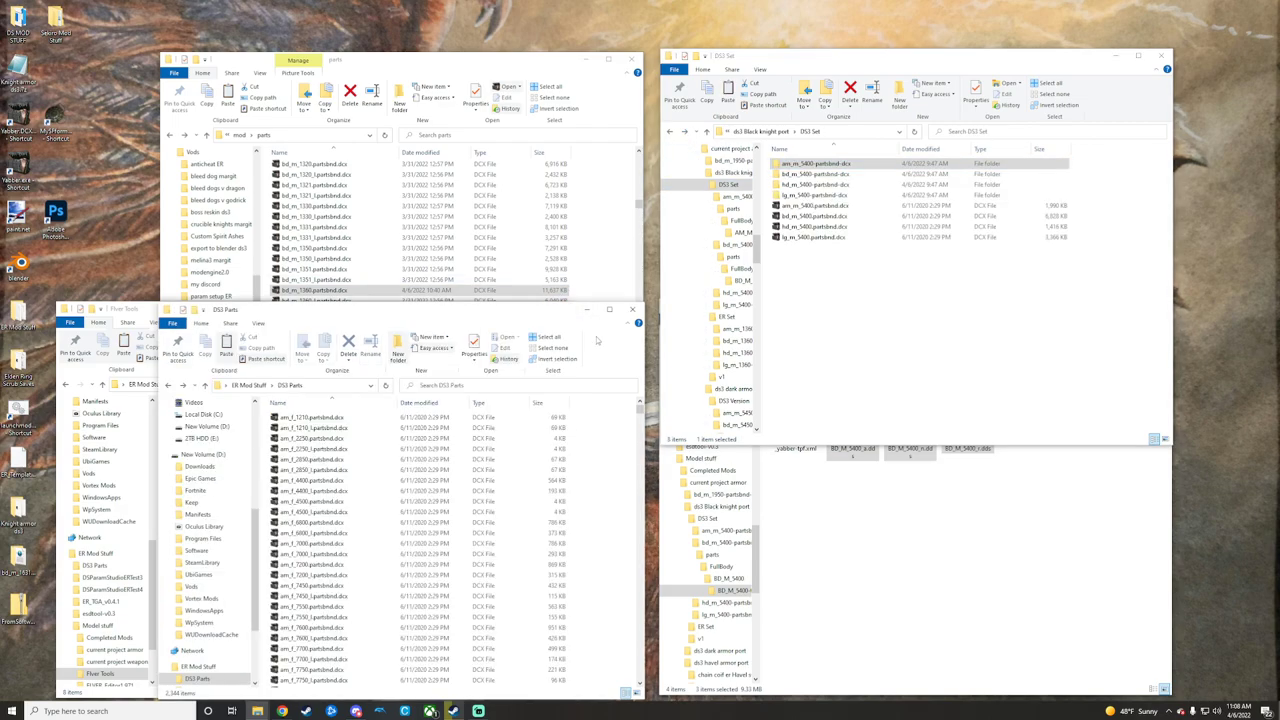
Navigate up to the project armor folder and into Black Knight armor, then its DS3 subfolder.
click(316, 226)
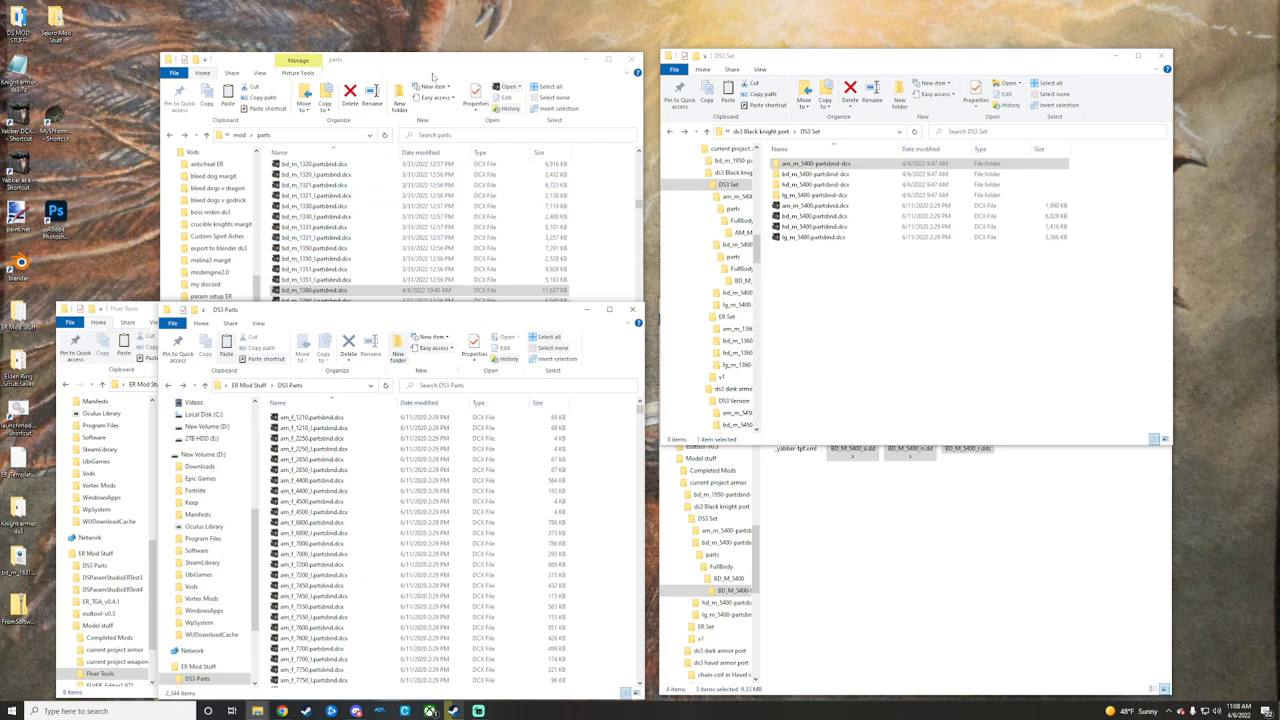
click(316, 174)
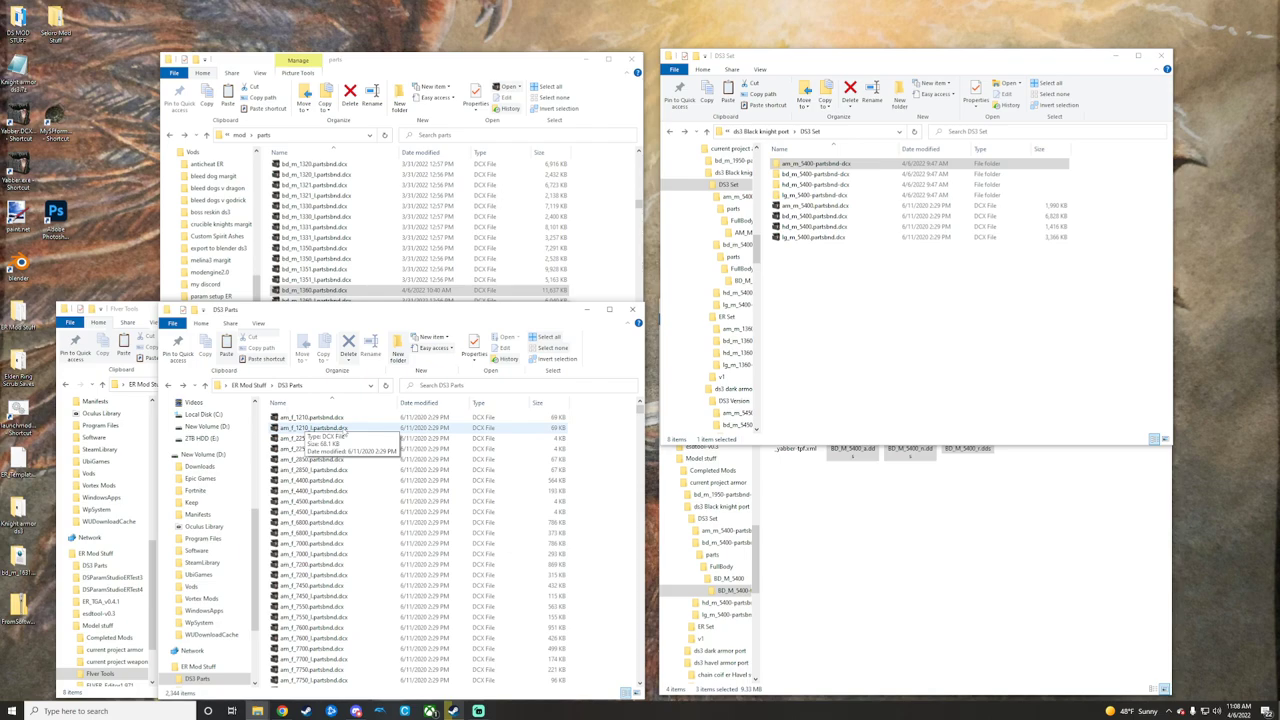
mouse_move(796, 396)
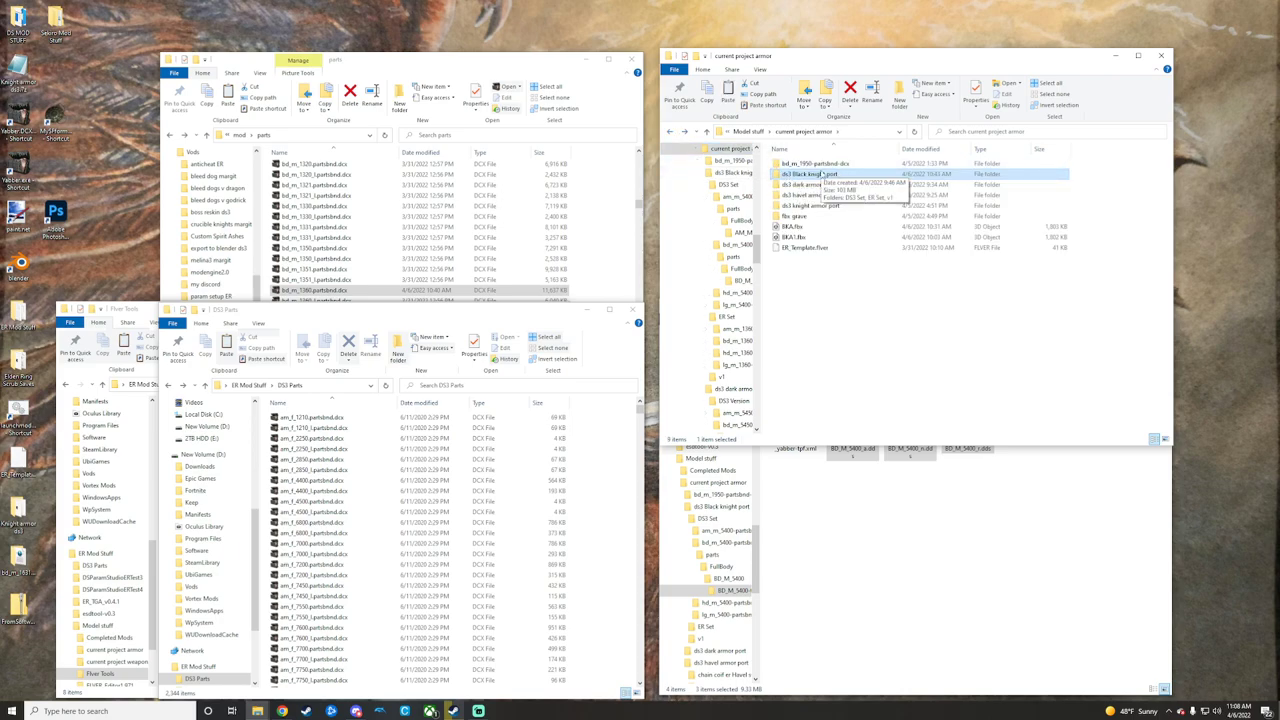
double_click(804, 172)
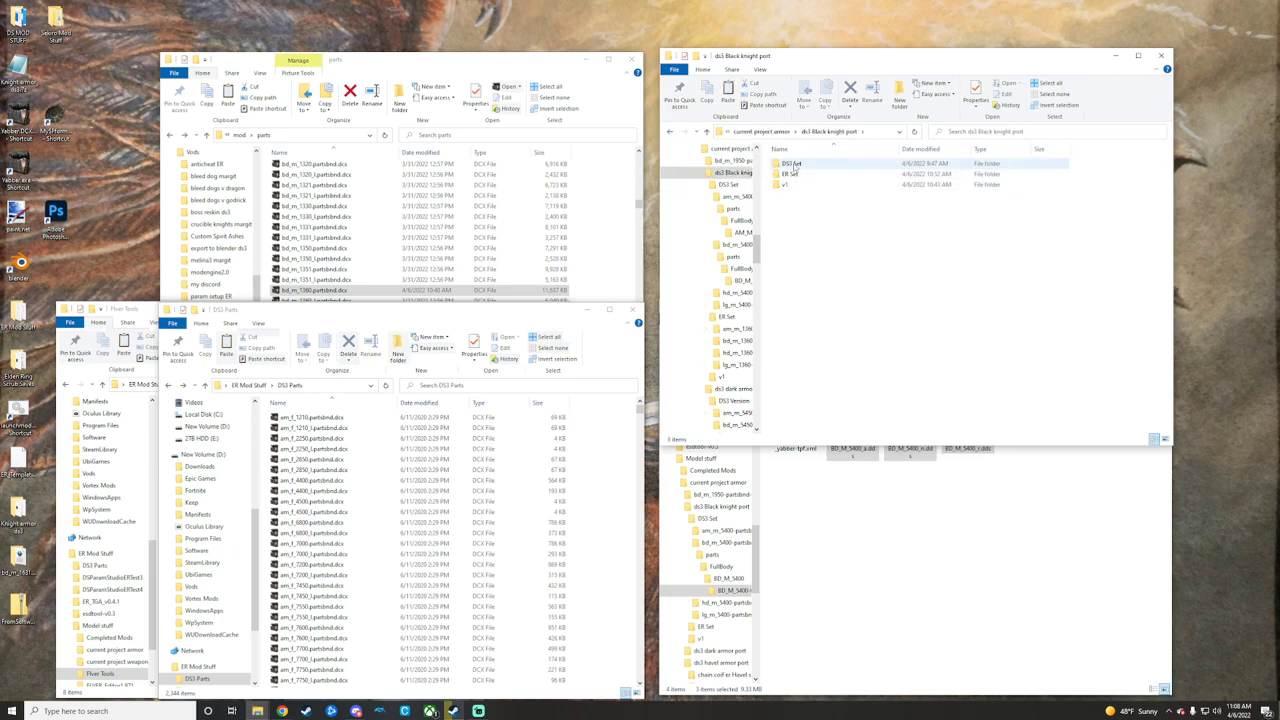
double_click(790, 184)
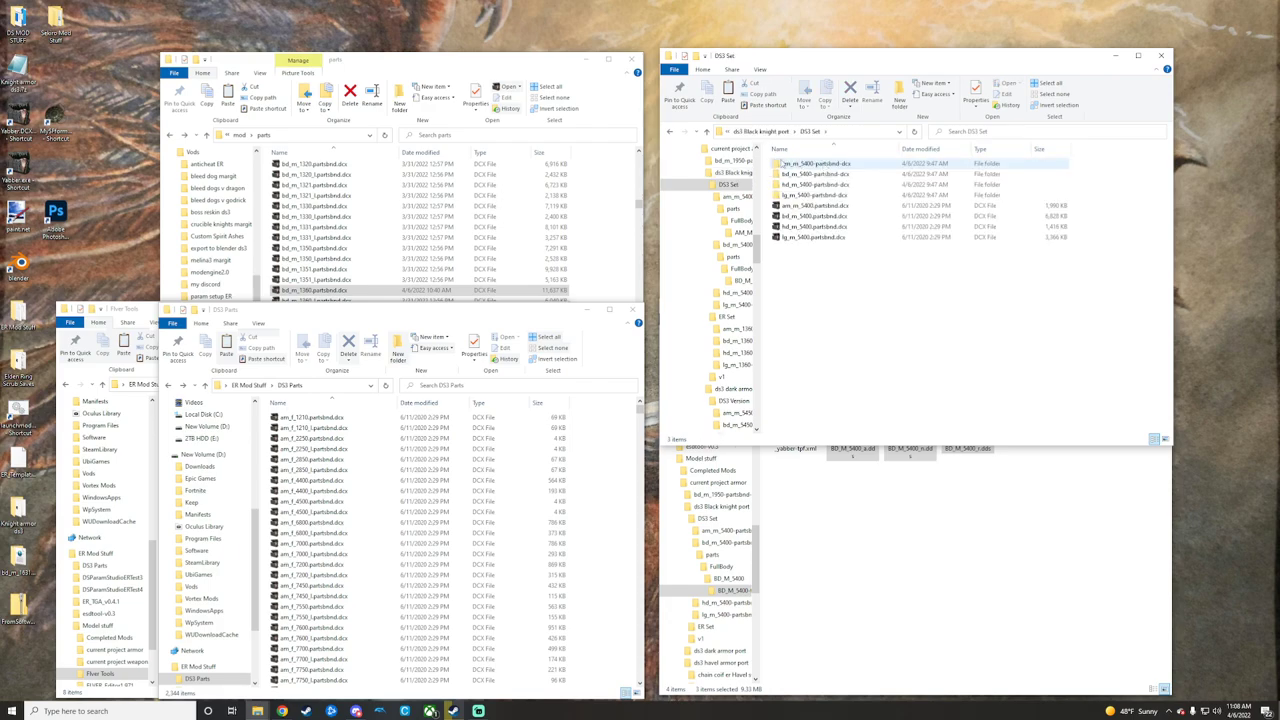
mouse_move(816, 216)
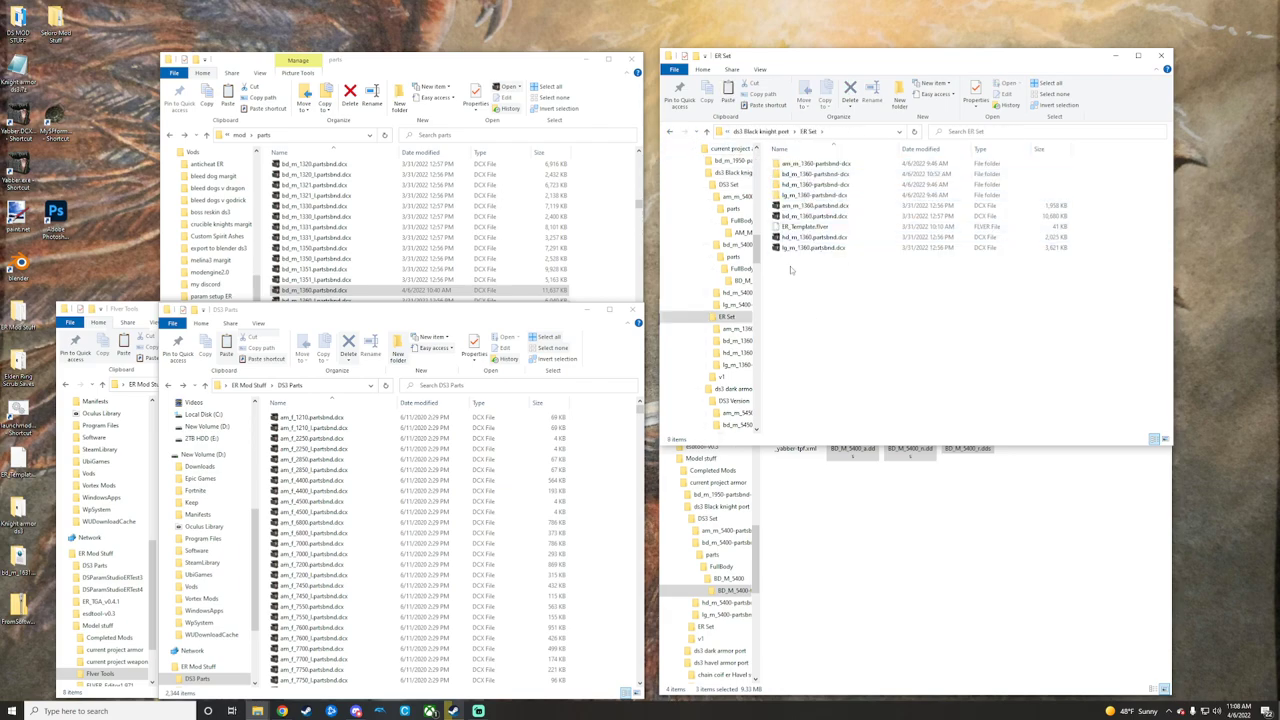
mouse_move(804, 226)
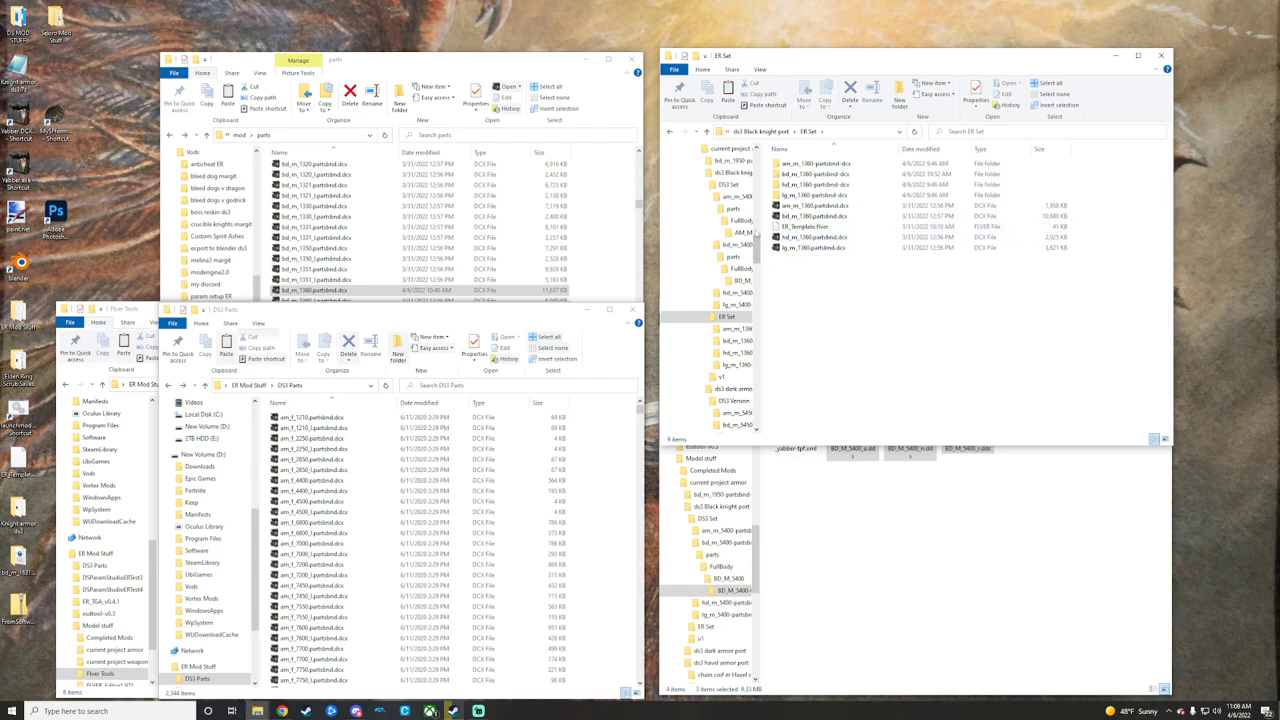
Return to the Black Knight armor folder and review its ER and DS3 subfolders.
click(816, 174)
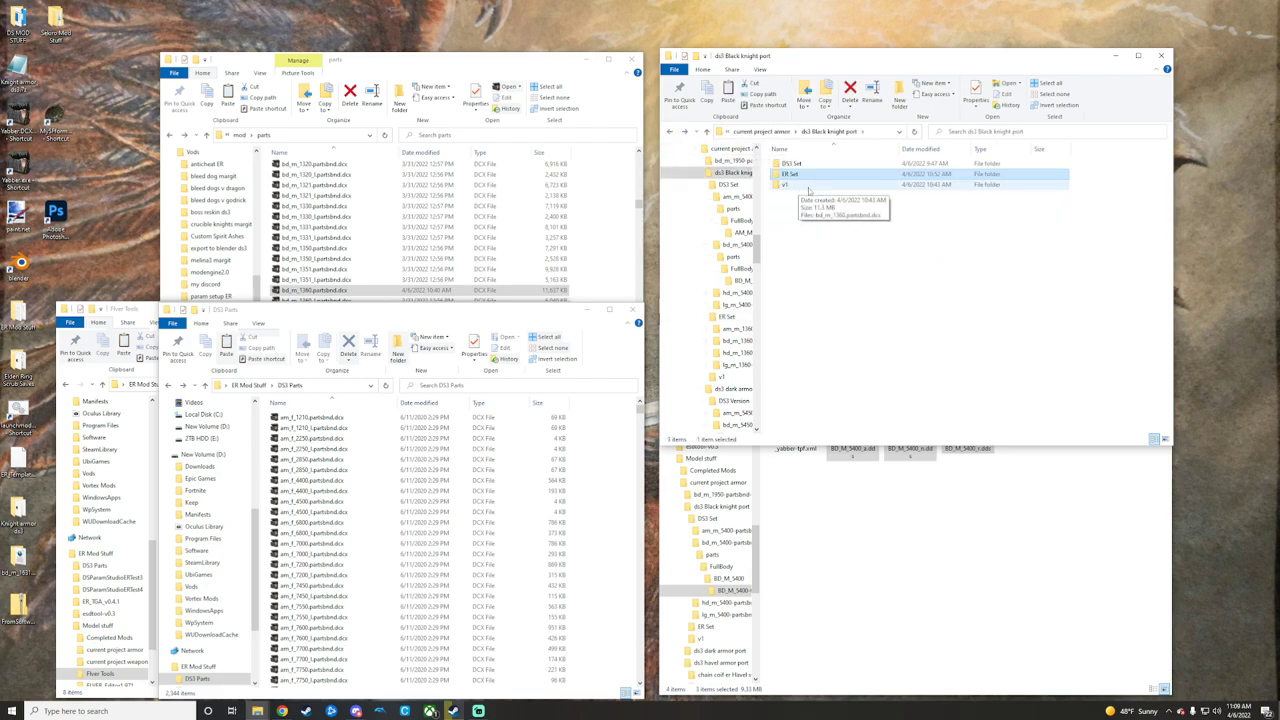
click(788, 172)
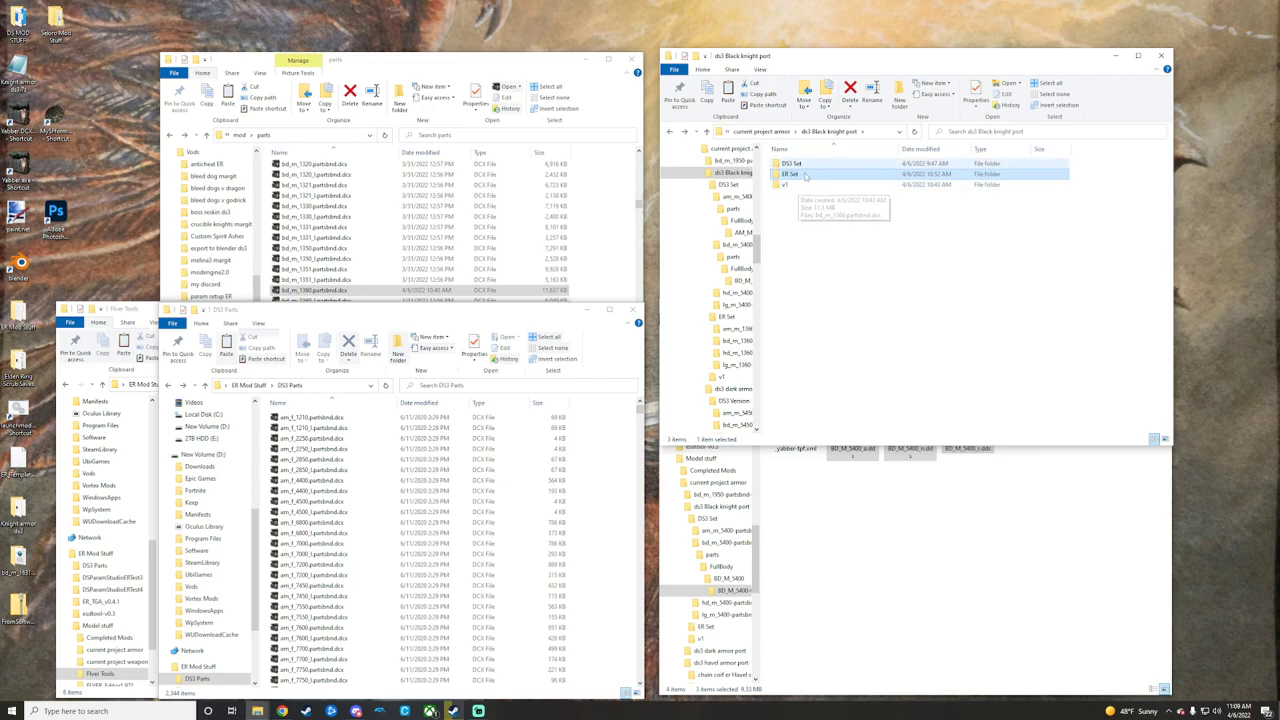
mouse_move(784, 184)
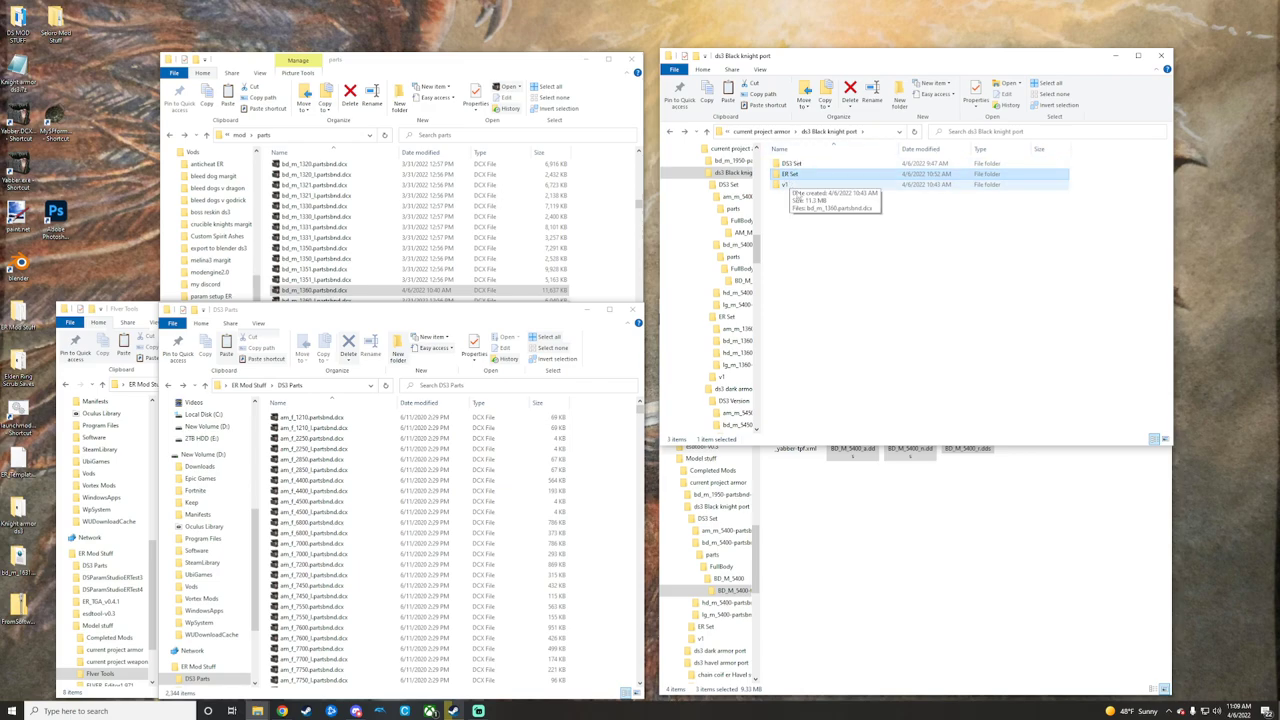
mouse_move(824, 282)
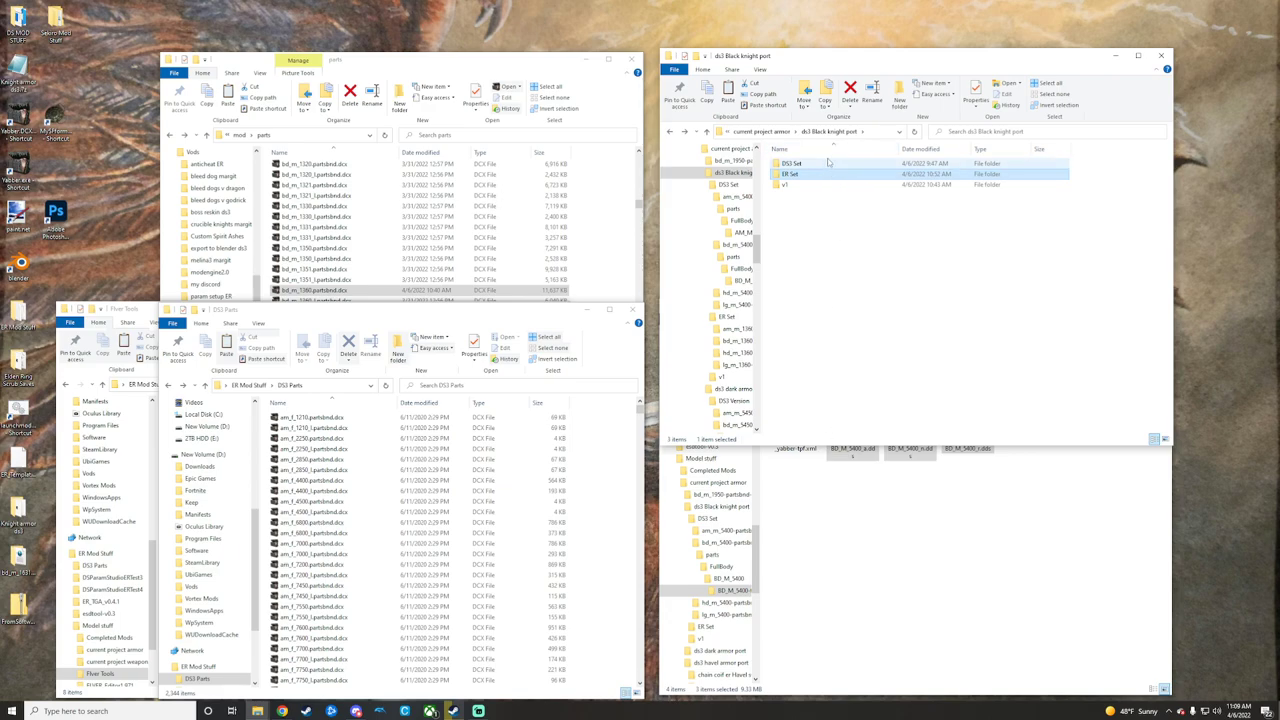
click(792, 164)
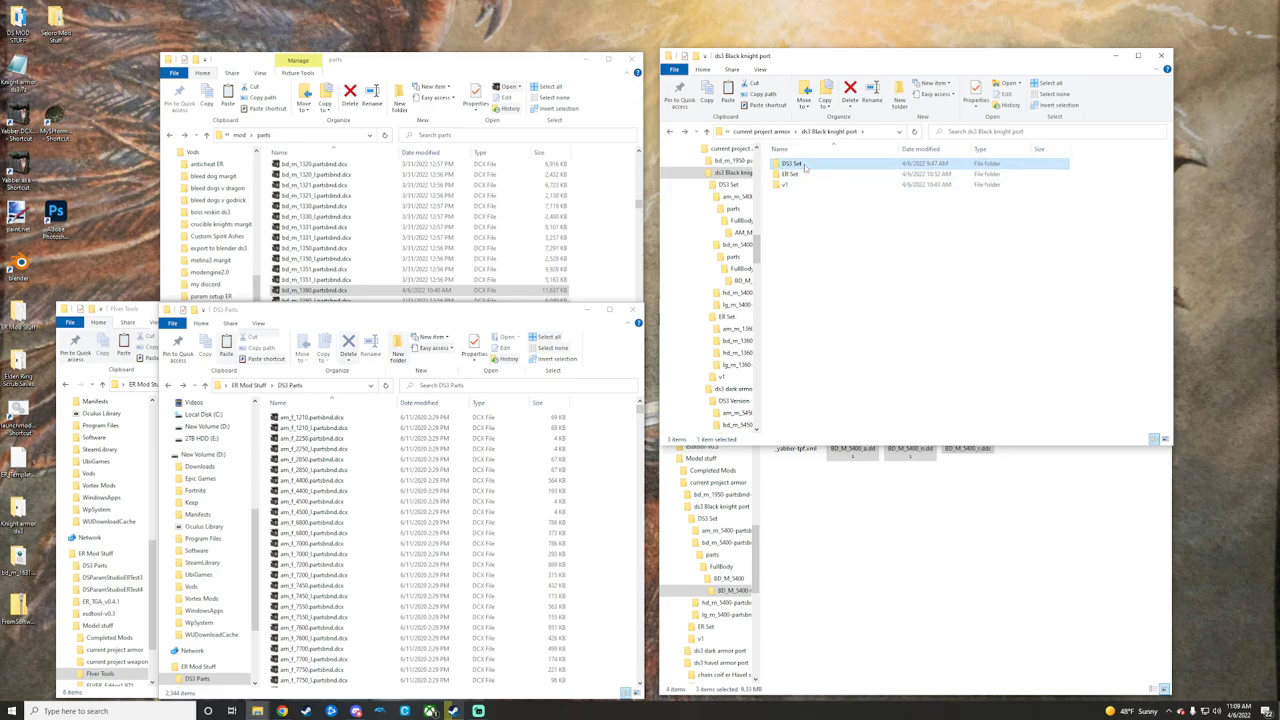
Inside DS3 > parts > BD_M_5400, run the FLVER conversion tool on the body model file.
double_click(792, 164)
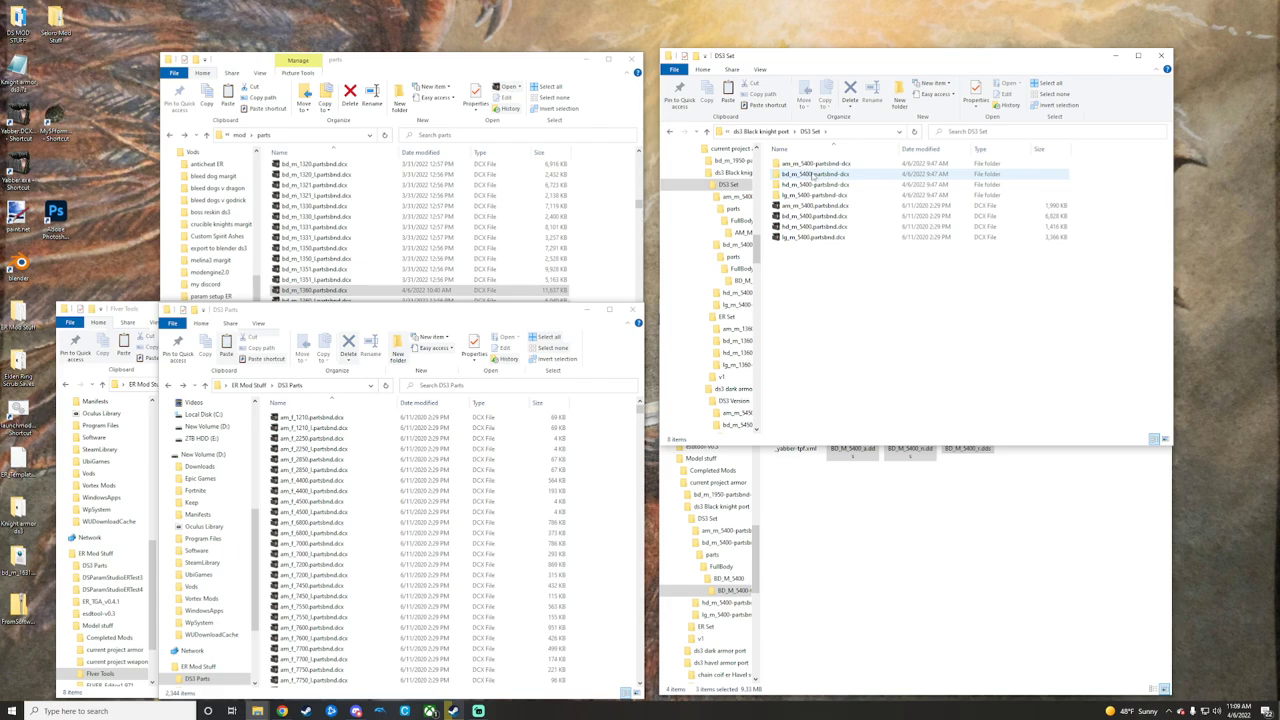
double_click(814, 174)
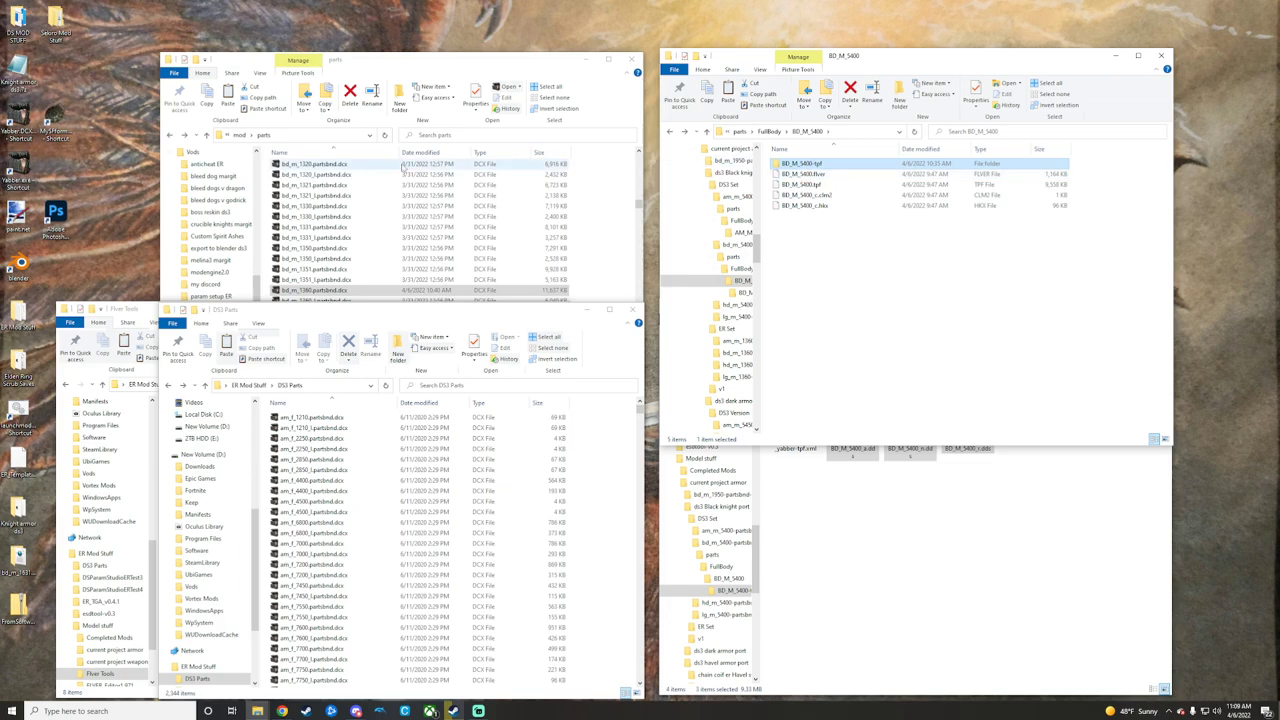
mouse_move(804, 174)
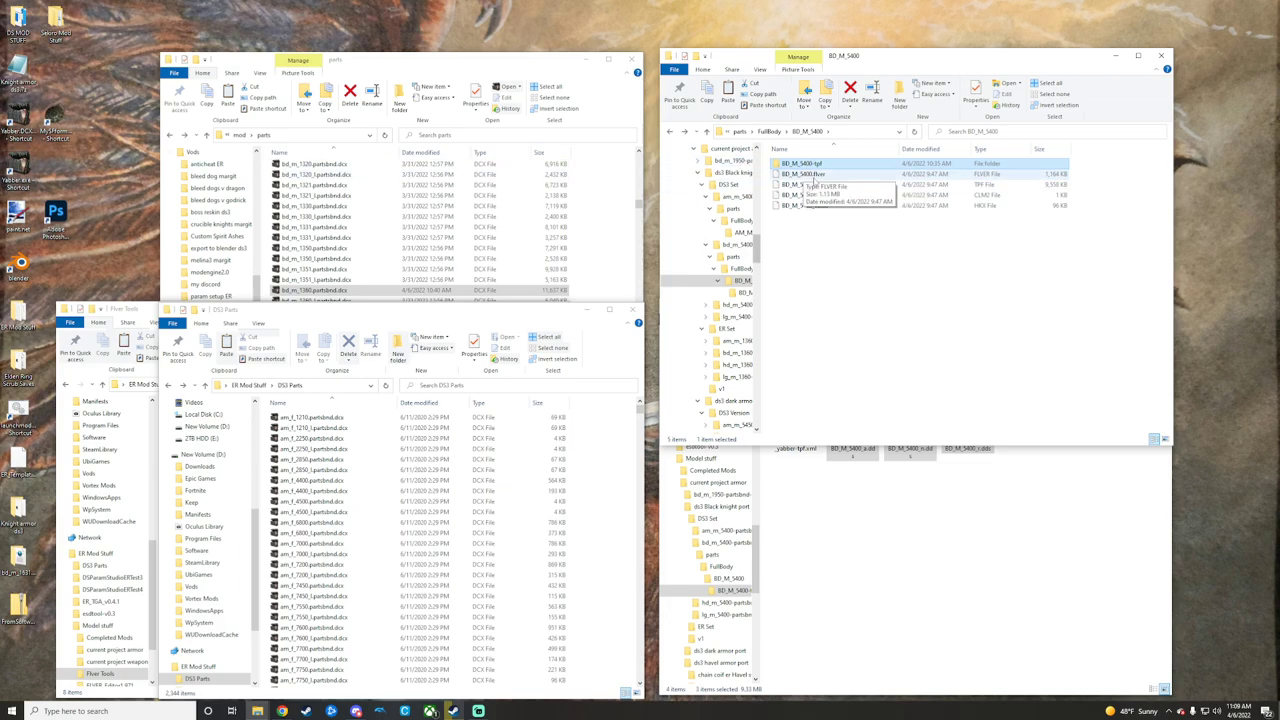
right_click(824, 168)
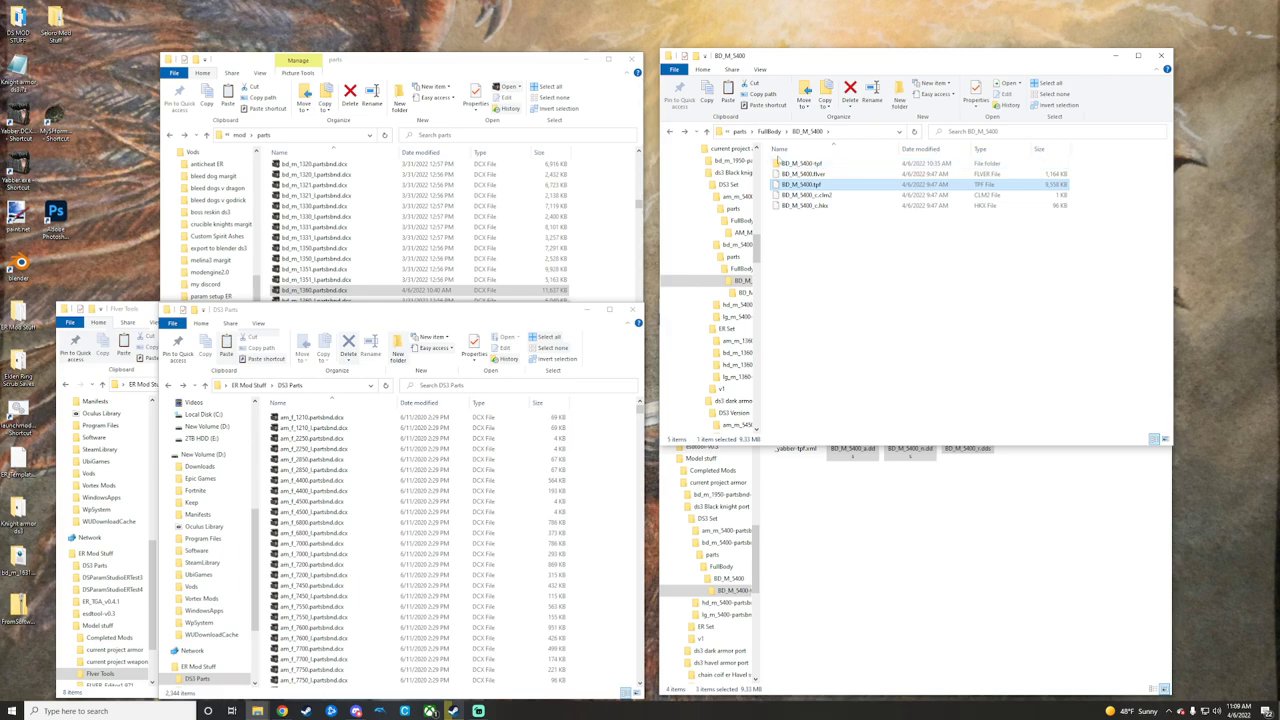
mouse_move(808, 196)
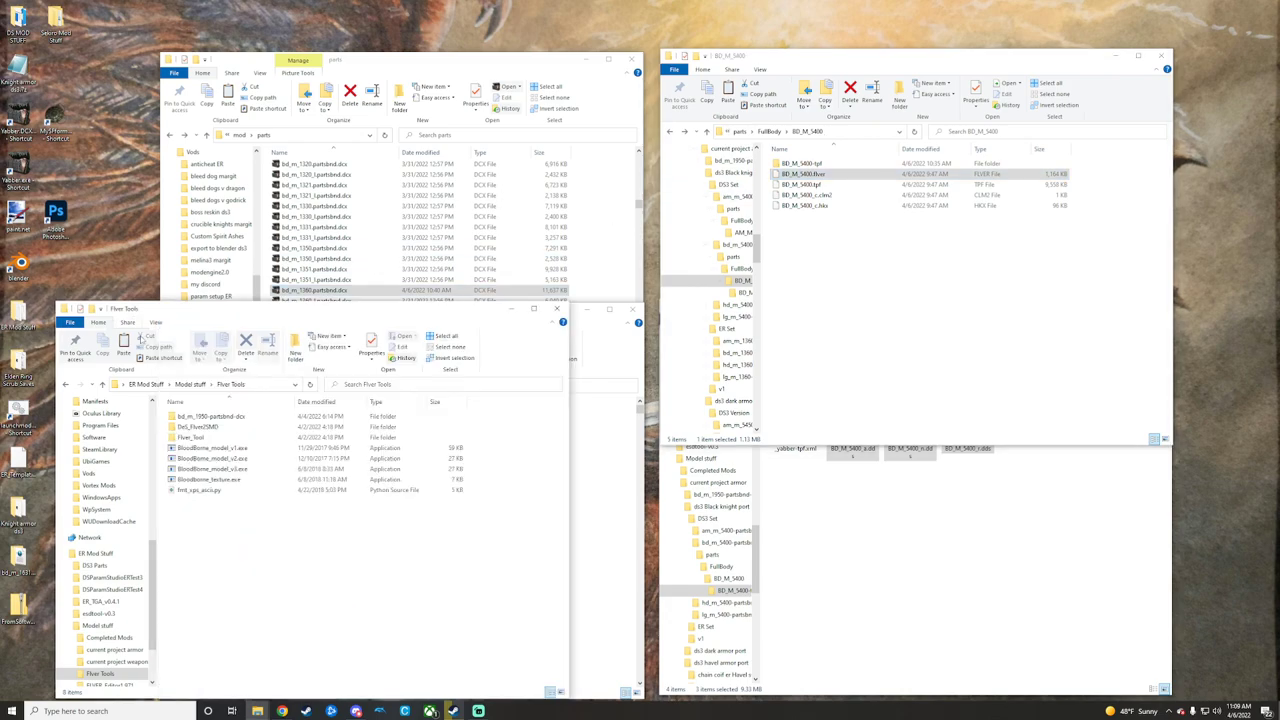
mouse_move(208, 480)
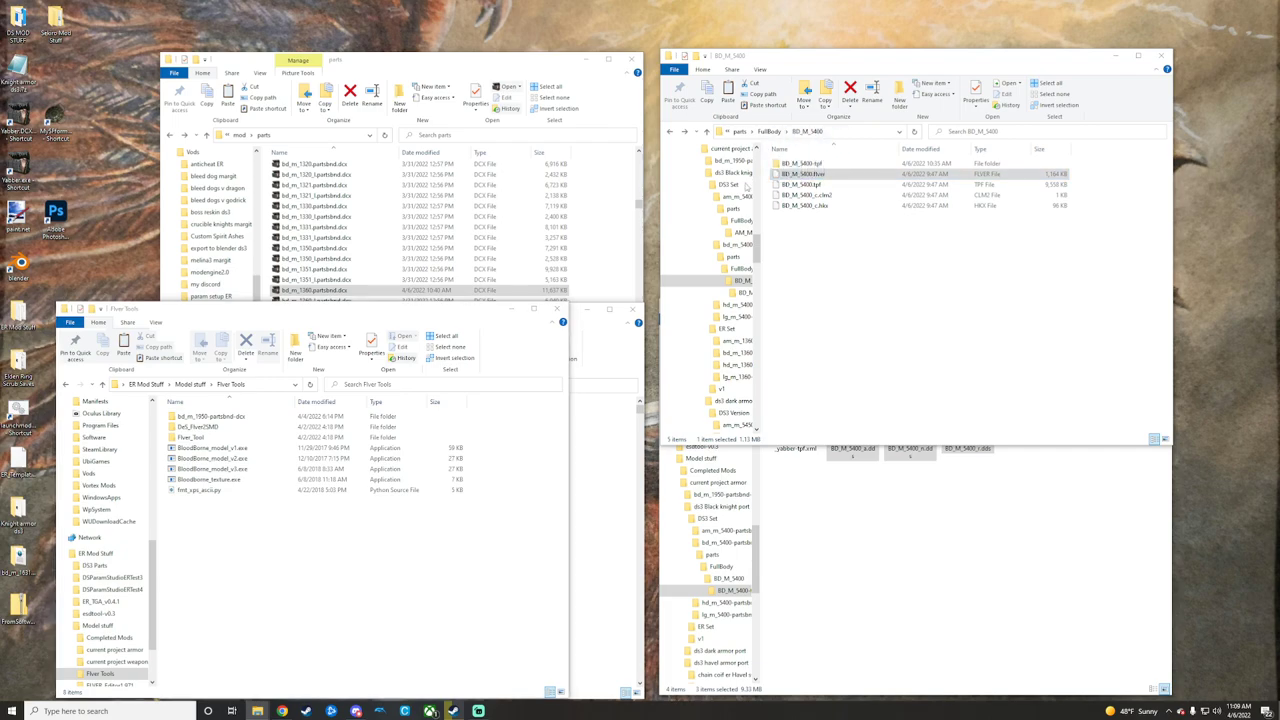
double_click(210, 468)
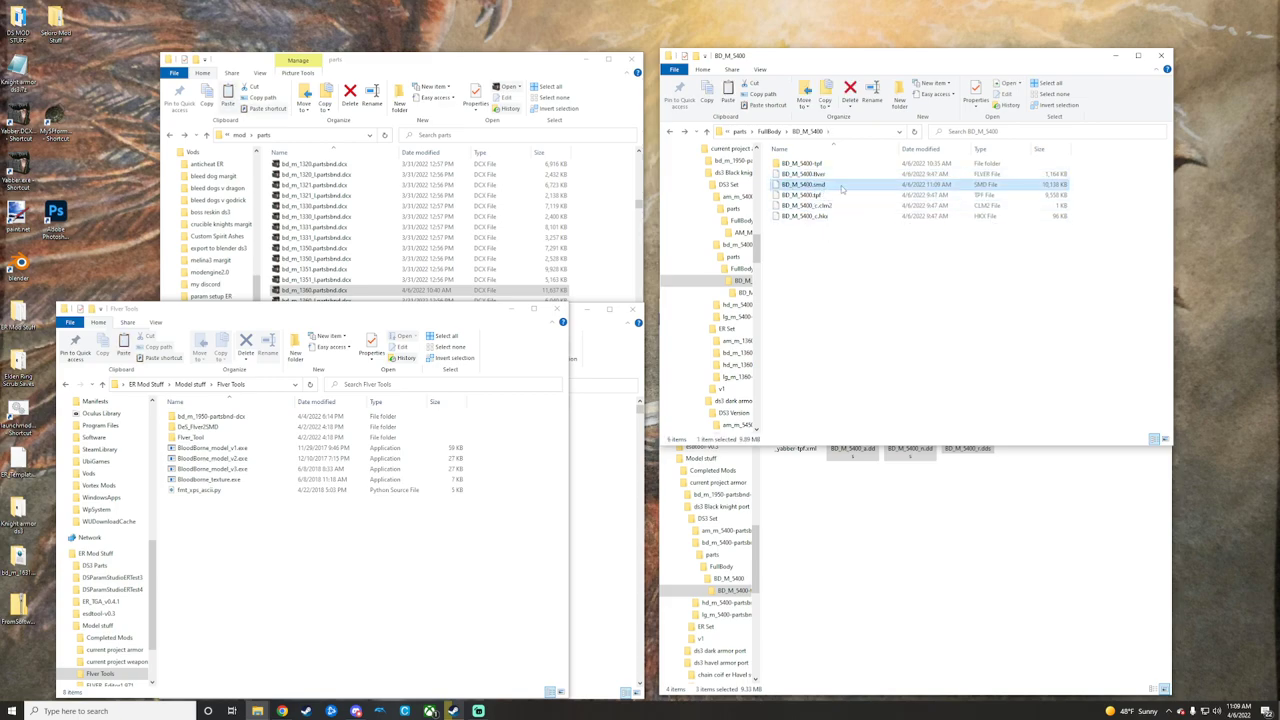
mouse_move(844, 184)
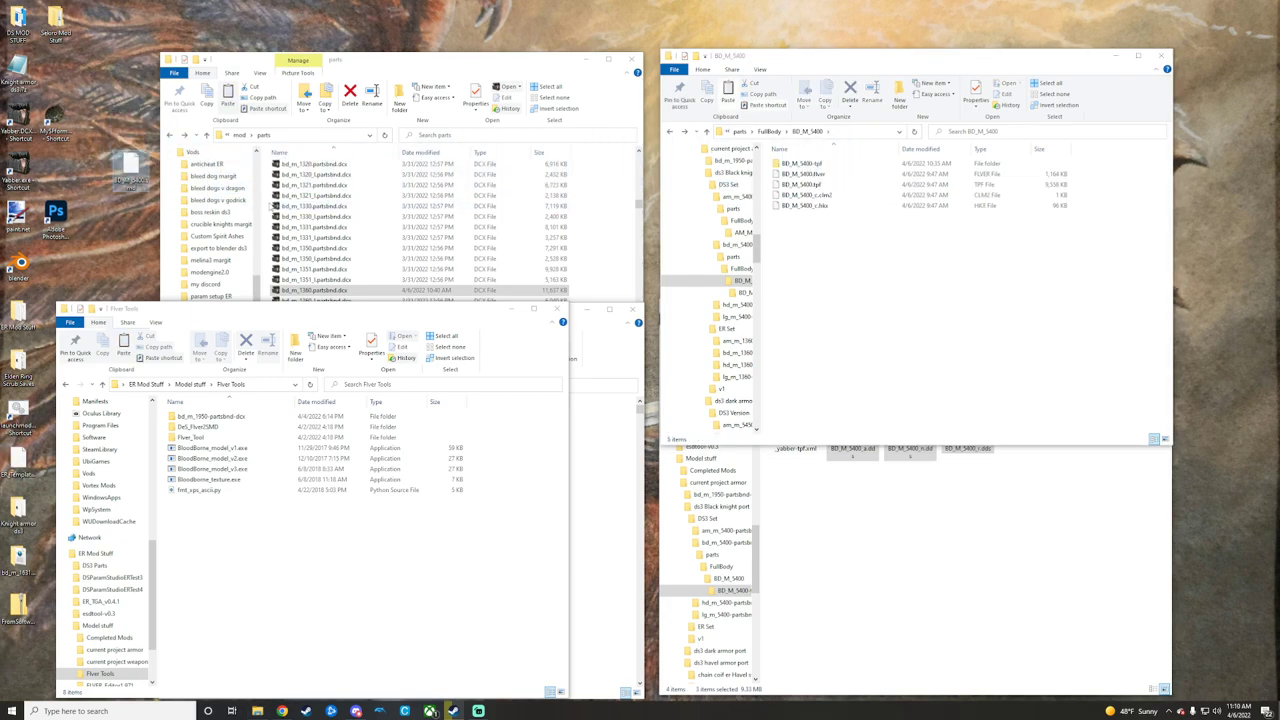
Return to the Black Knight armor folder and switch the left window to the Model stuff folder.
click(212, 176)
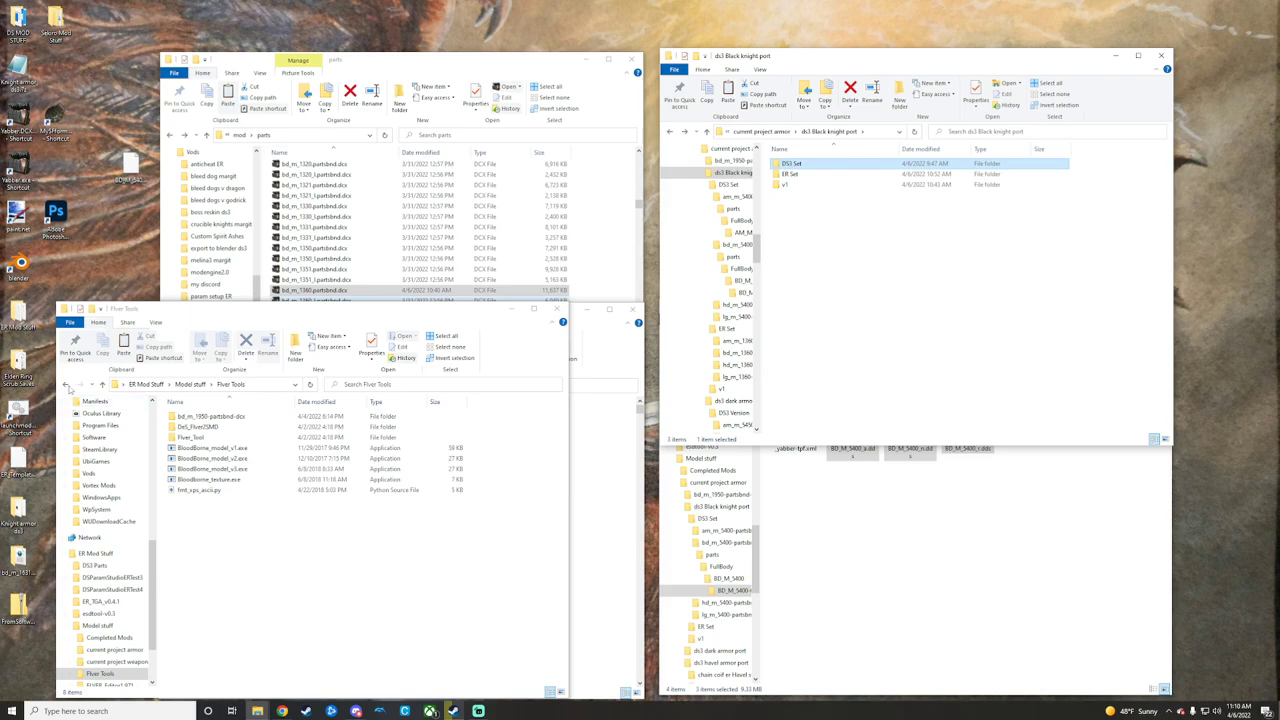
click(66, 384)
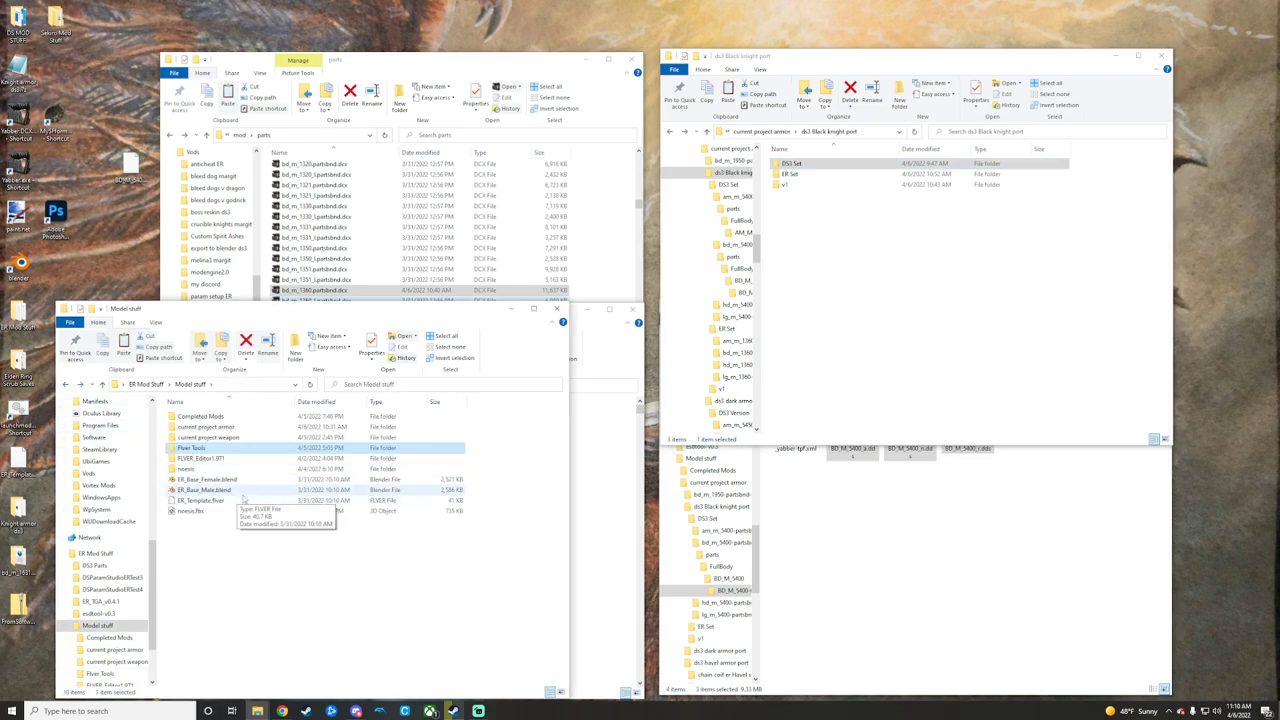
Import the converted BD_M_5400 body model into Blender via the Souls model importer.
click(204, 490)
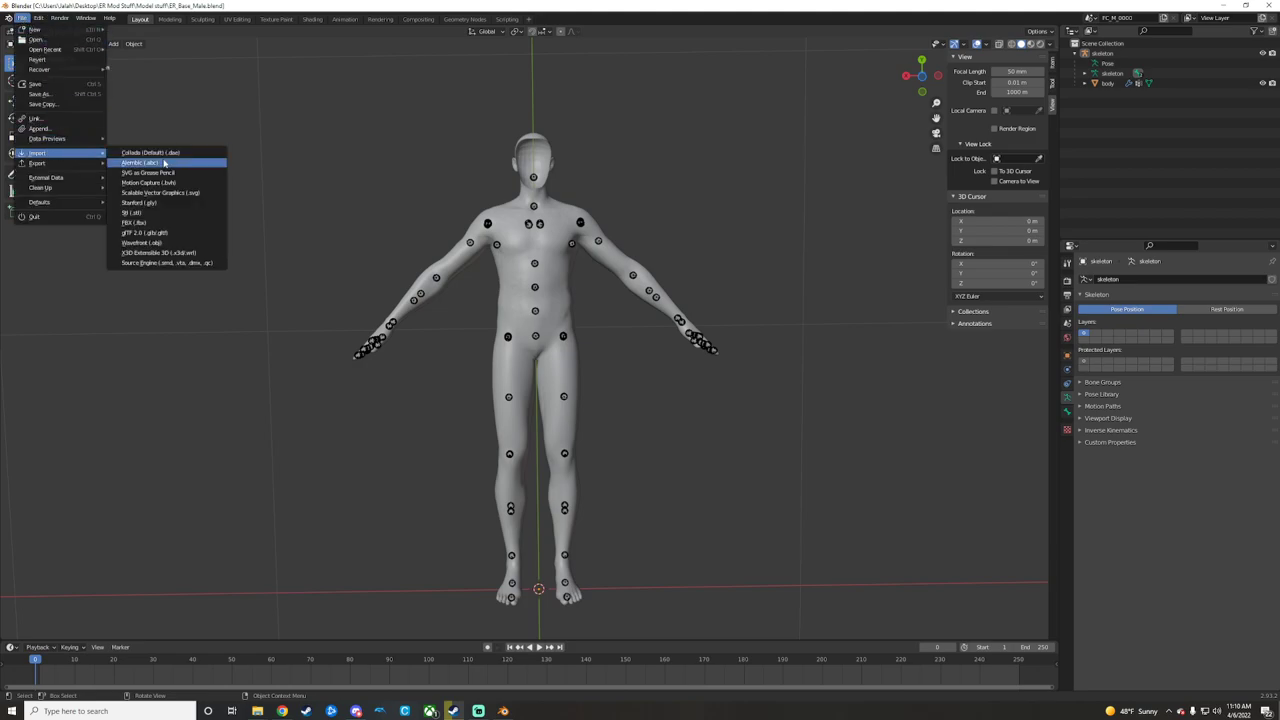
mouse_move(168, 264)
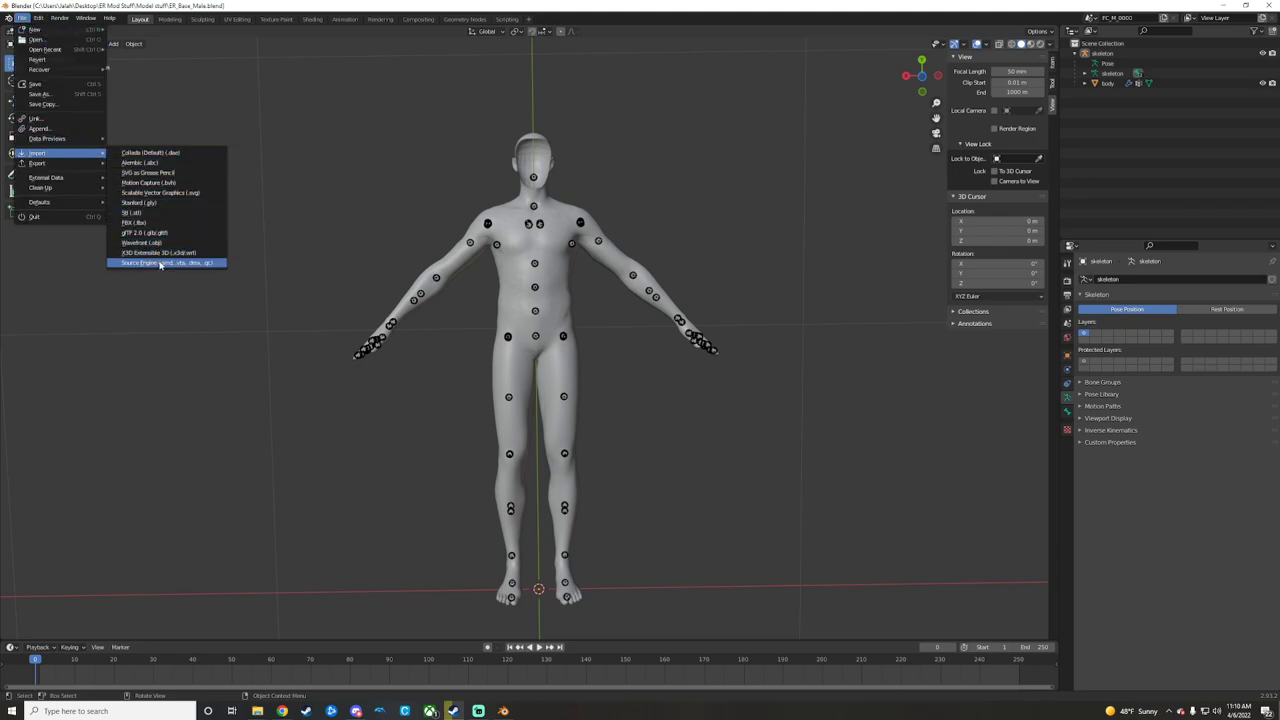
click(164, 262)
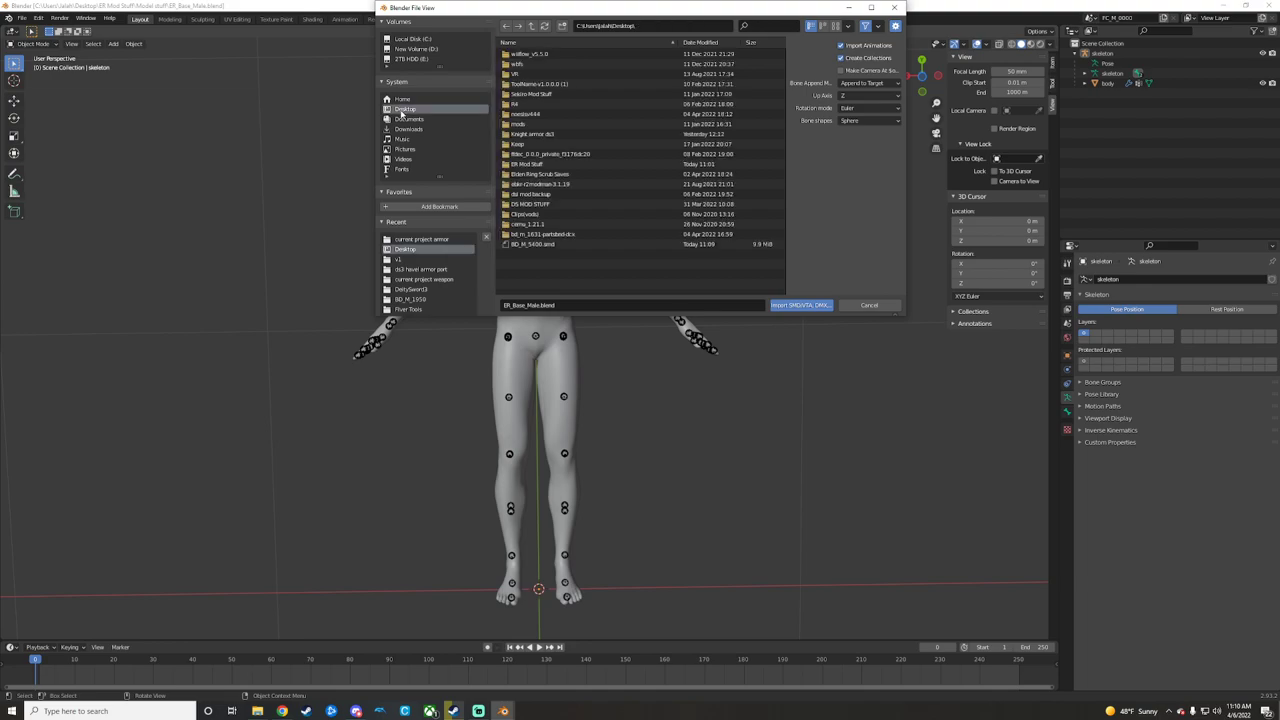
click(532, 244)
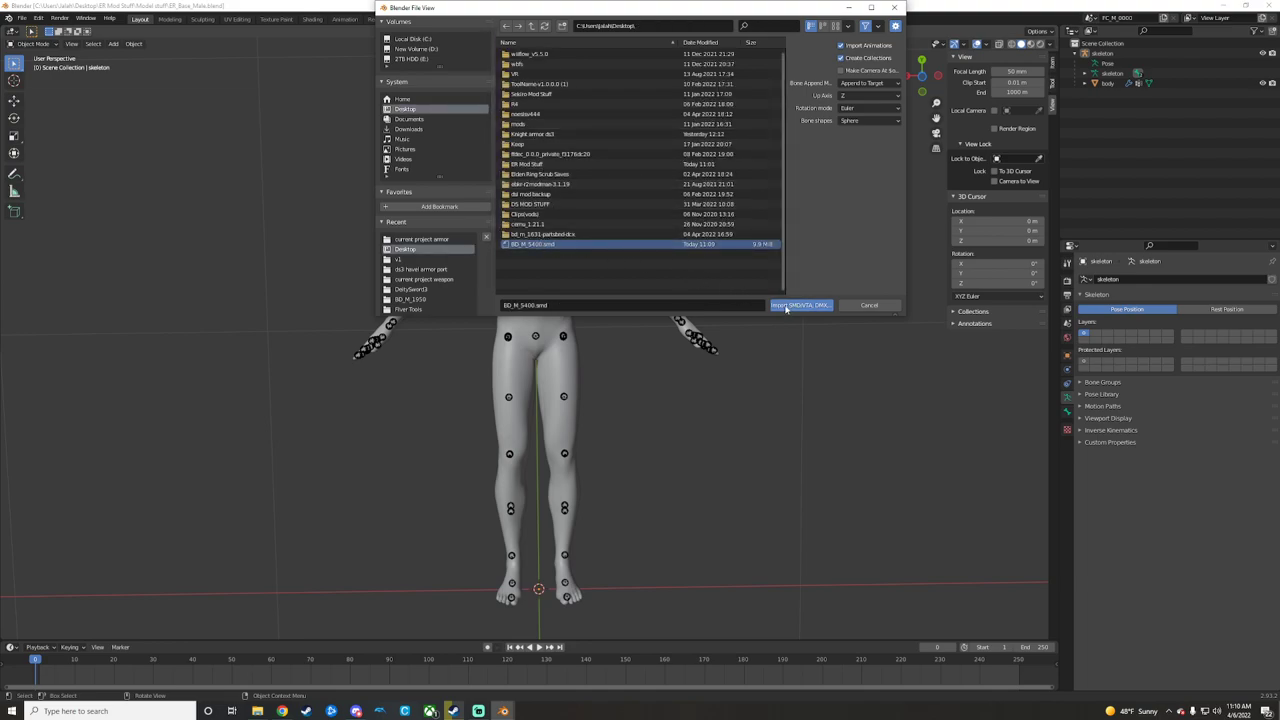
click(800, 304)
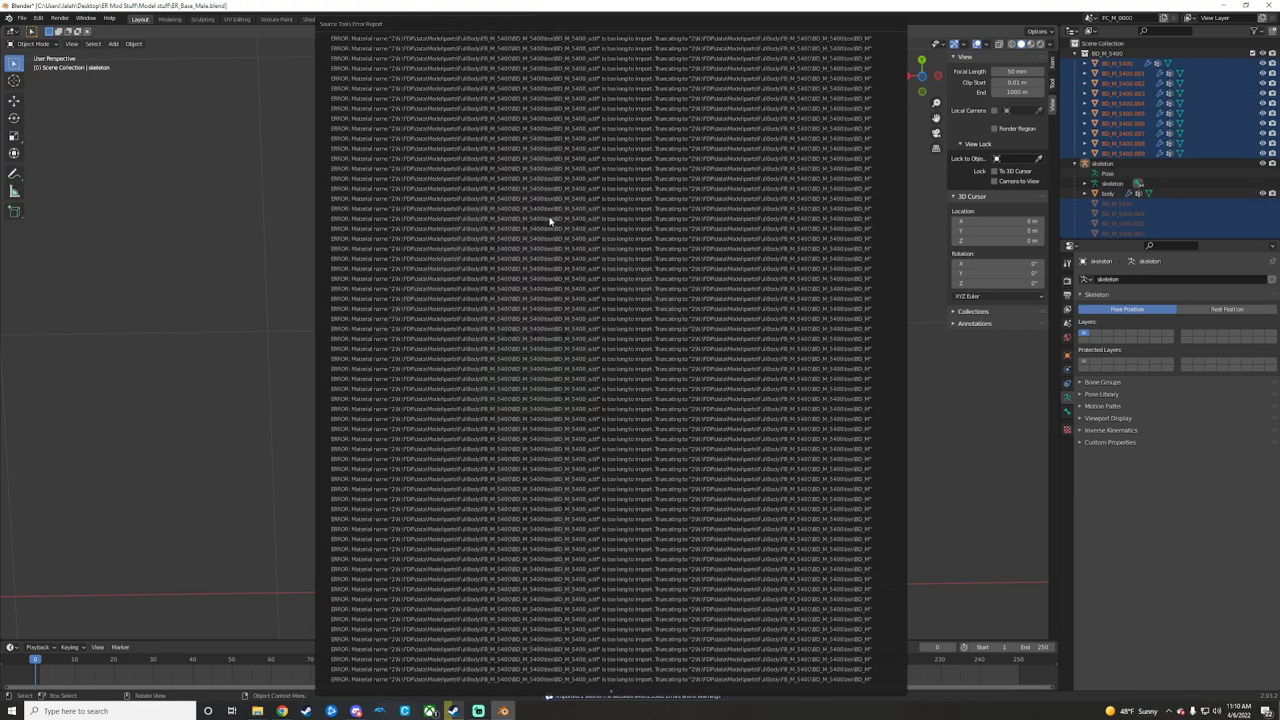
mouse_move(452, 112)
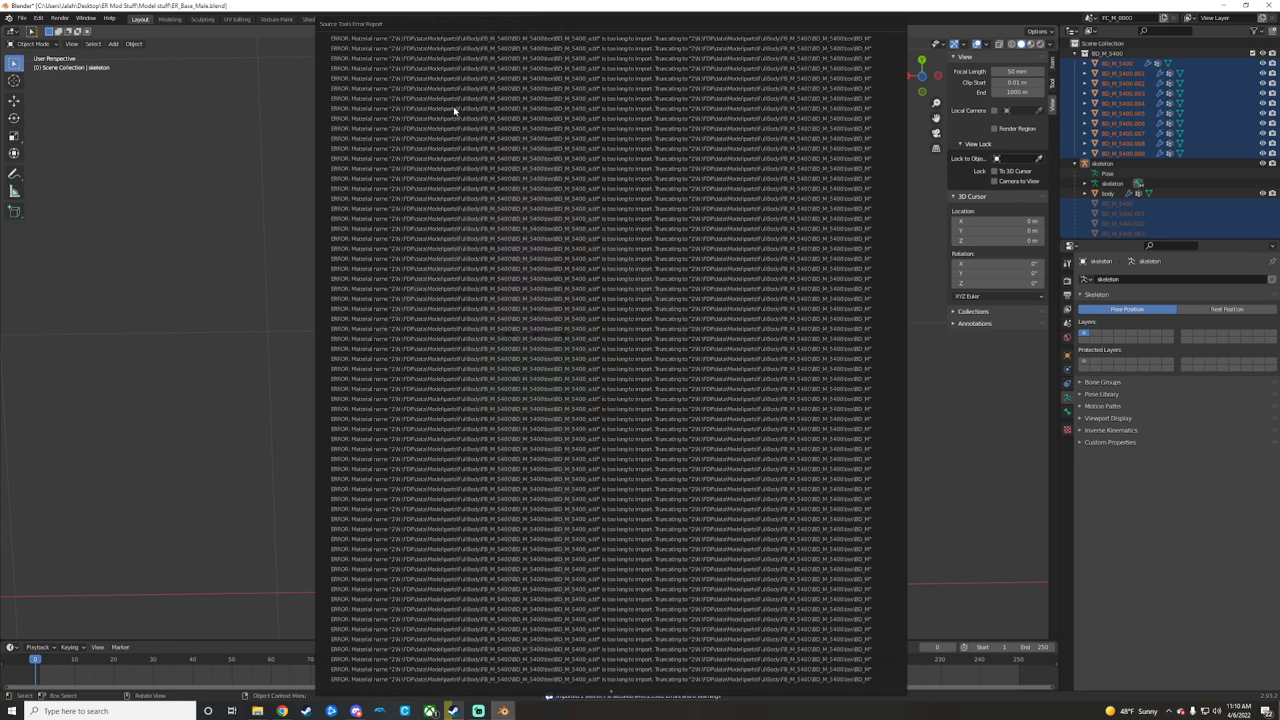
mouse_move(390, 162)
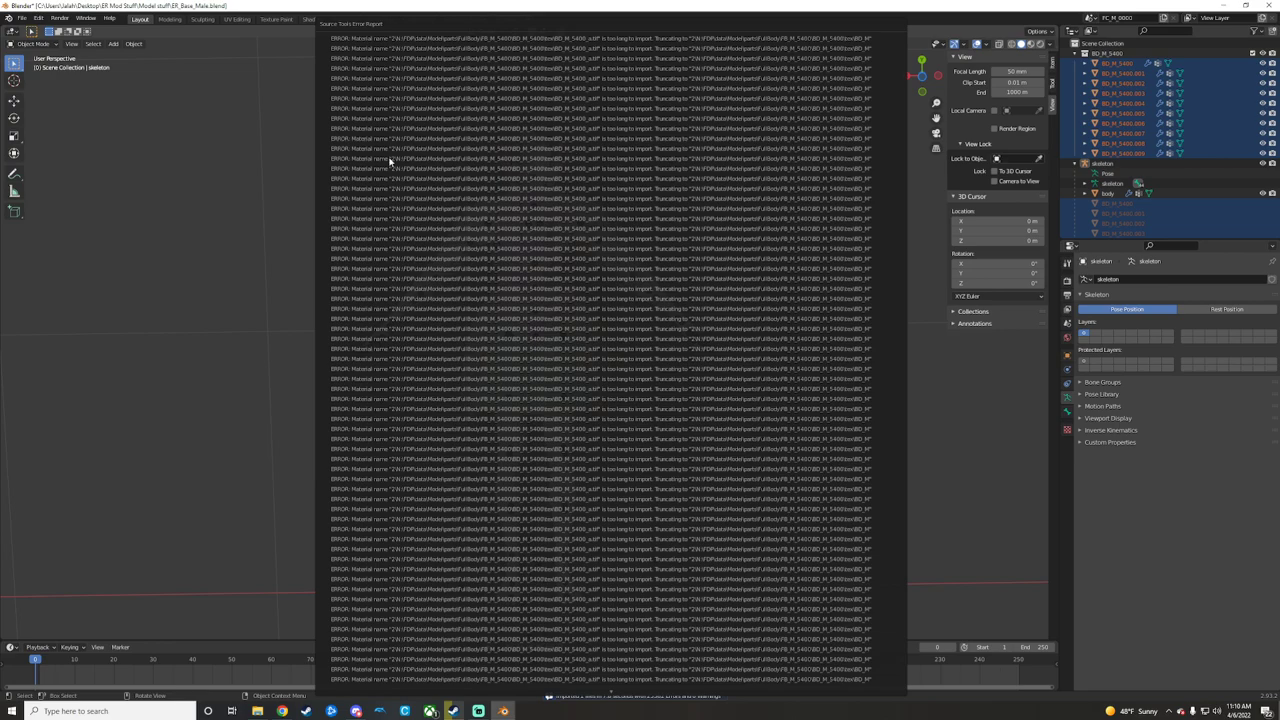
mouse_move(390, 164)
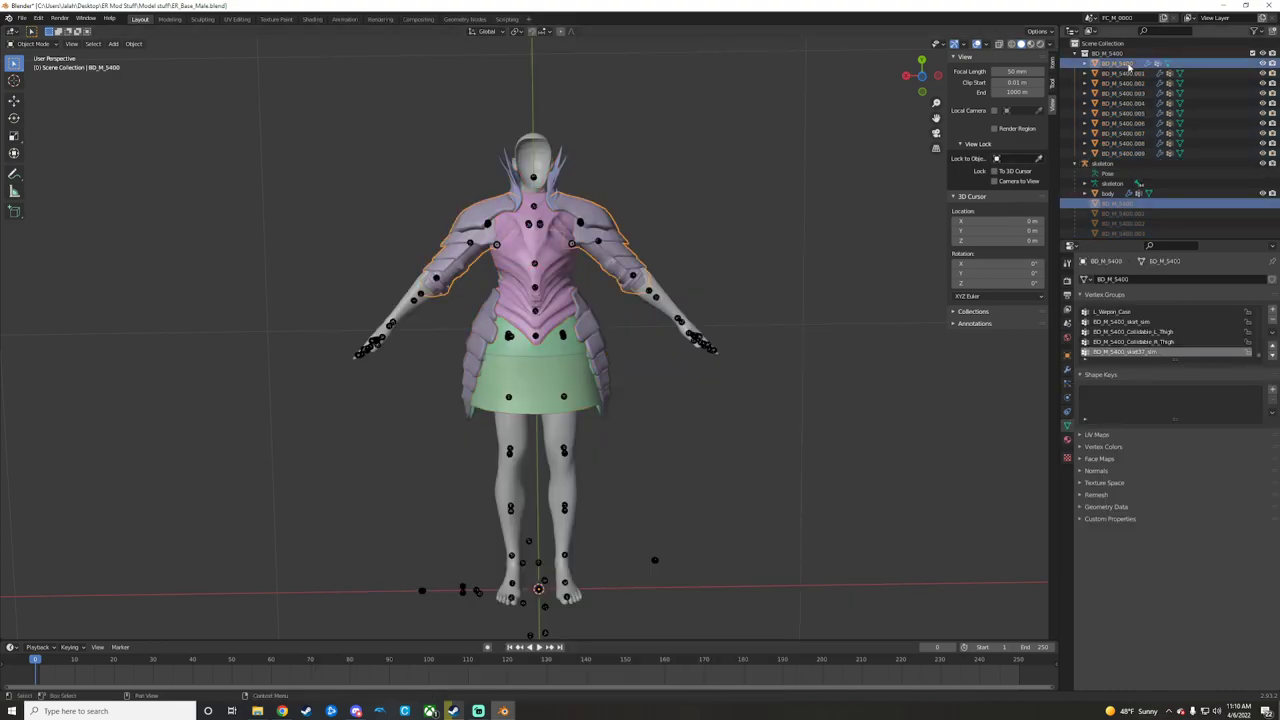
Inspect the armor pieces' materials and rename the upper arm piece's material to 'upper arms'.
click(1122, 72)
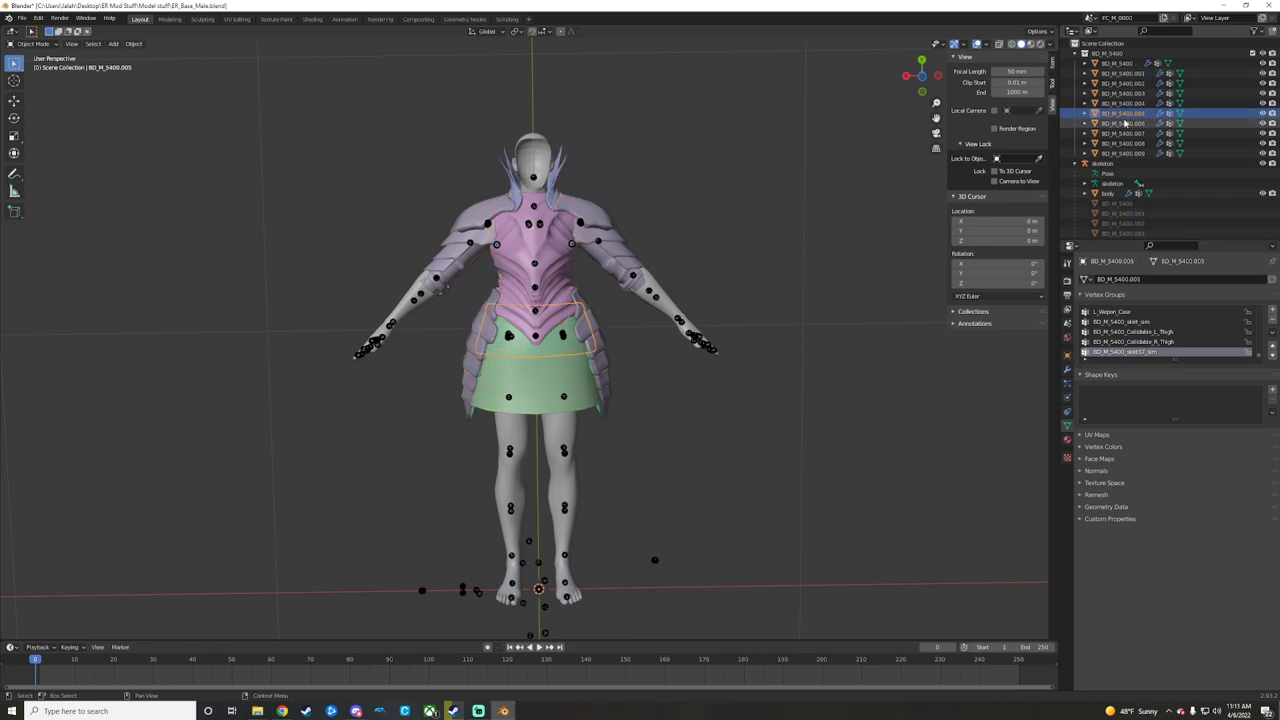
click(1122, 132)
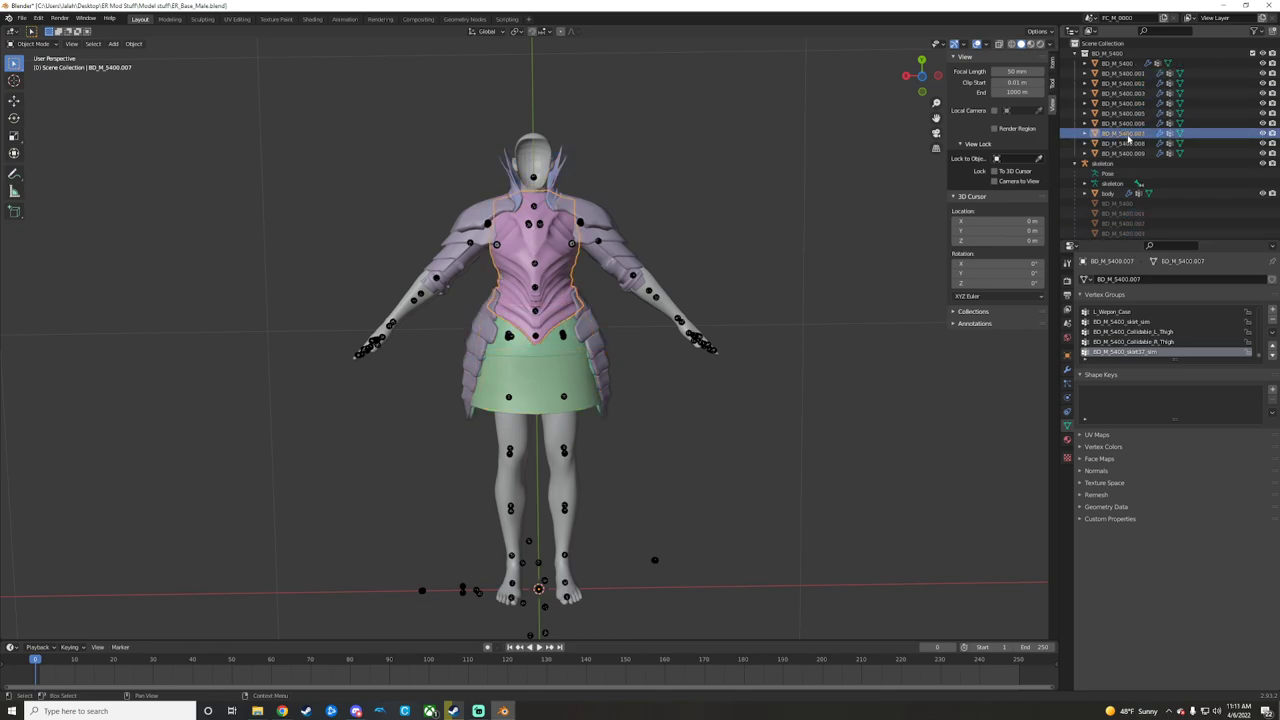
click(1120, 152)
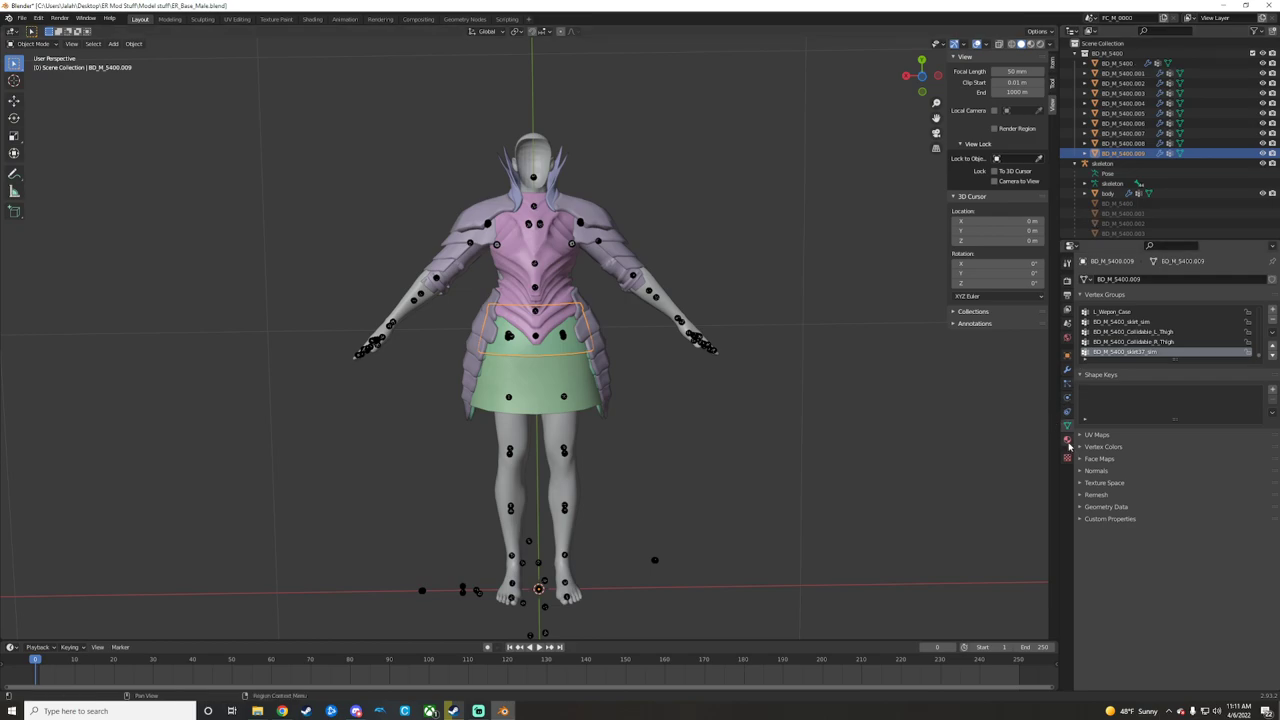
click(1066, 456)
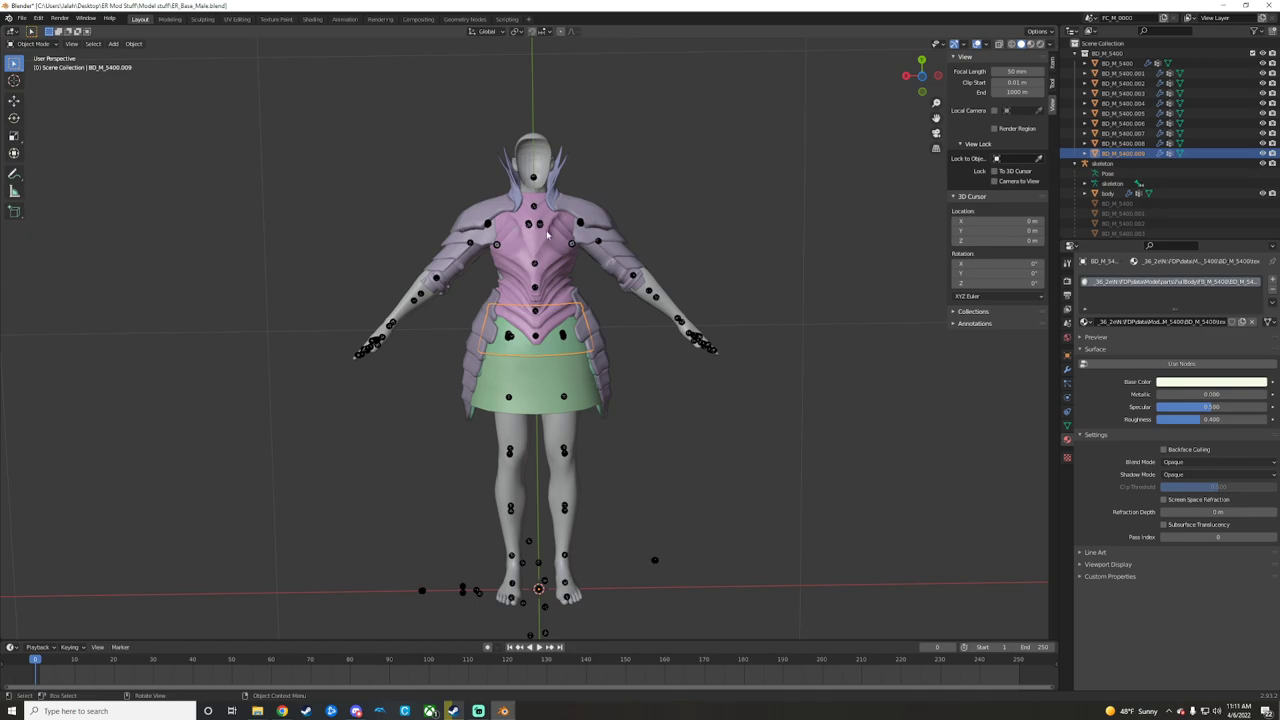
click(1116, 62)
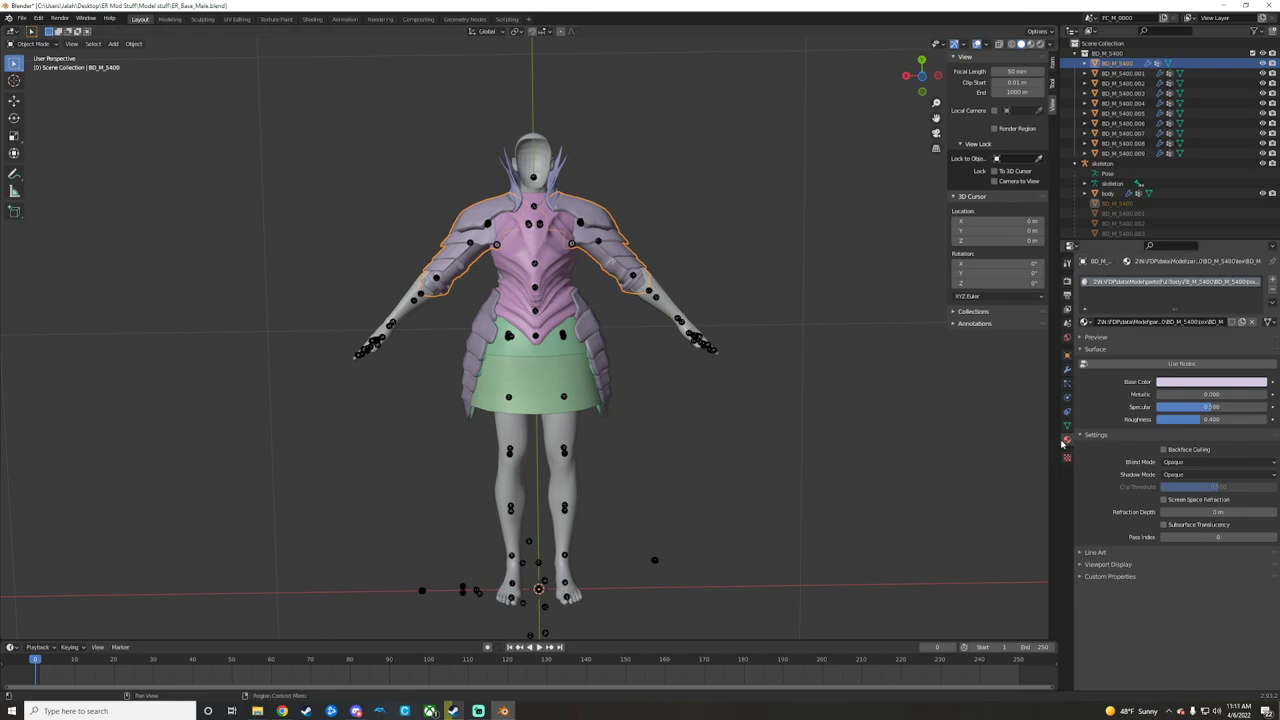
mouse_move(1000, 388)
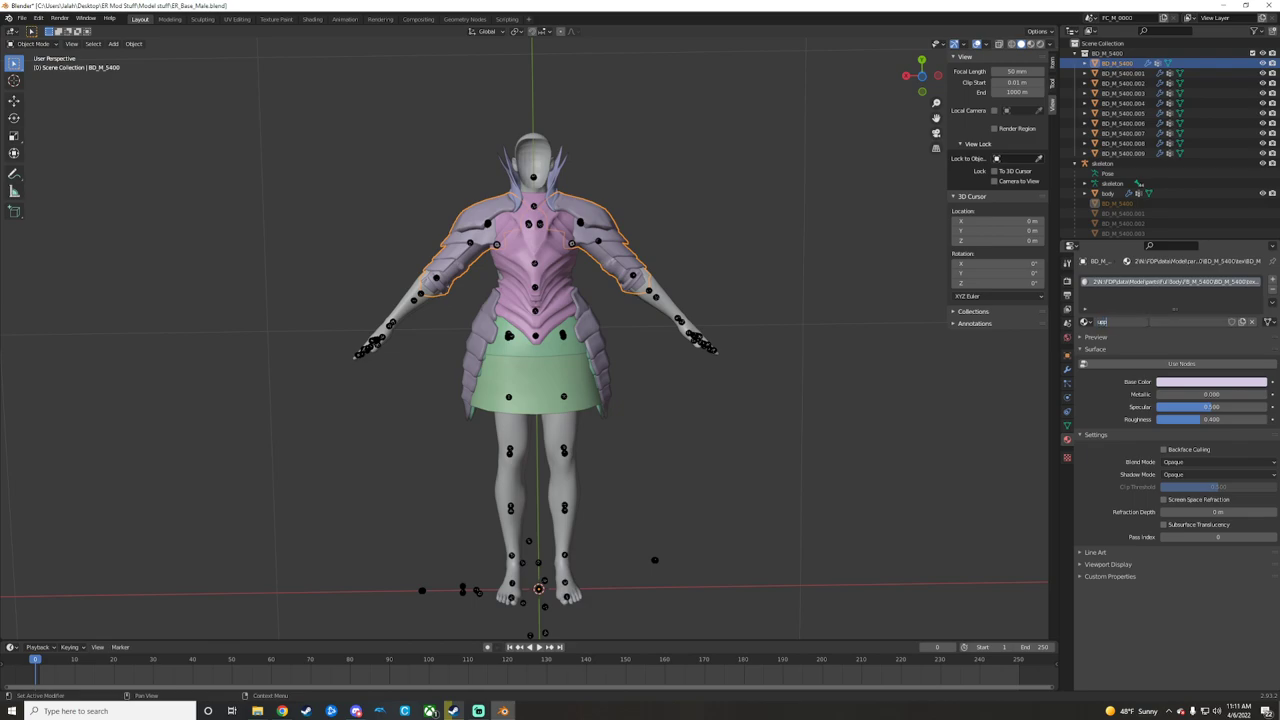
text(upper arms)
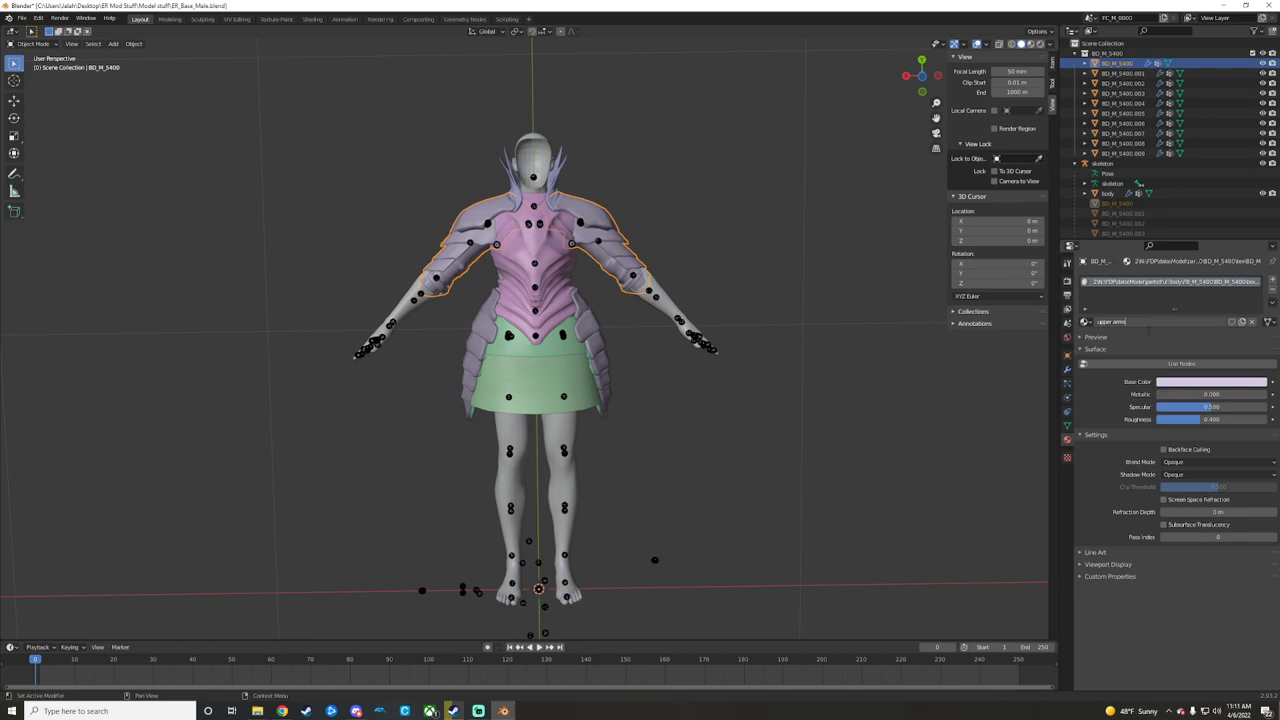
click(1120, 72)
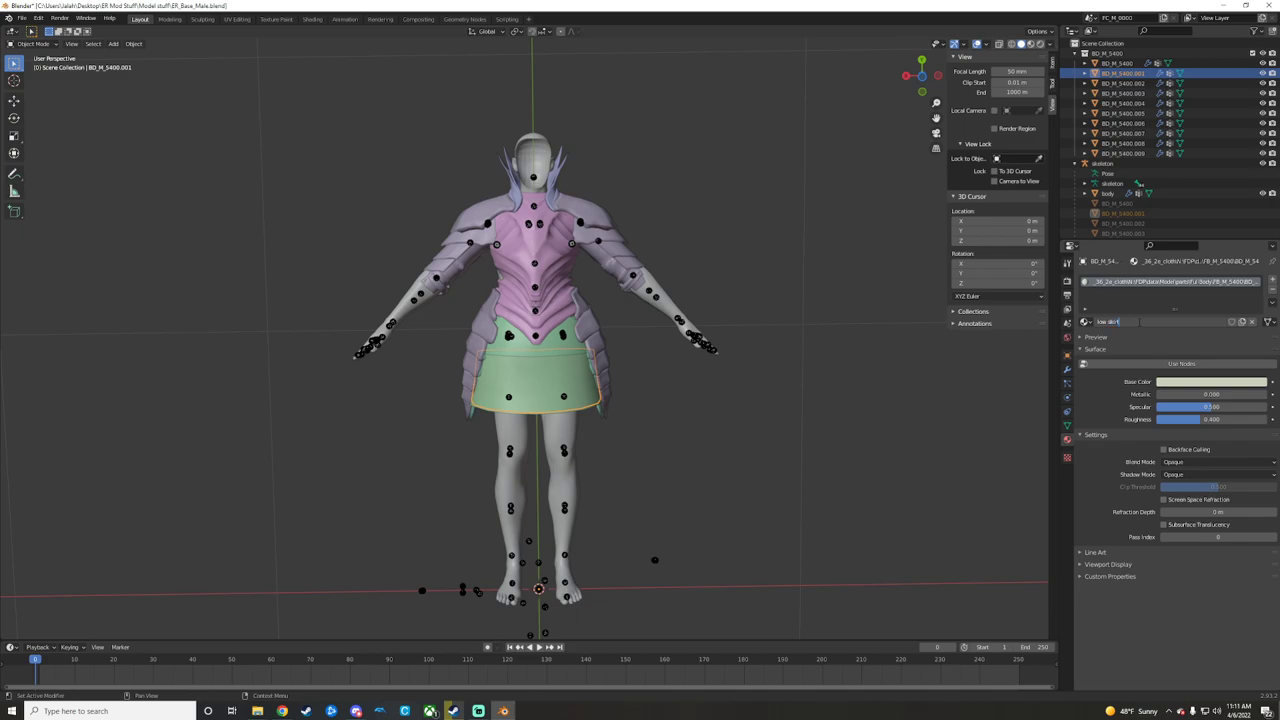
Rename the spiked head piece's material and name the side flap material 'sidel'.
click(1124, 84)
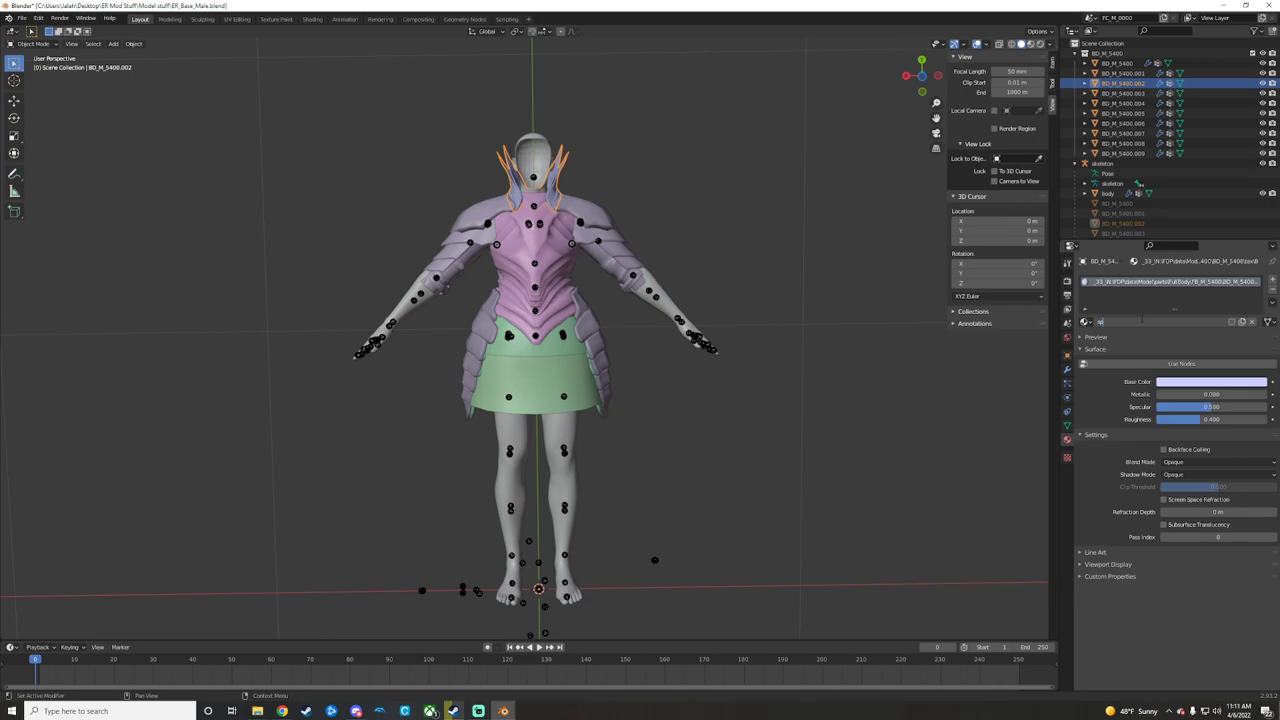
click(1130, 94)
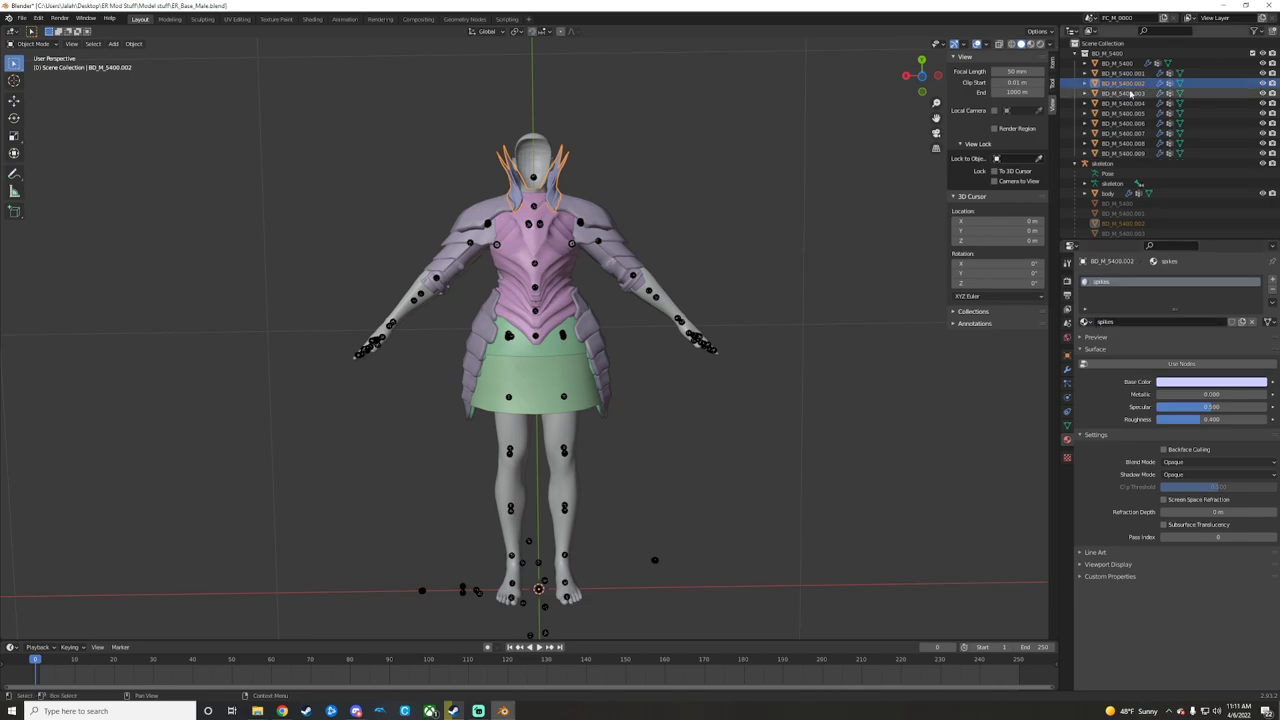
click(1122, 94)
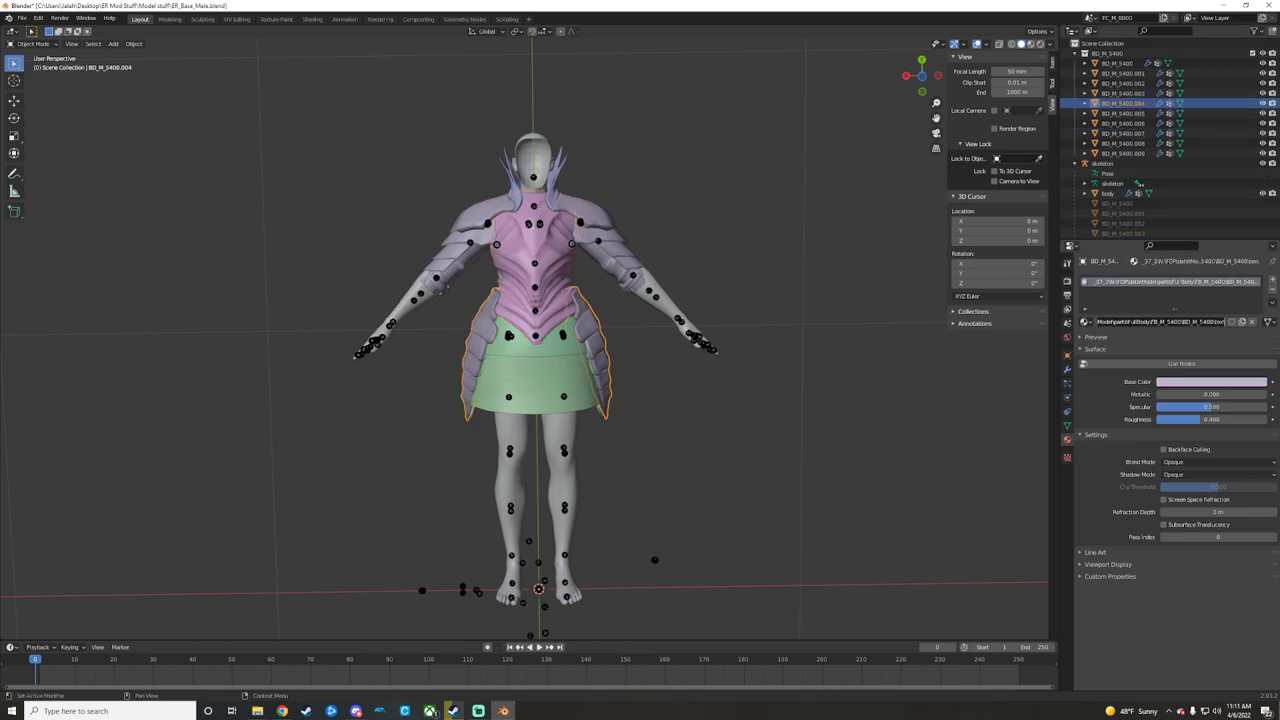
text(sidel)
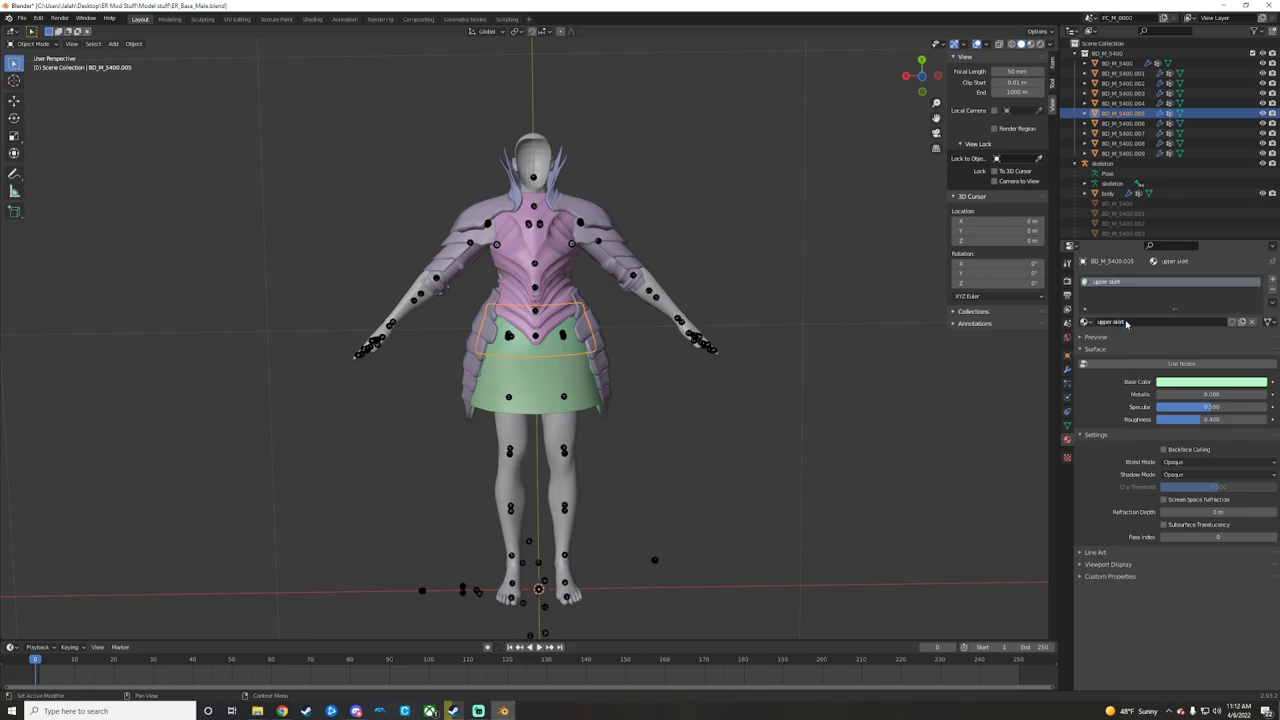
click(1122, 124)
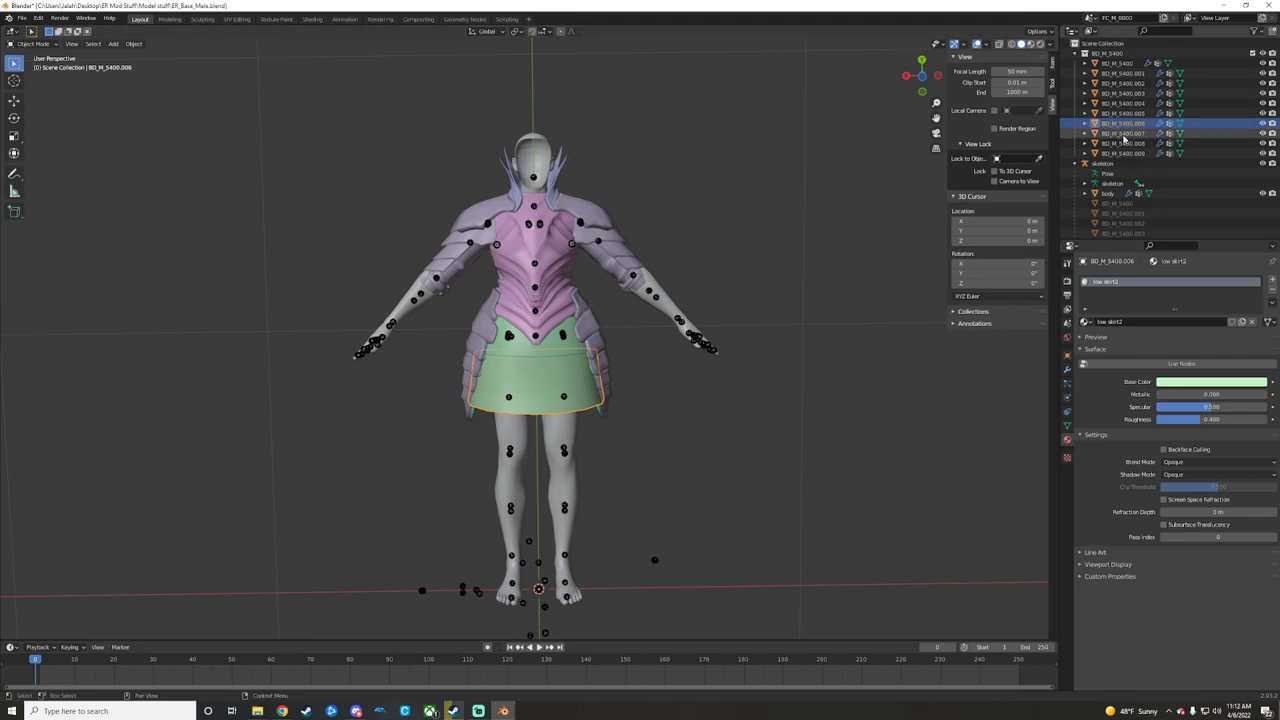
Rename the torso piece's material to 'body2' and check the skirt side flap piece.
click(1128, 132)
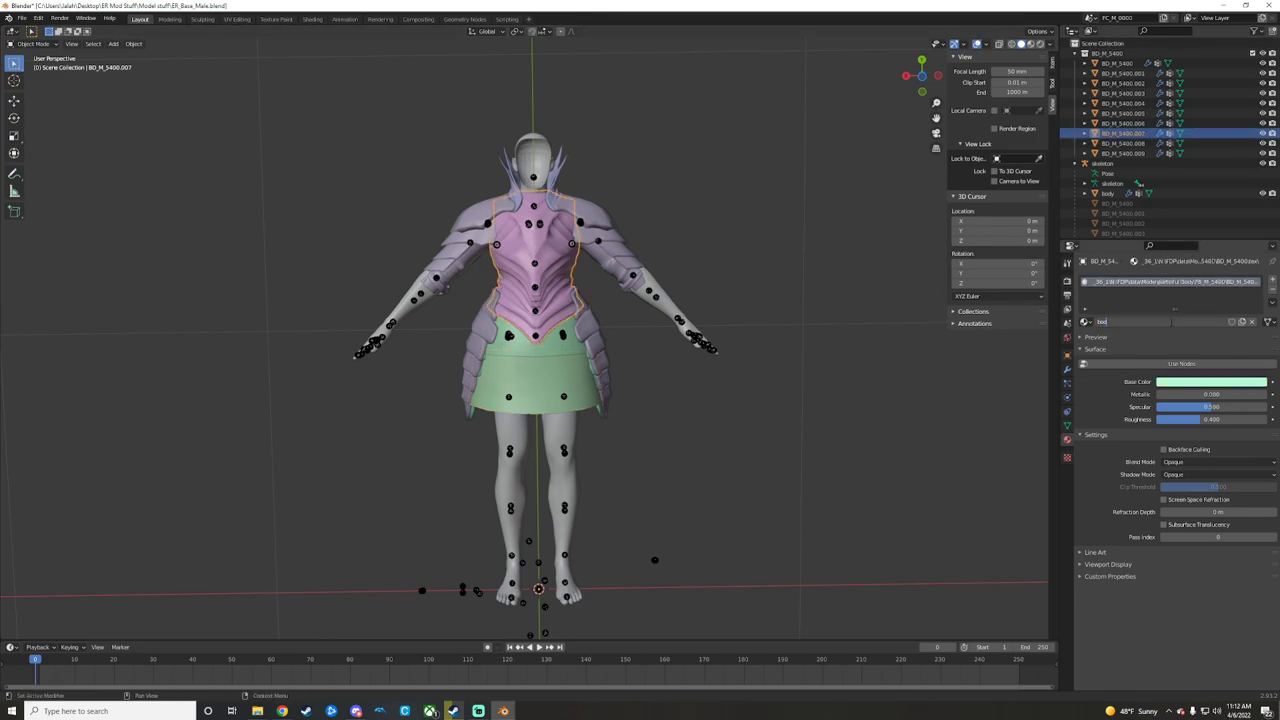
text(body2)
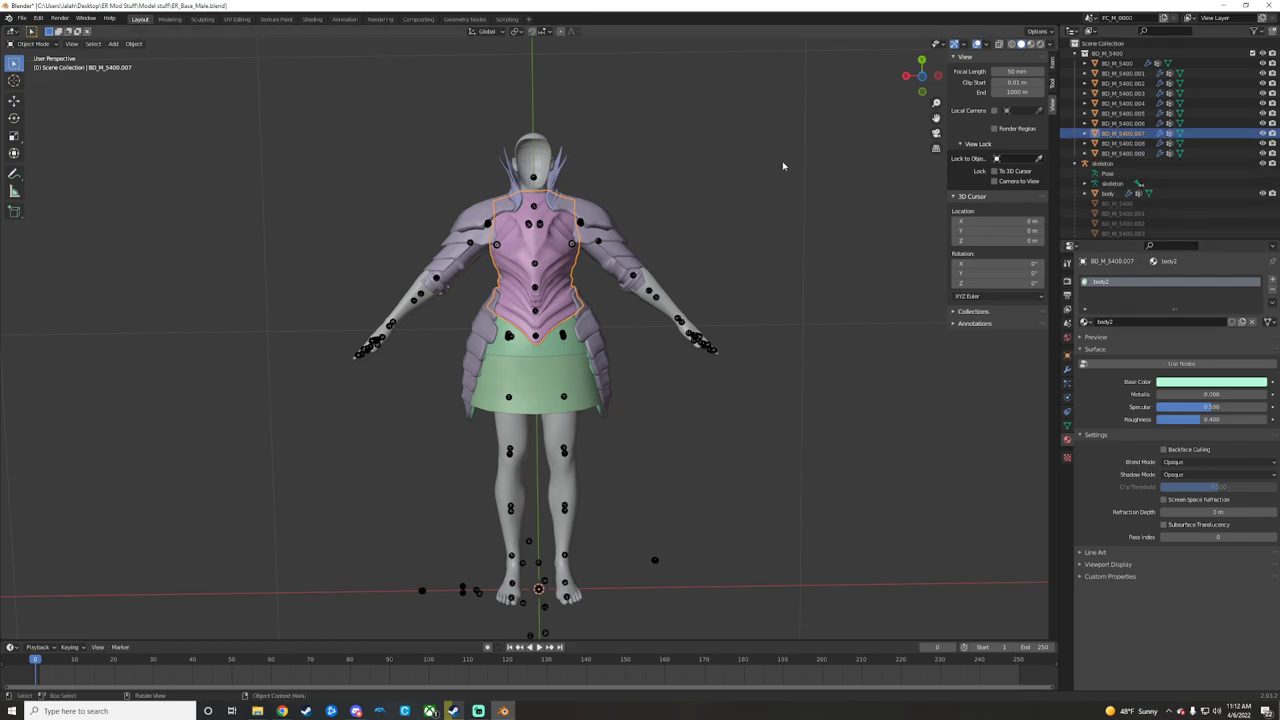
click(1122, 144)
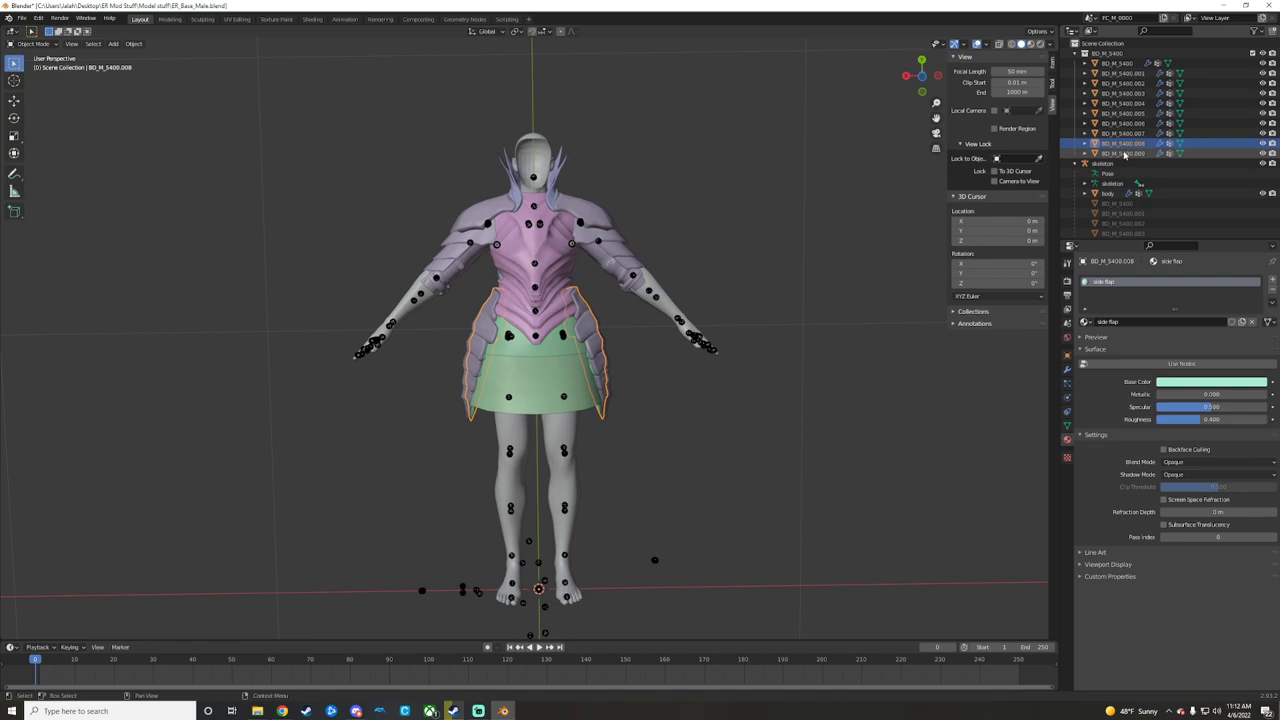
click(1122, 152)
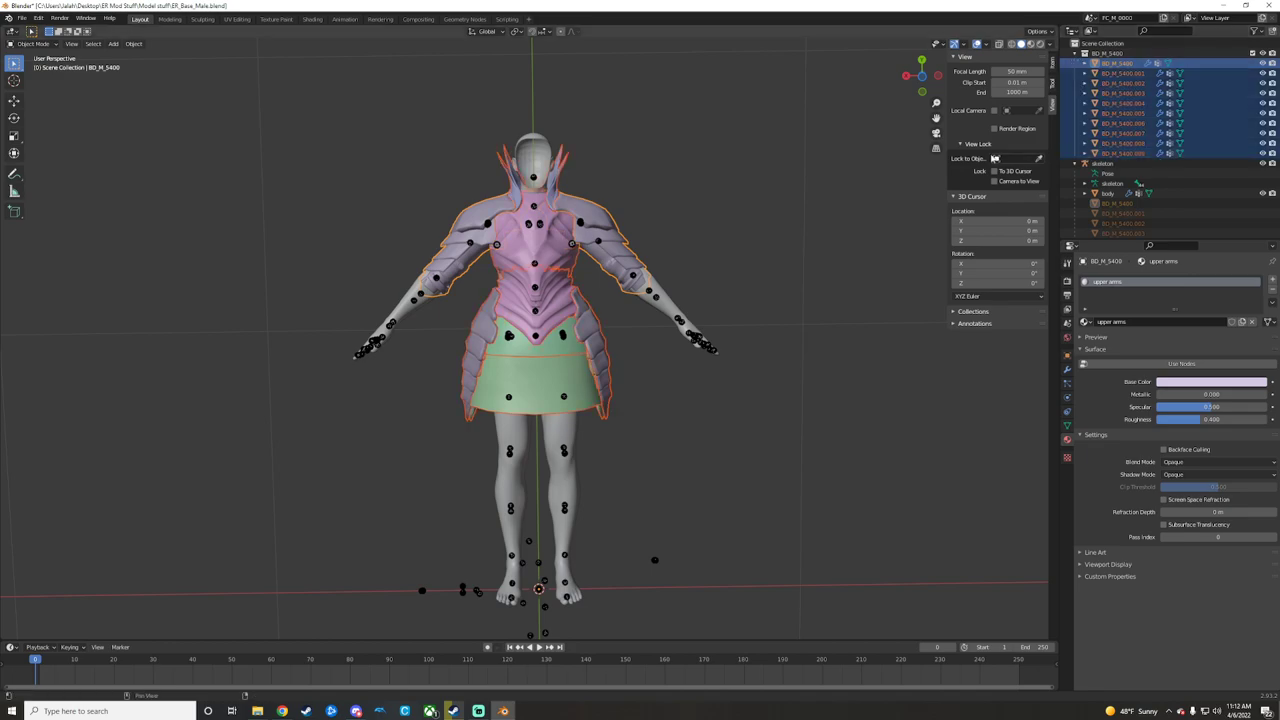
Select all armor pieces and join them into one mesh keeping every renamed material.
click(132, 44)
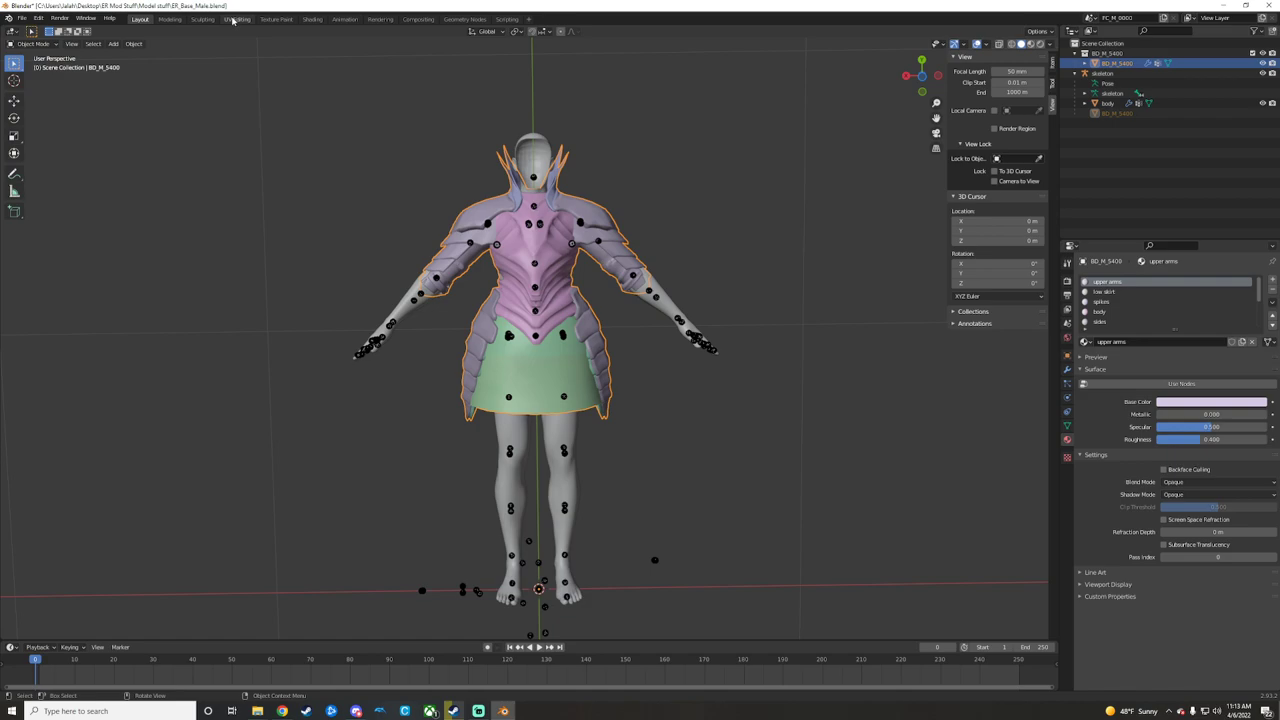
click(236, 20)
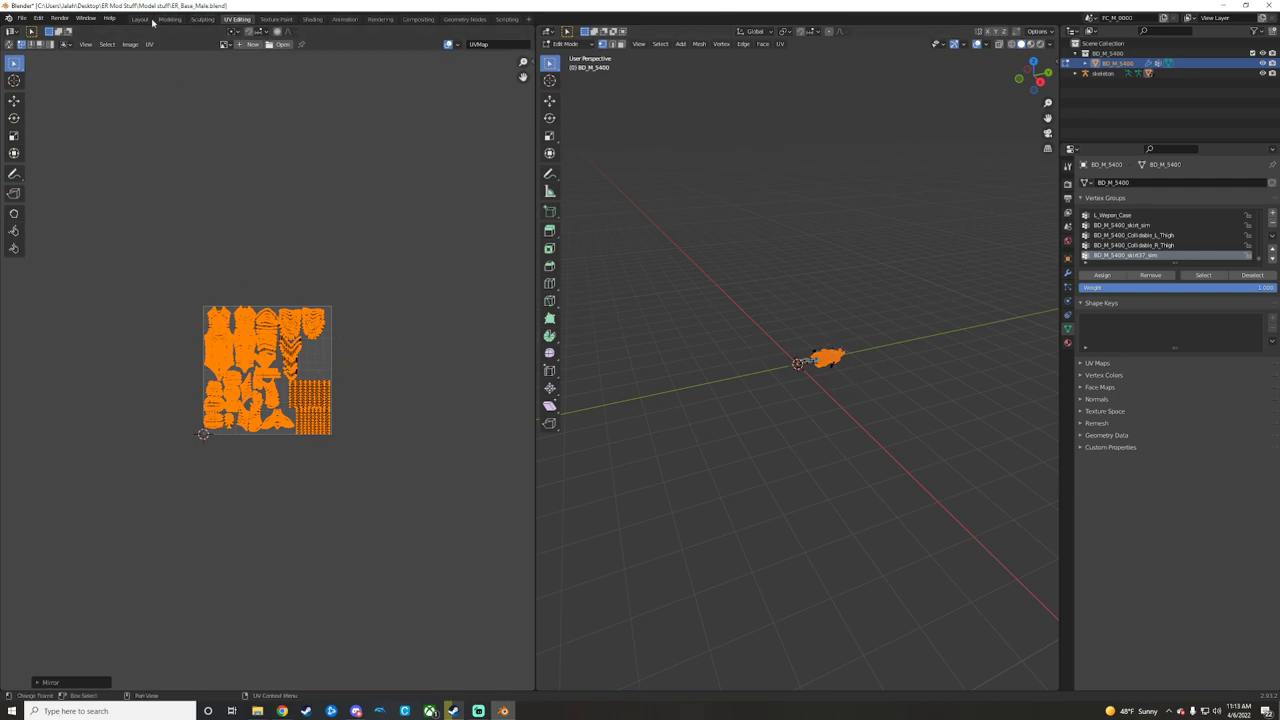
click(140, 20)
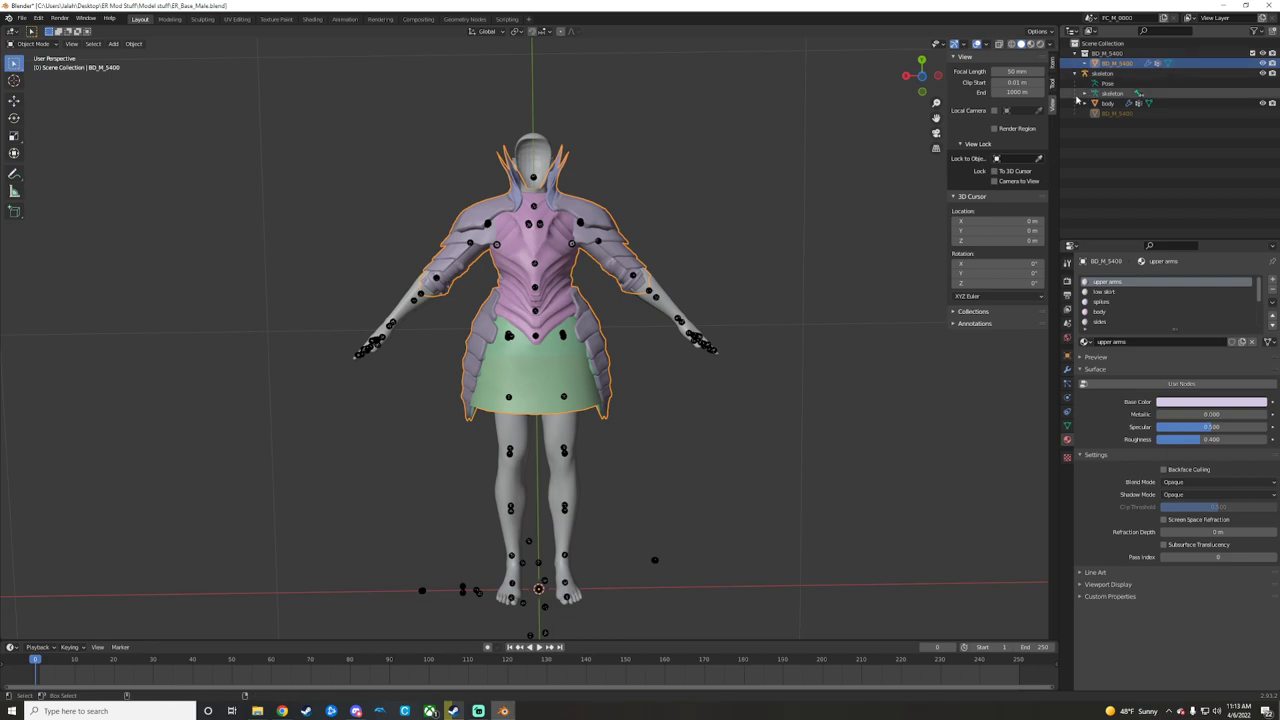
Transfer the body's vertex group weights onto the joined armor mesh with Create Data.
click(134, 44)
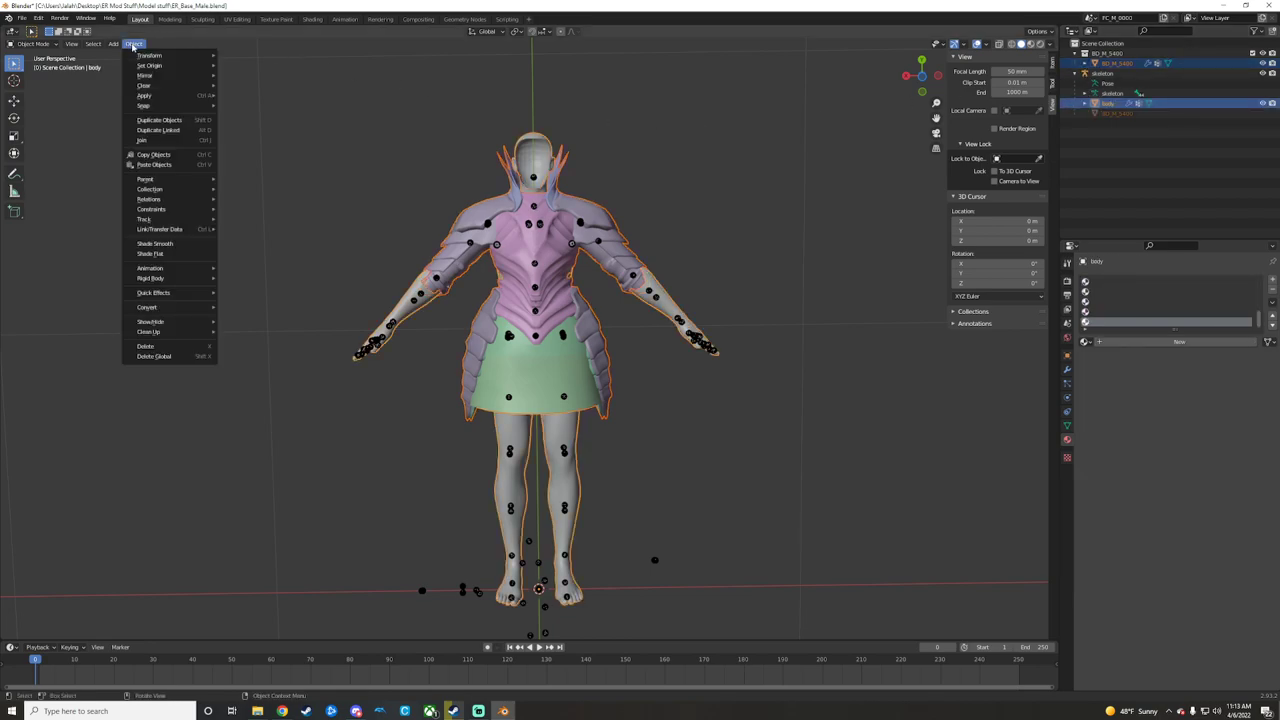
mouse_move(160, 228)
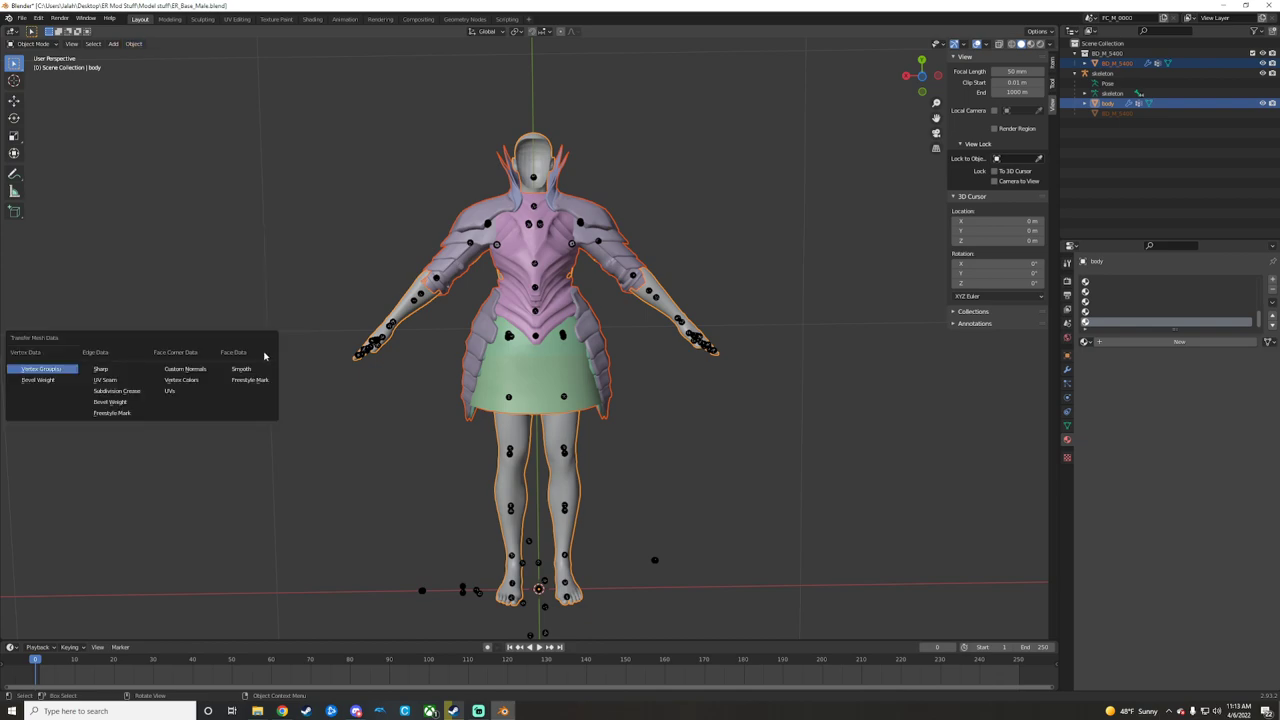
click(42, 368)
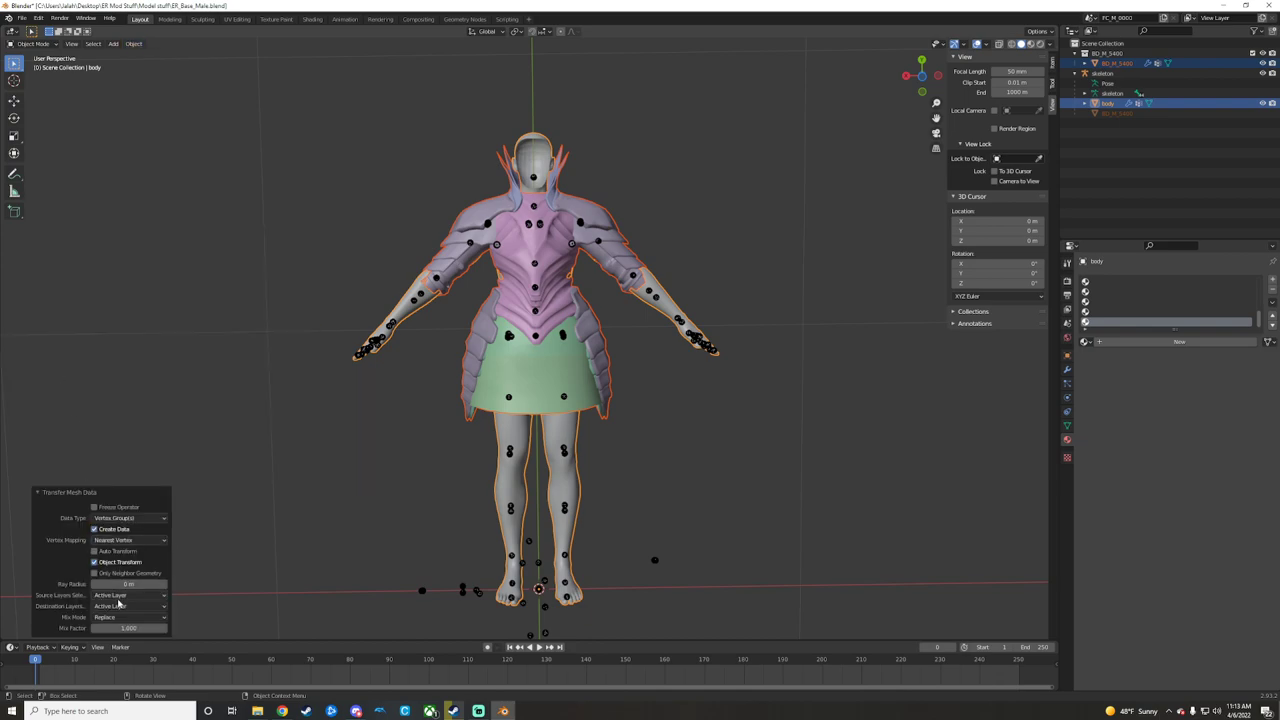
click(128, 596)
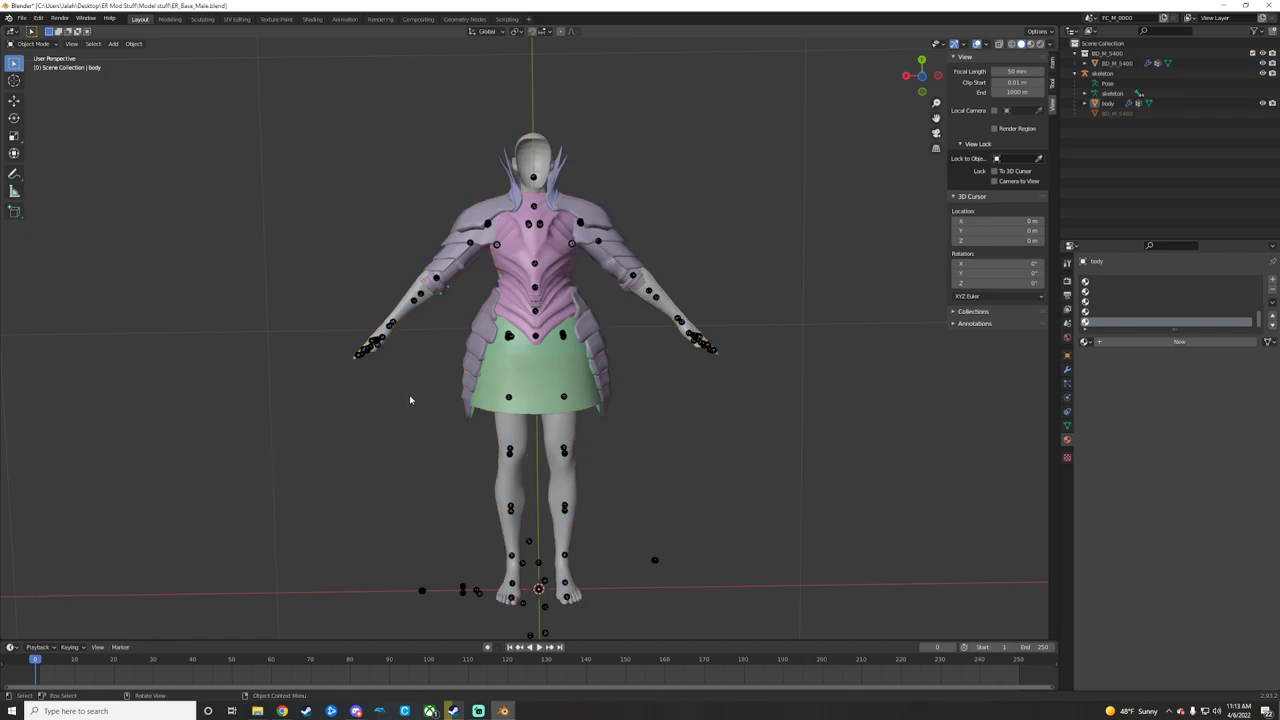
Clear the selection to inspect the armor mesh with its transferred vertex groups.
click(1110, 104)
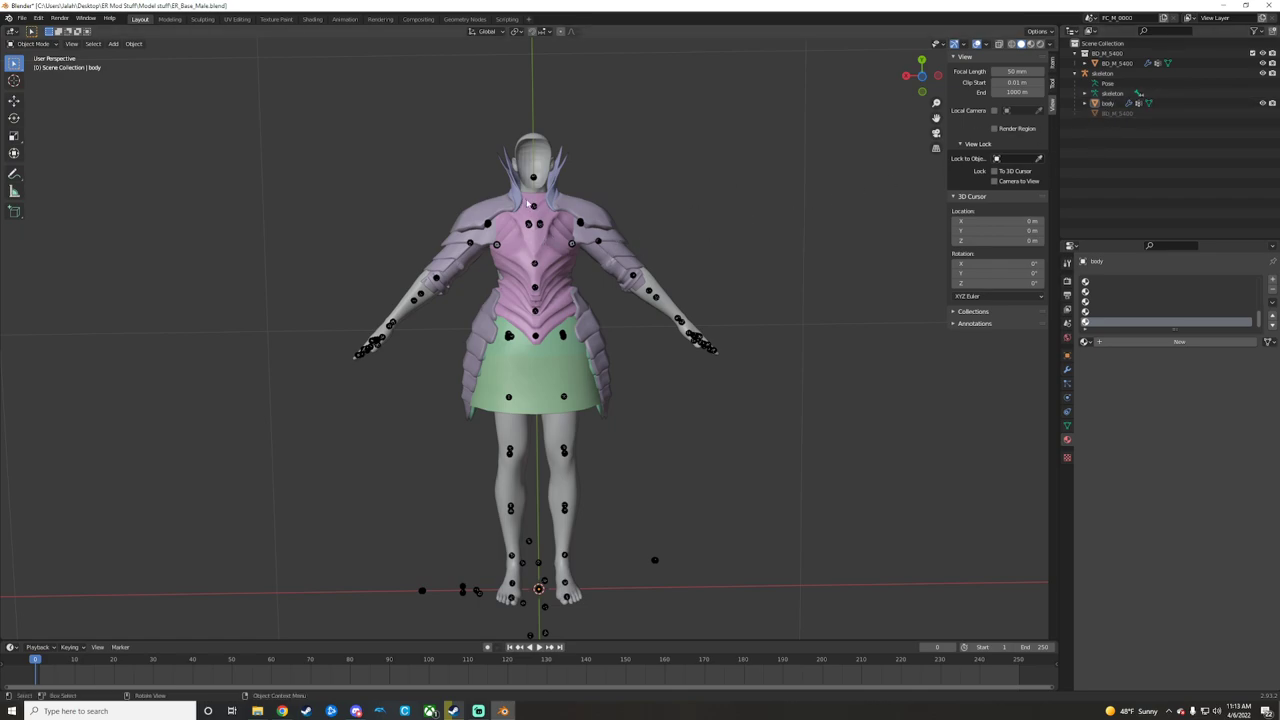
mouse_move(604, 200)
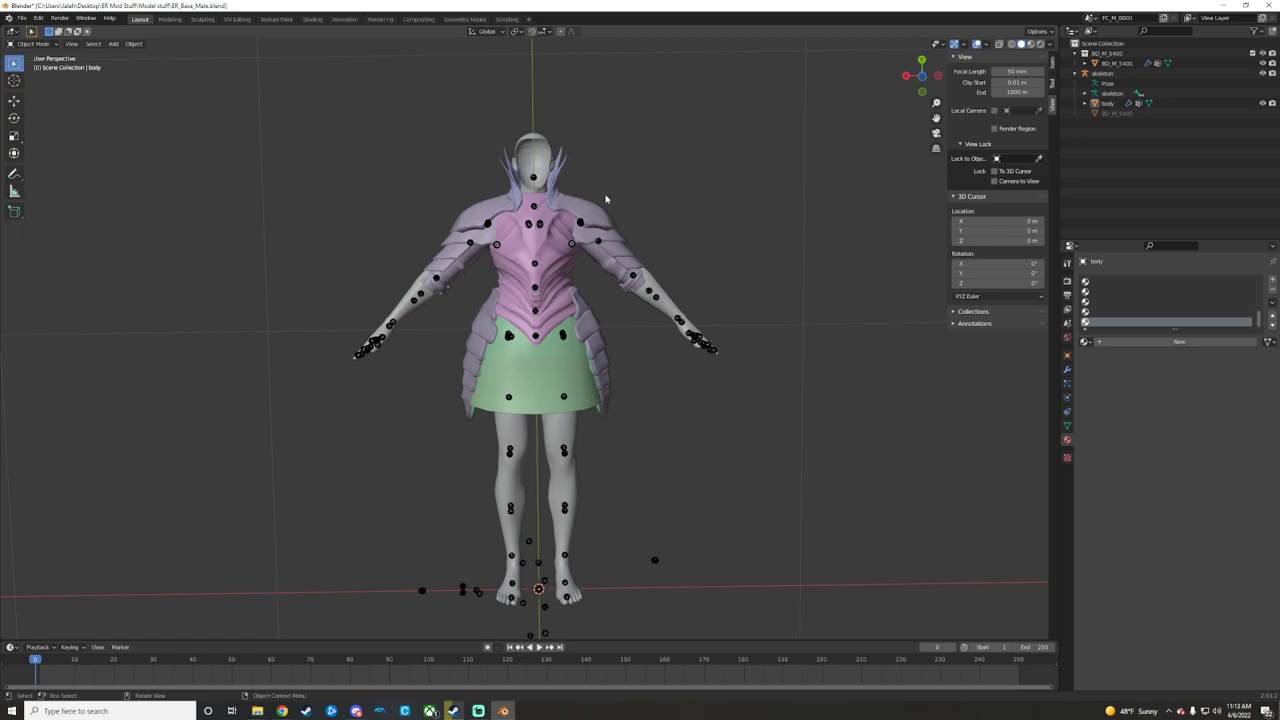
mouse_move(456, 176)
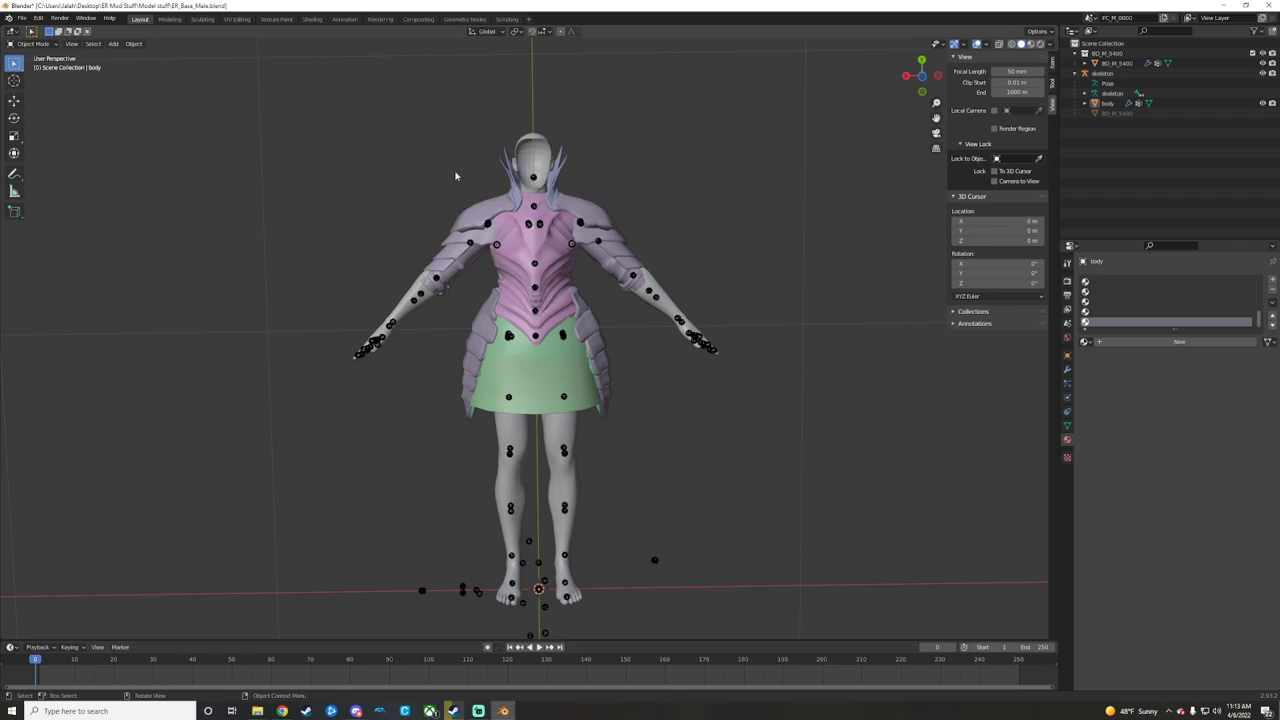
mouse_move(478, 204)
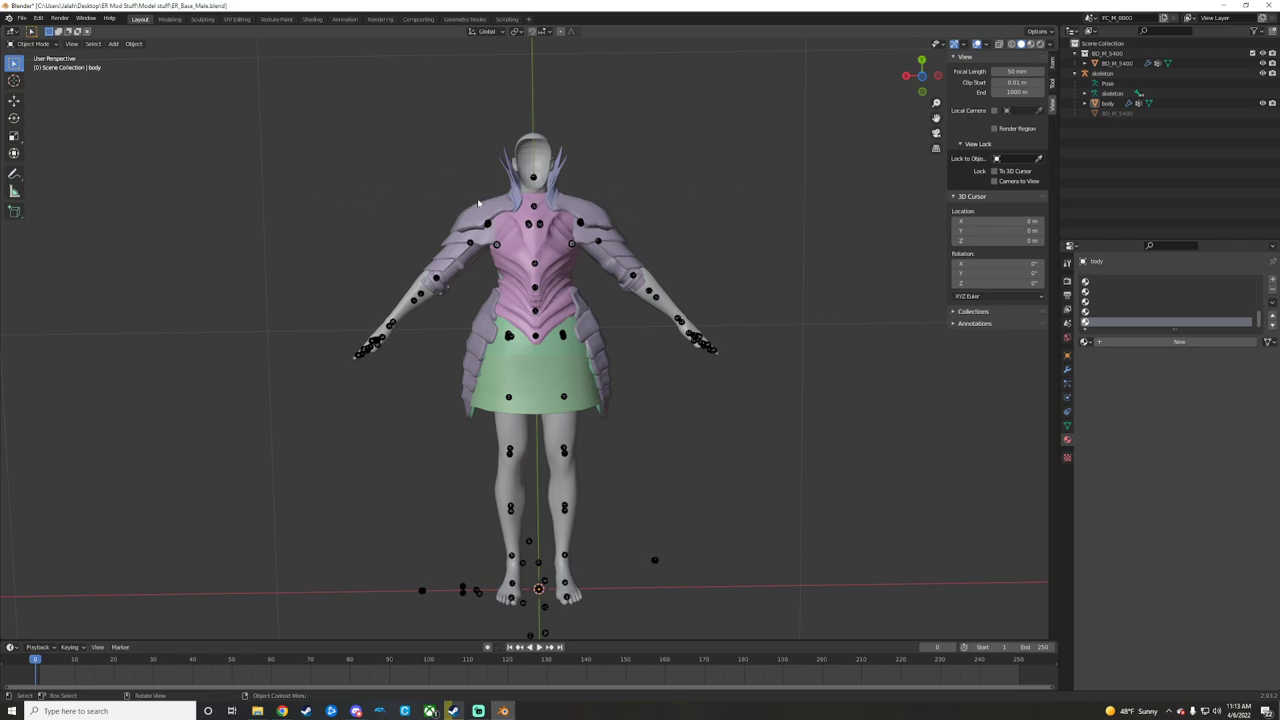
mouse_move(490, 192)
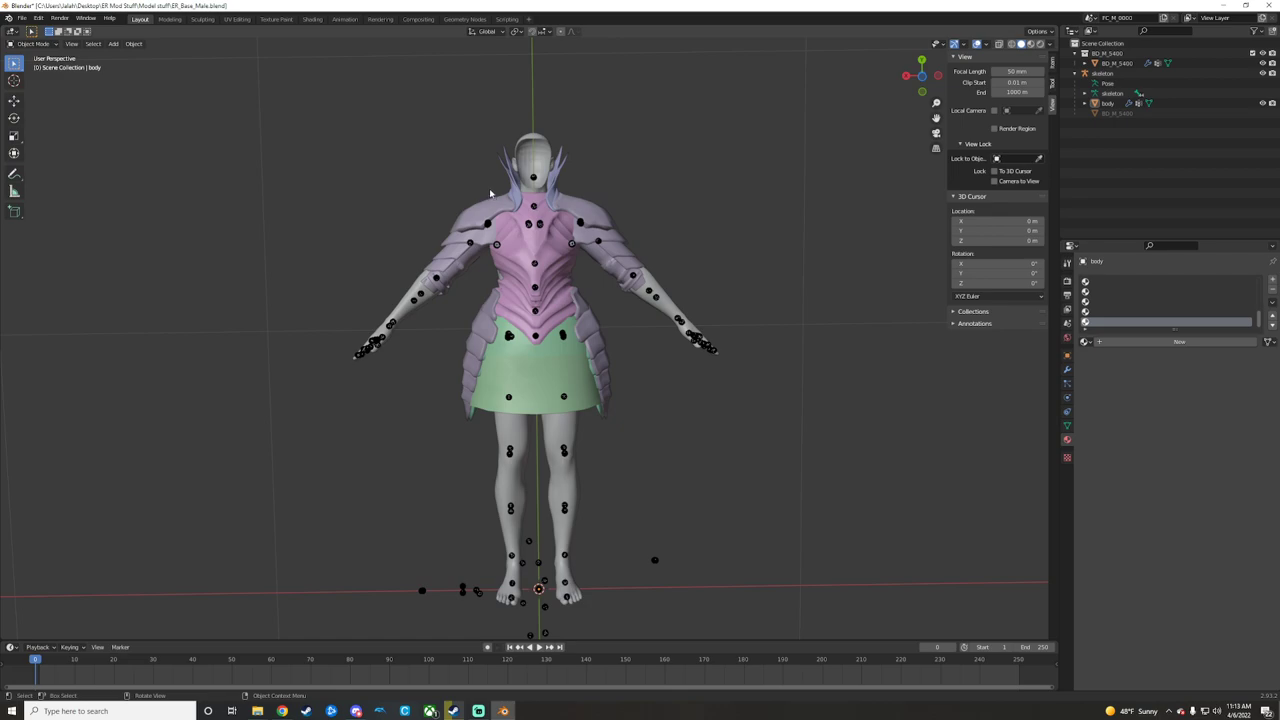
mouse_move(544, 216)
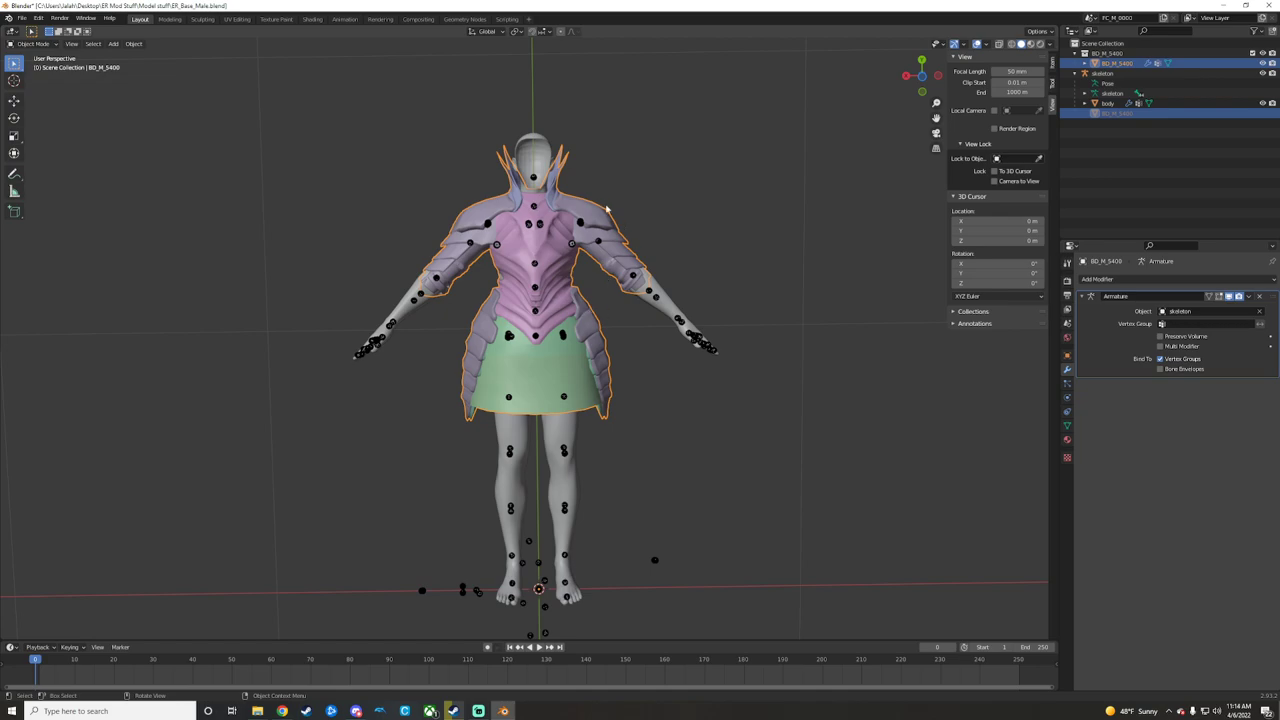
mouse_move(608, 228)
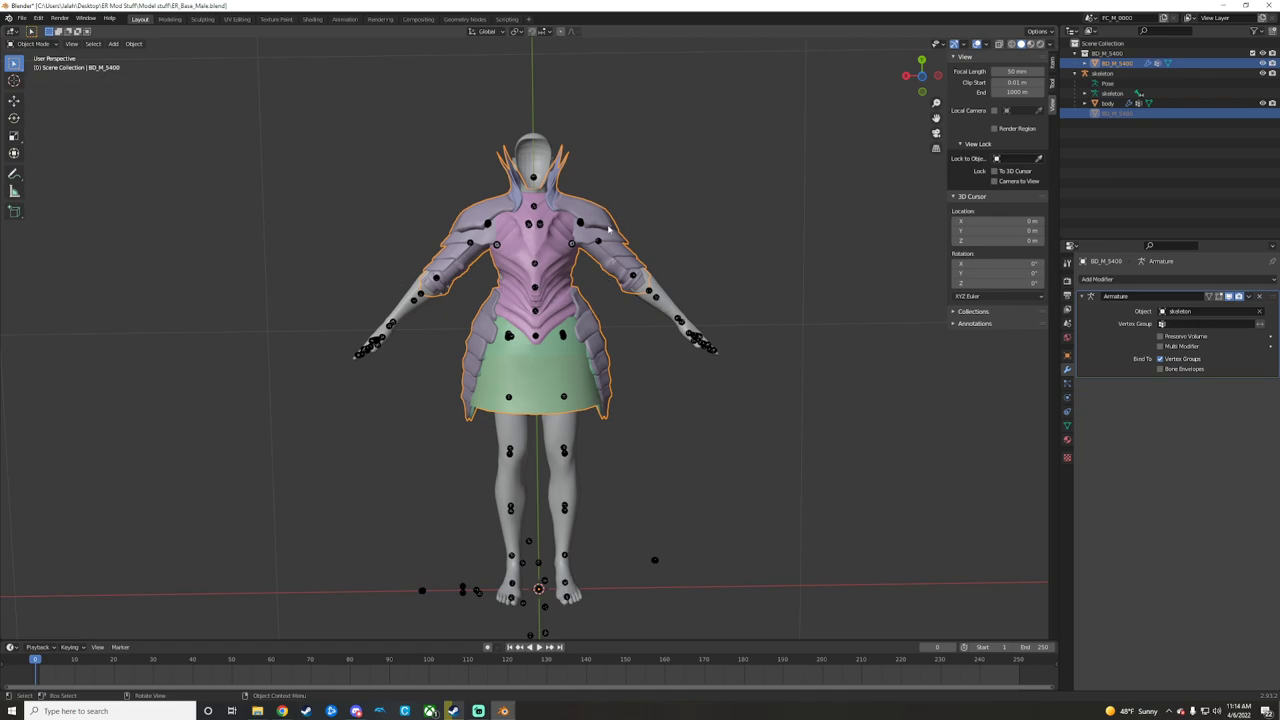
mouse_move(570, 238)
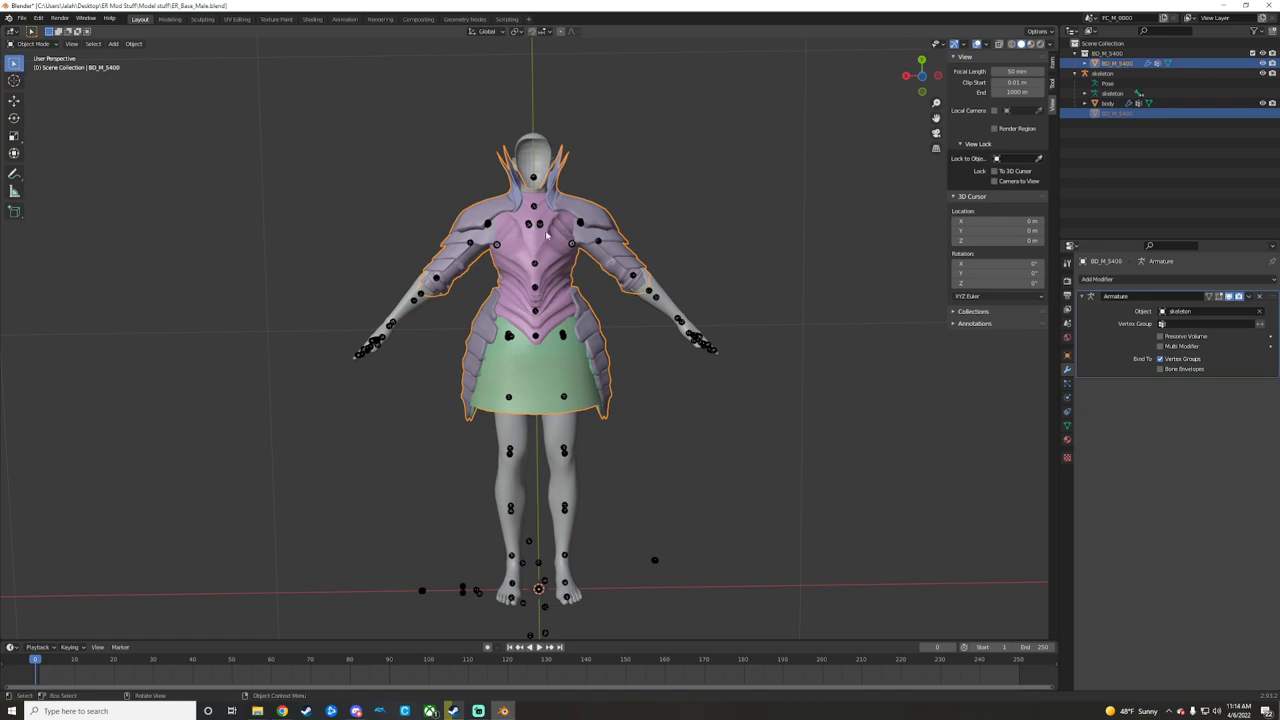
mouse_move(508, 218)
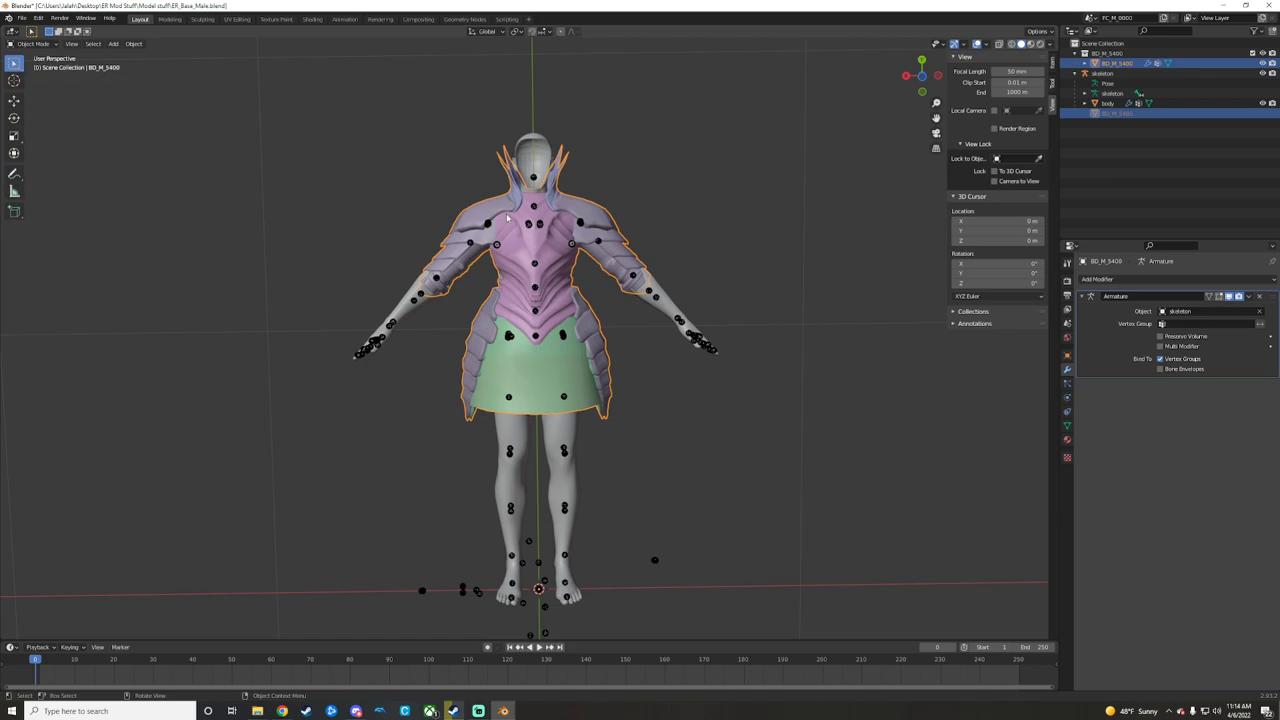
mouse_move(584, 250)
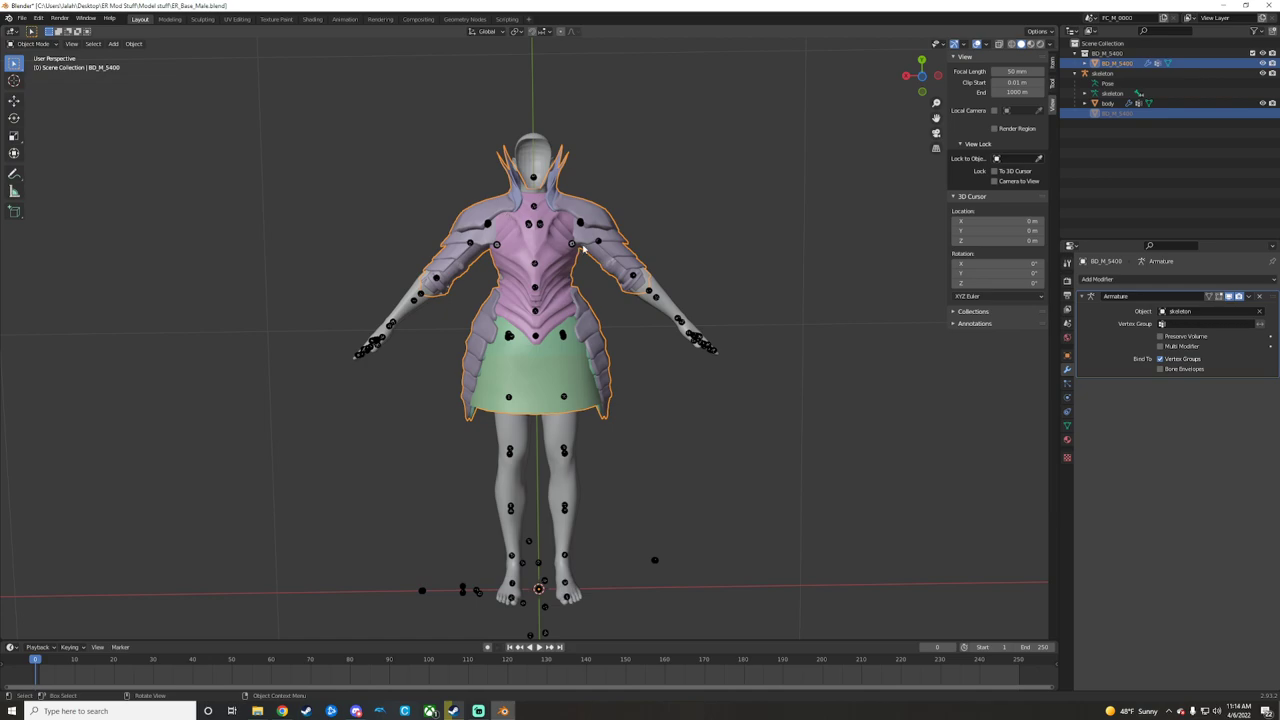
mouse_move(596, 216)
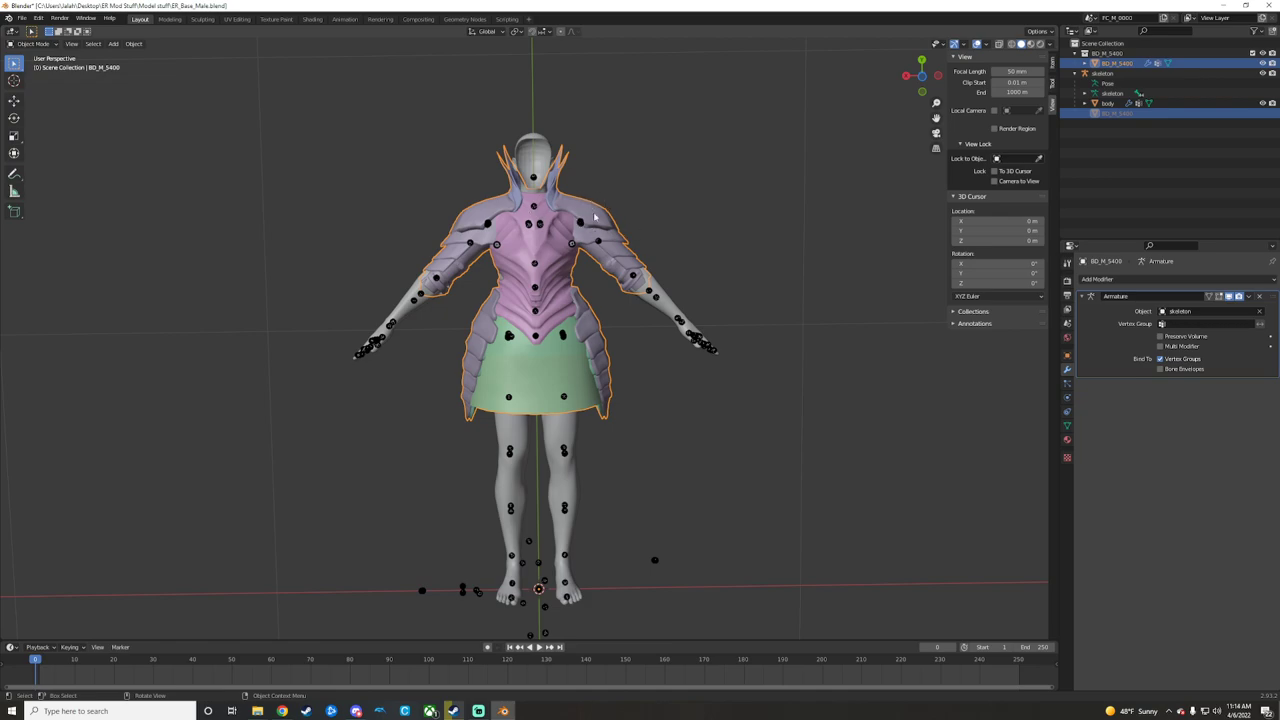
mouse_move(600, 206)
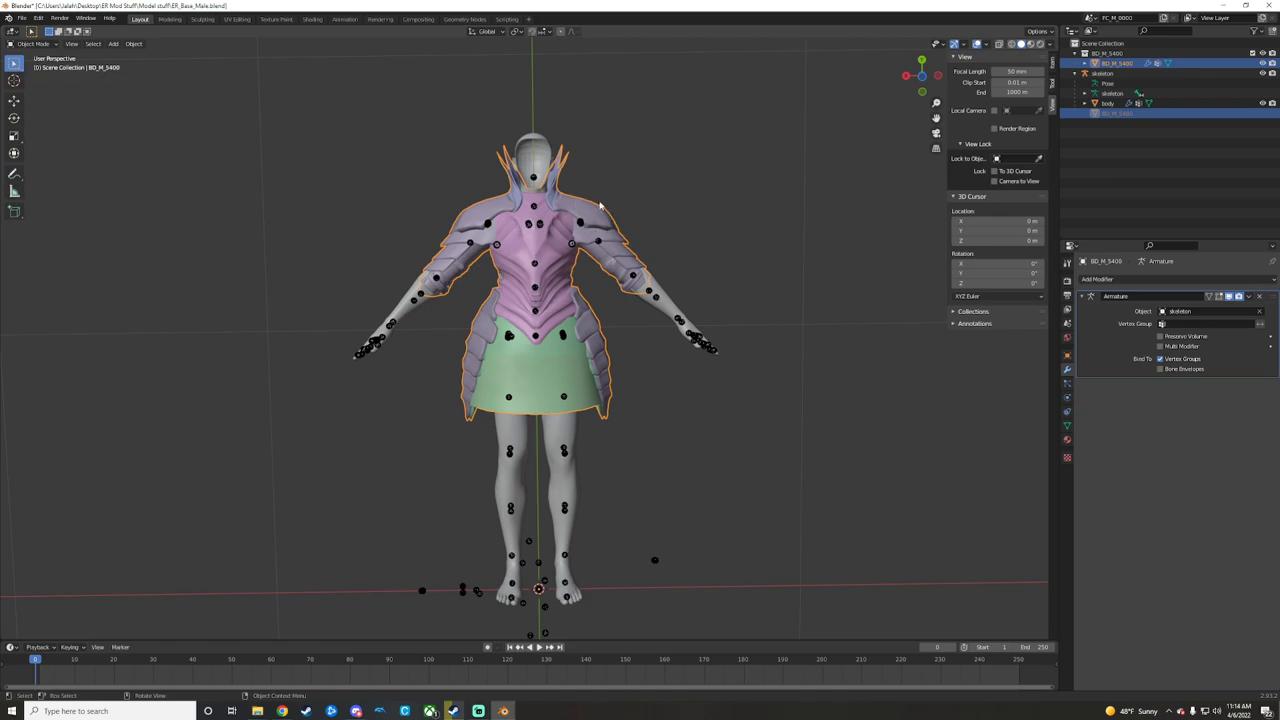
mouse_move(888, 114)
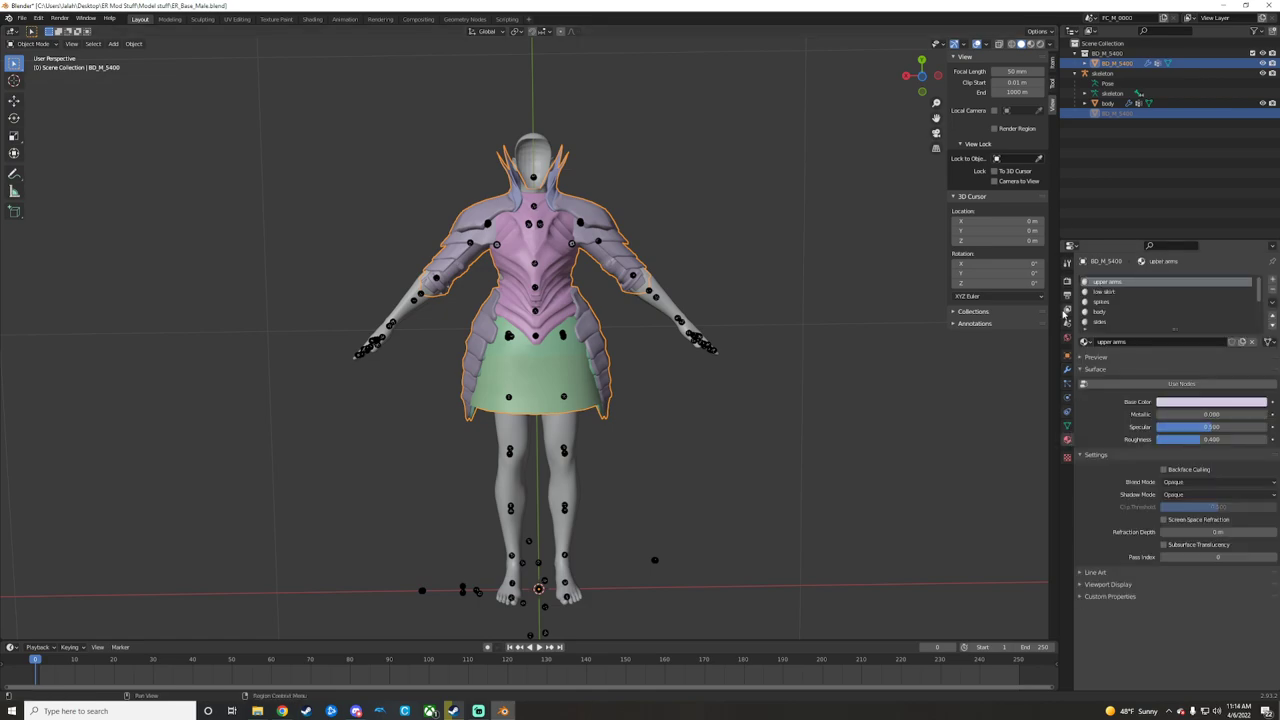
Delete the body mesh from the Outliner, leaving only the armor on the skeleton.
click(1108, 104)
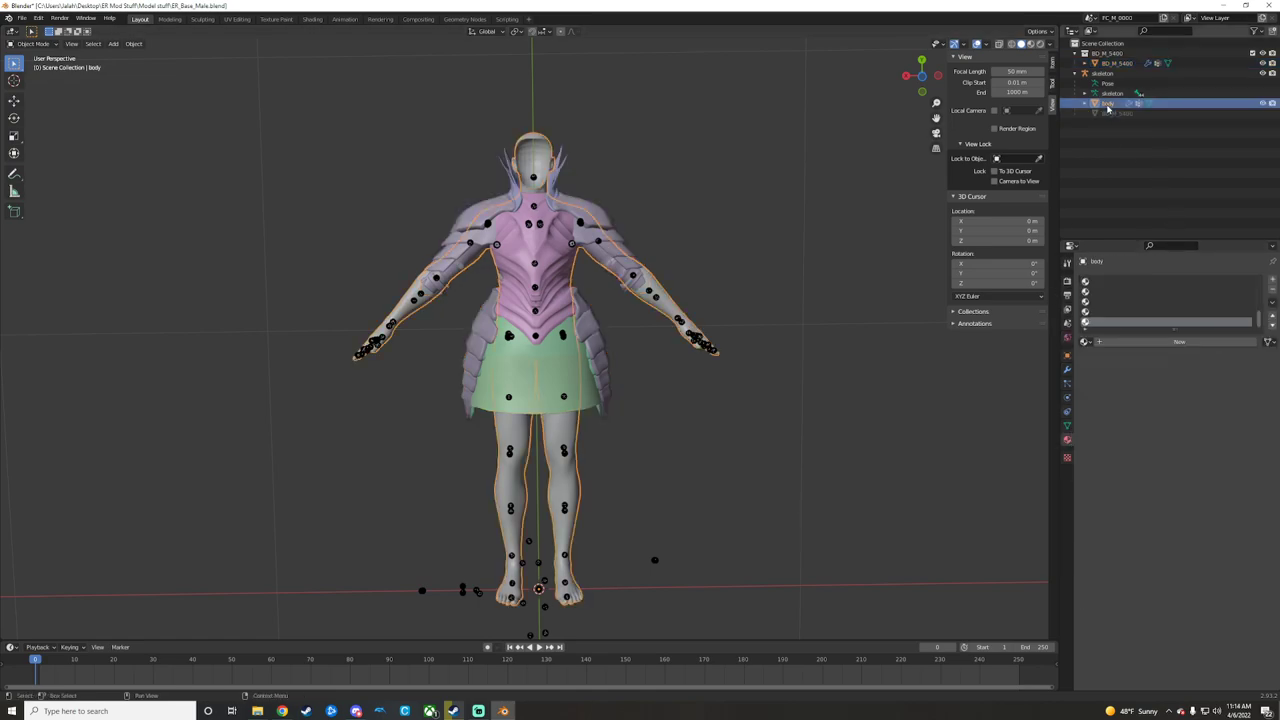
right_click(1108, 104)
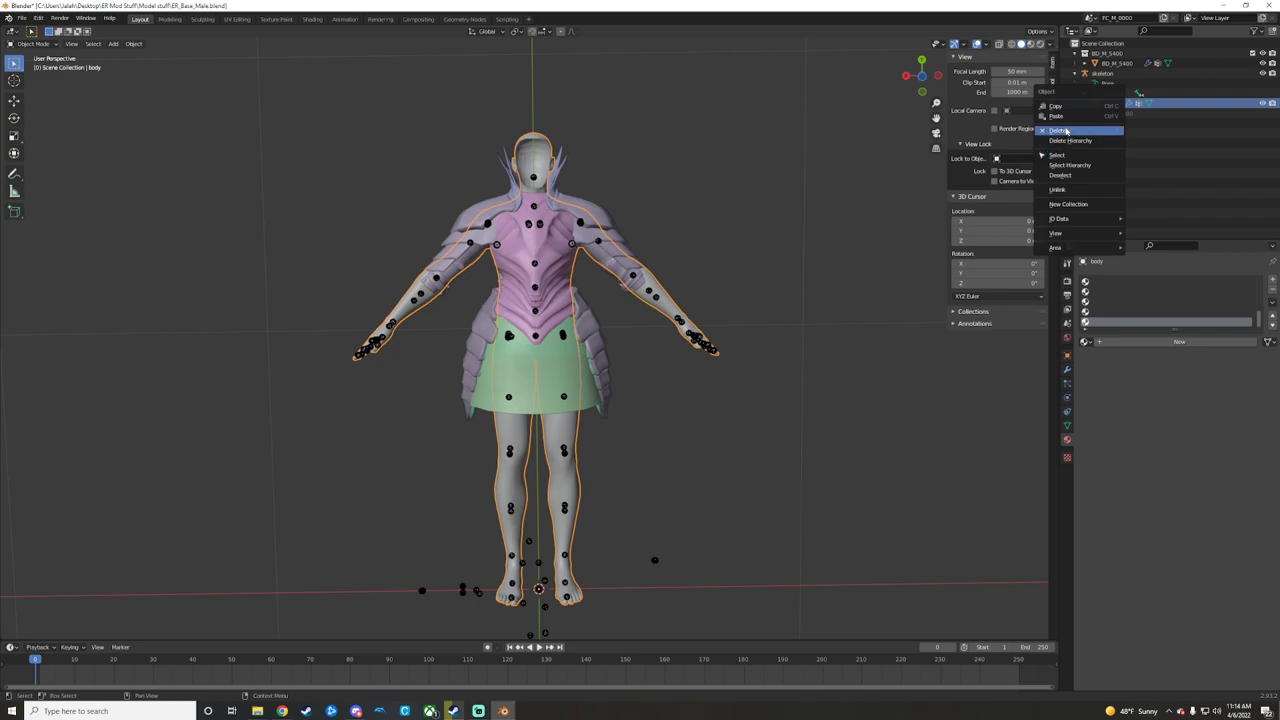
click(1058, 130)
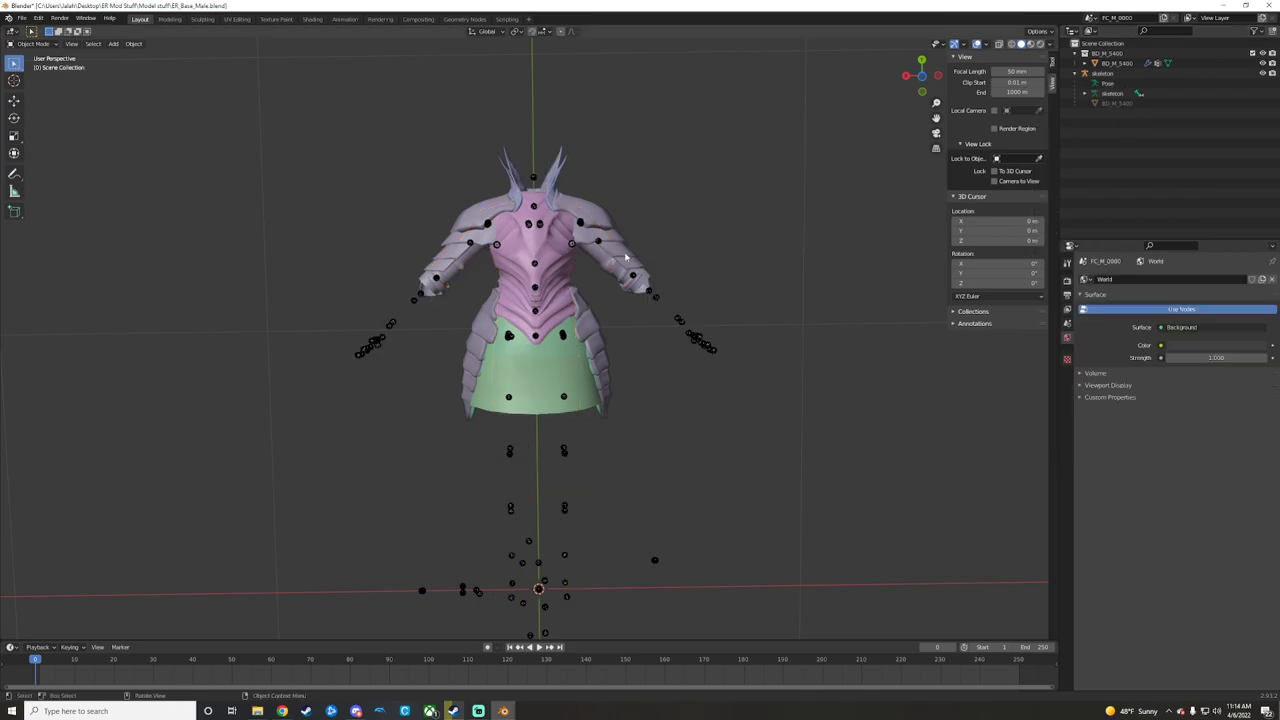
mouse_move(552, 218)
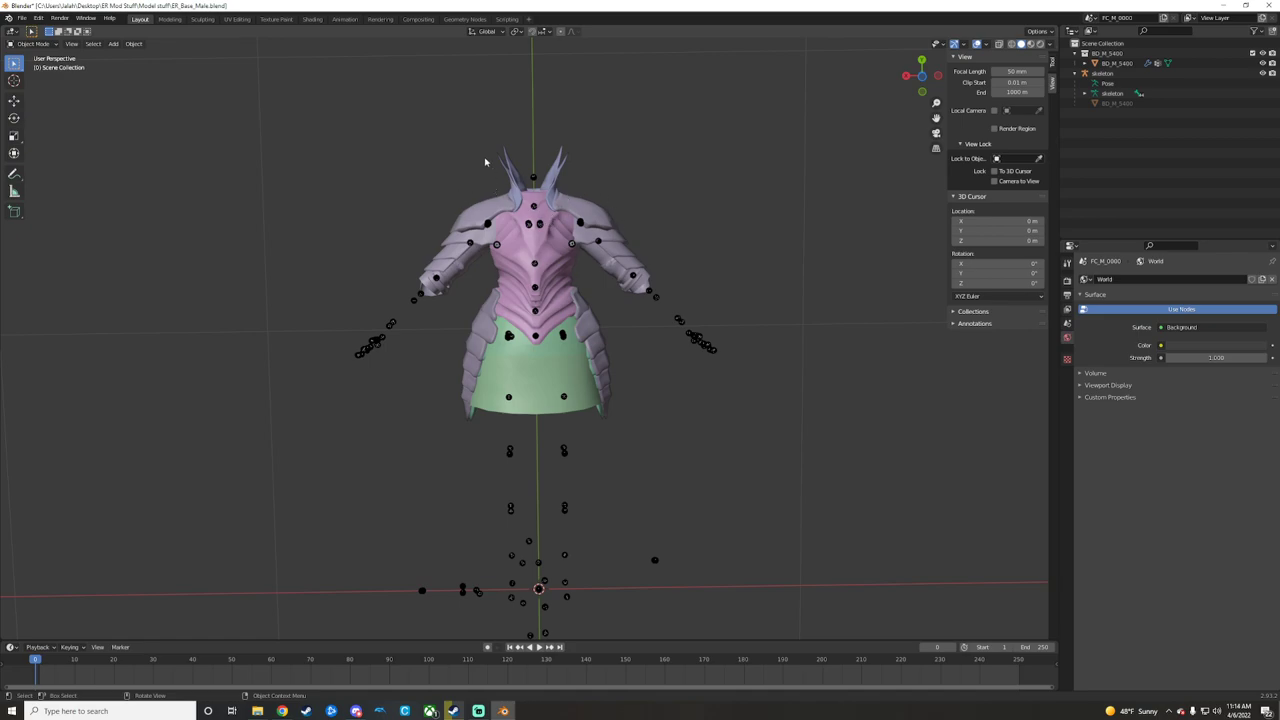
Export the armor and skeleton as an FBX file into the project armor folder.
click(20, 18)
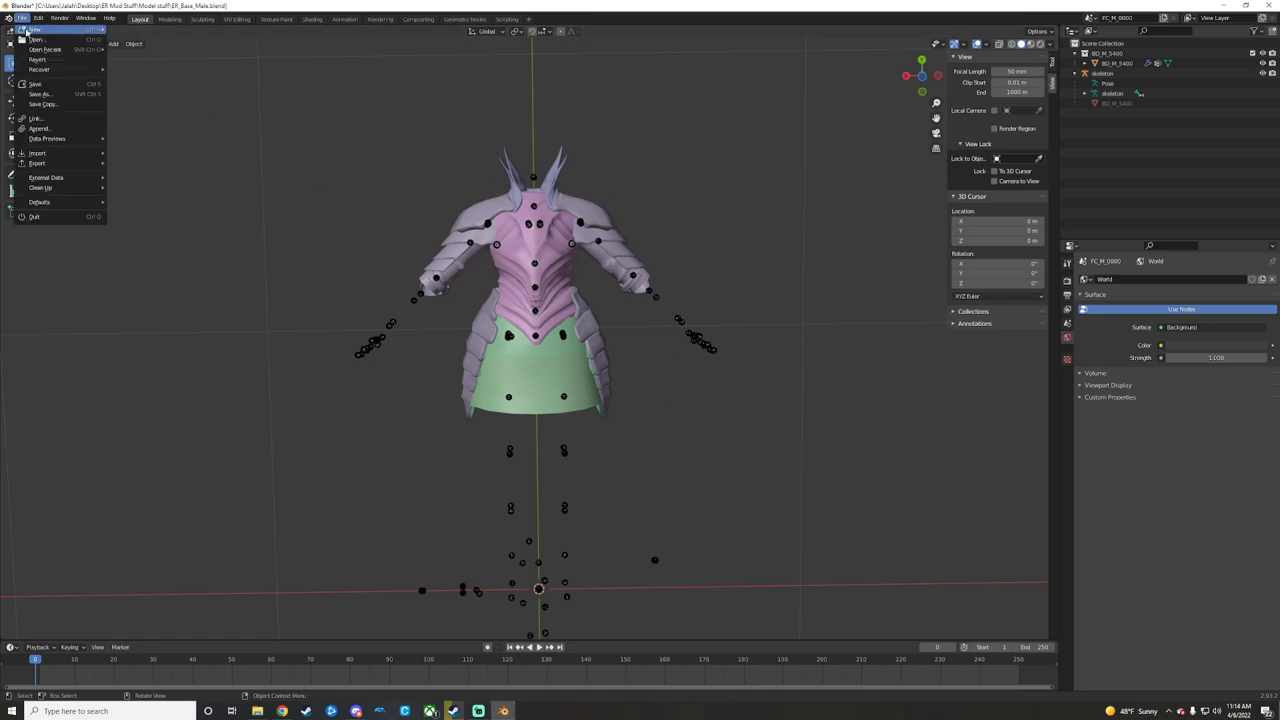
mouse_move(36, 162)
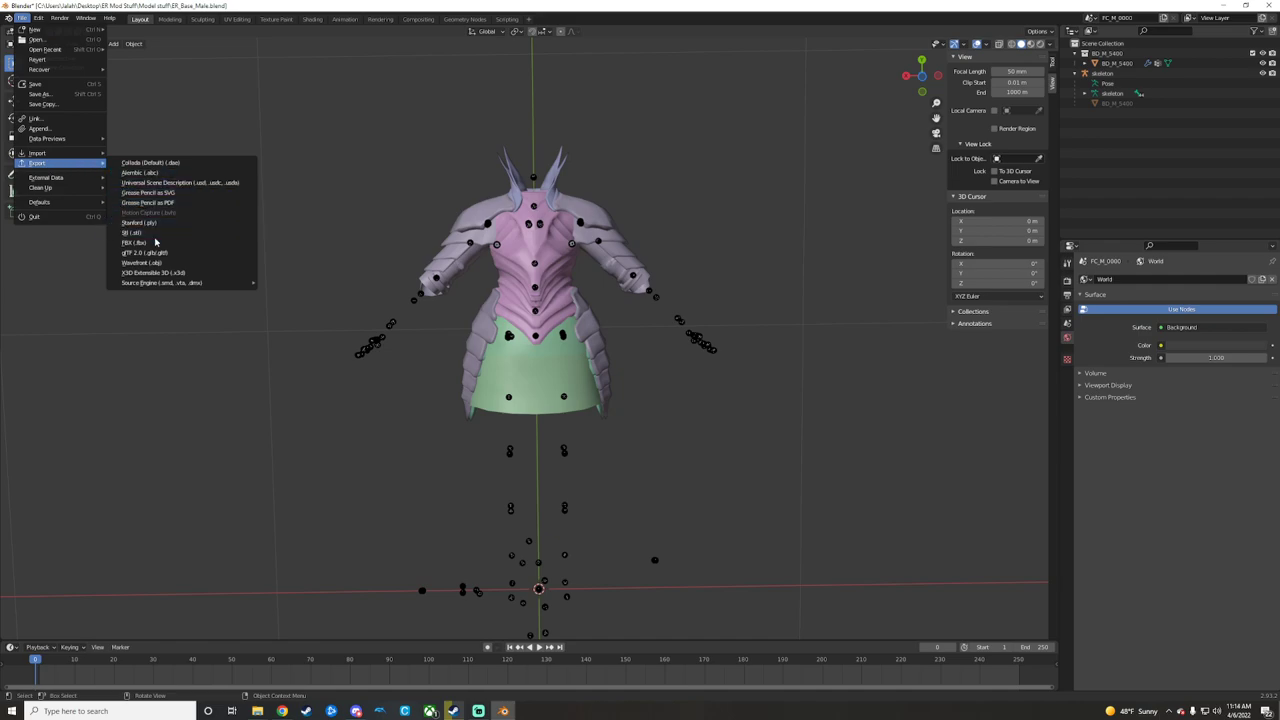
click(132, 242)
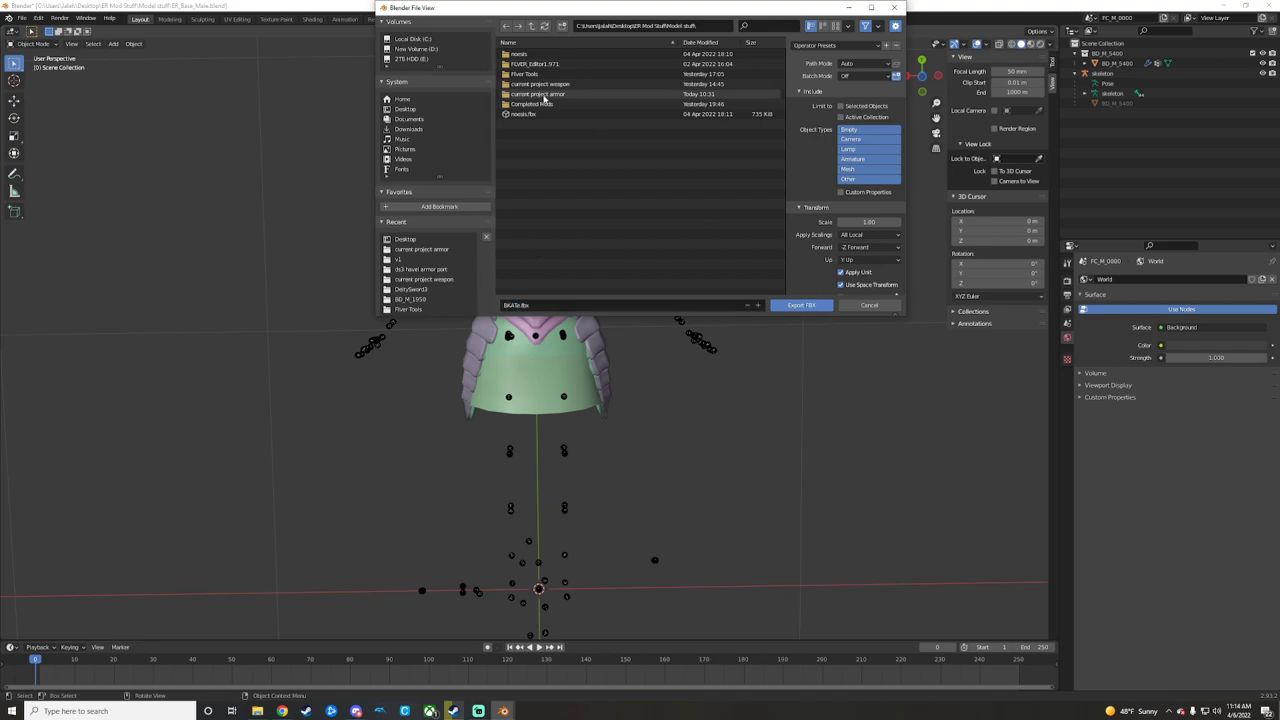
double_click(538, 94)
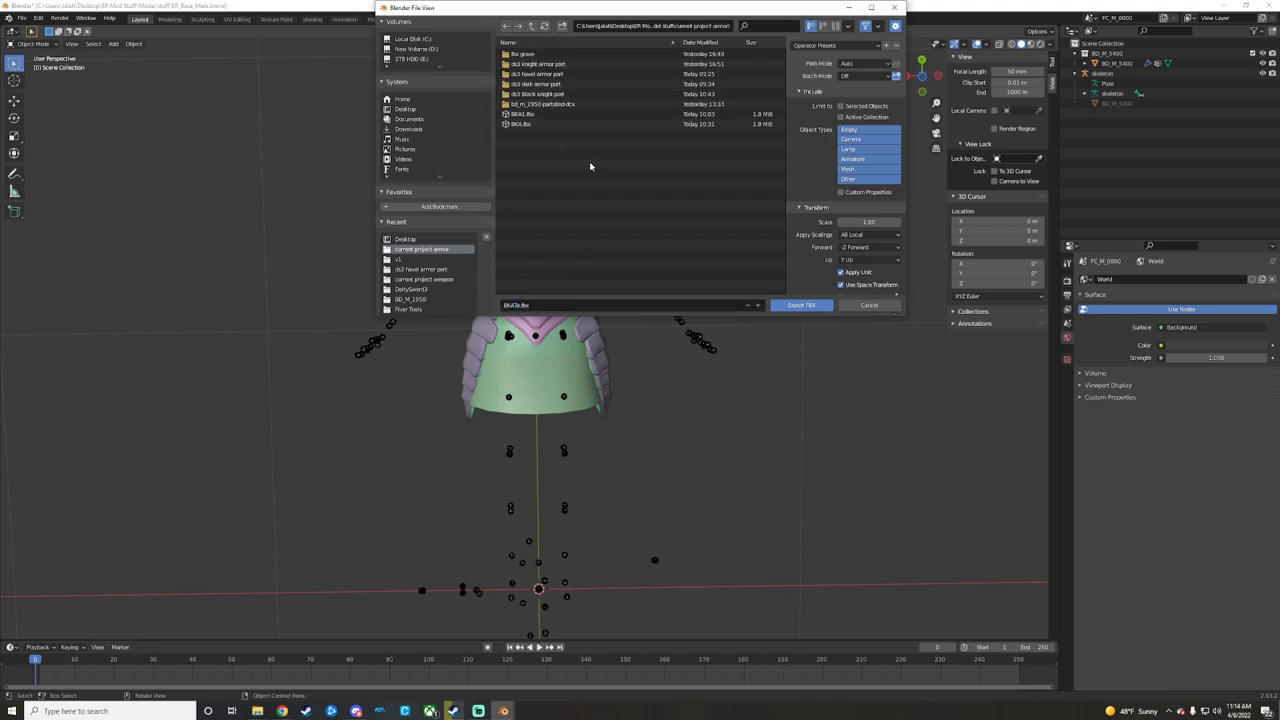
mouse_move(618, 198)
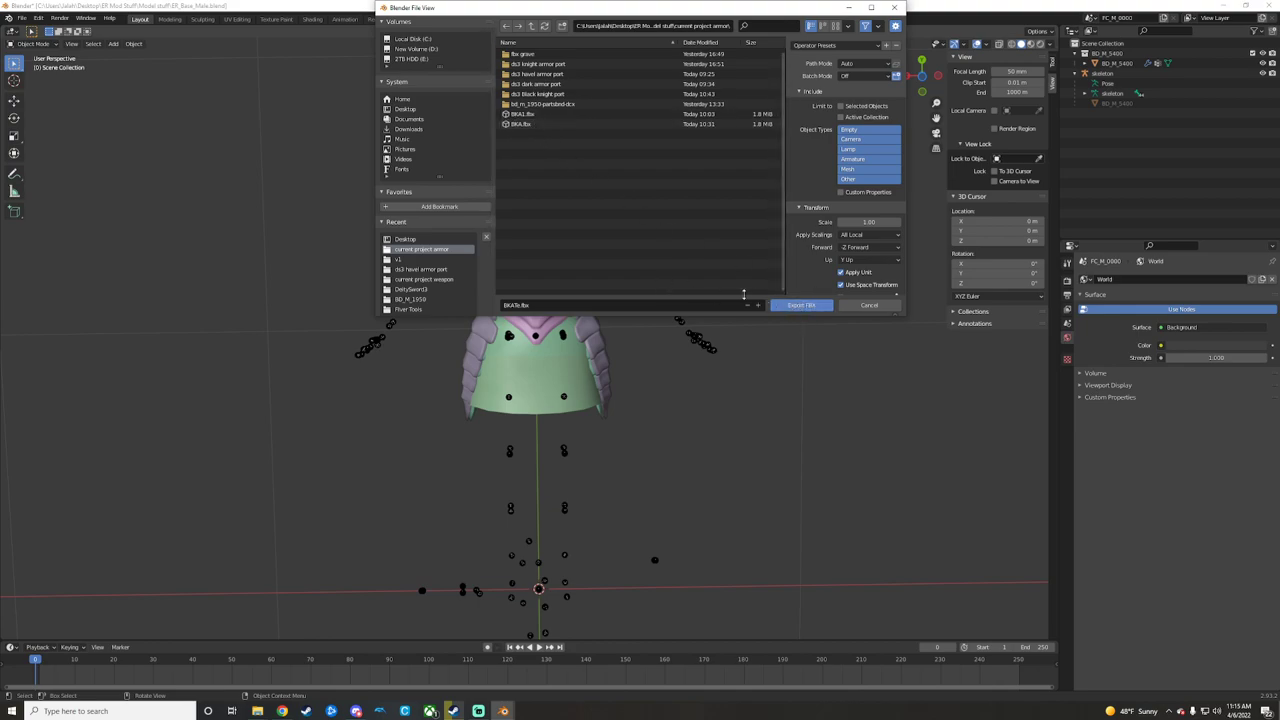
click(800, 304)
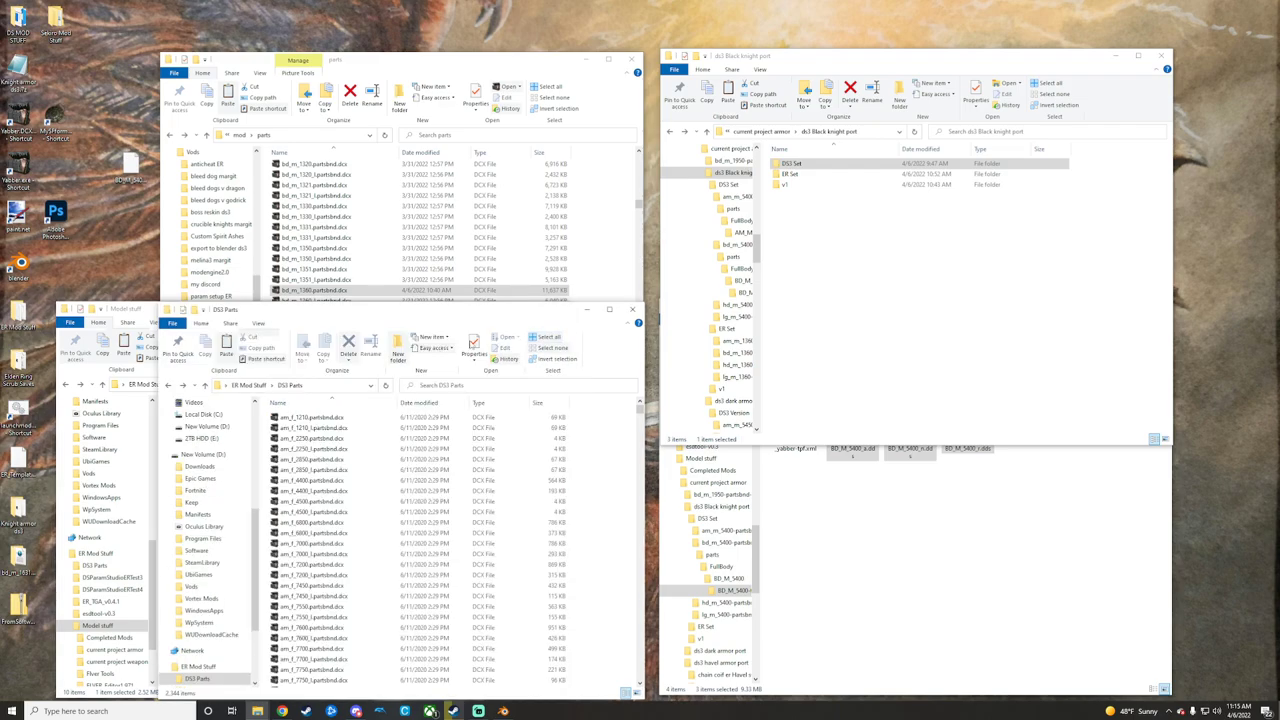
mouse_move(808, 220)
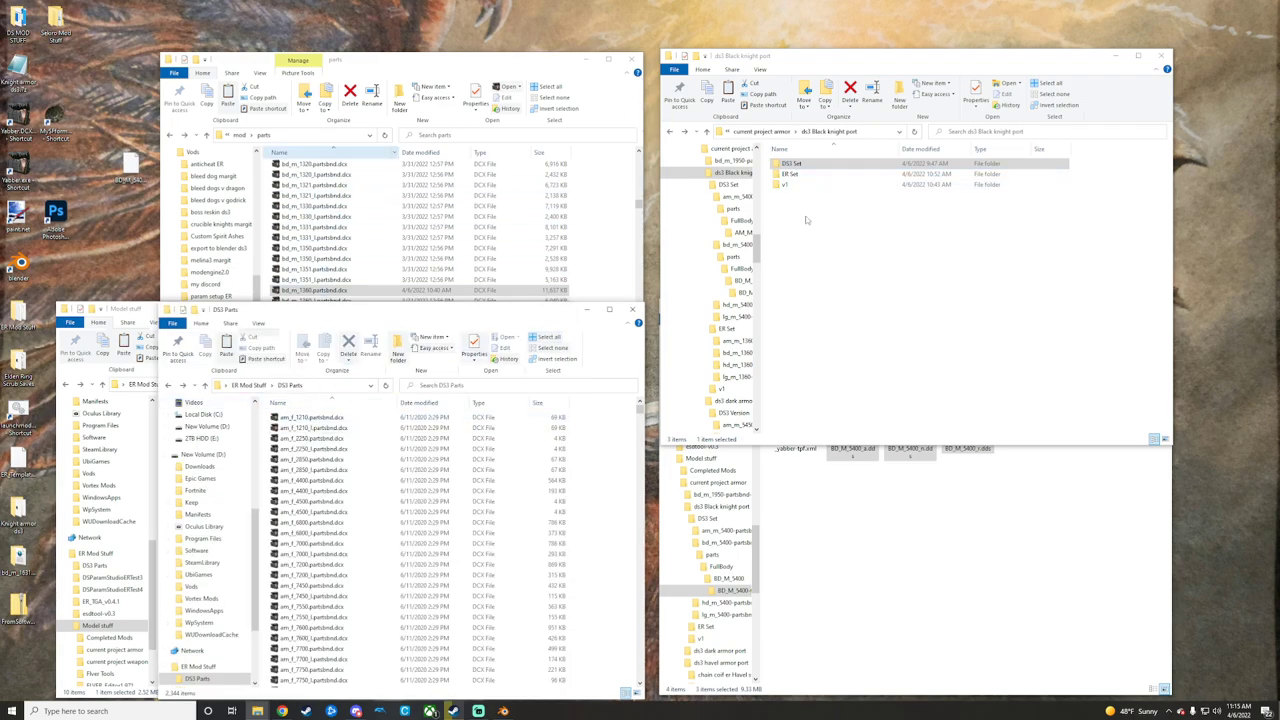
Open ER Set and drill through the unpacked partsbnd and data folders toward BD_M_1000.
click(810, 174)
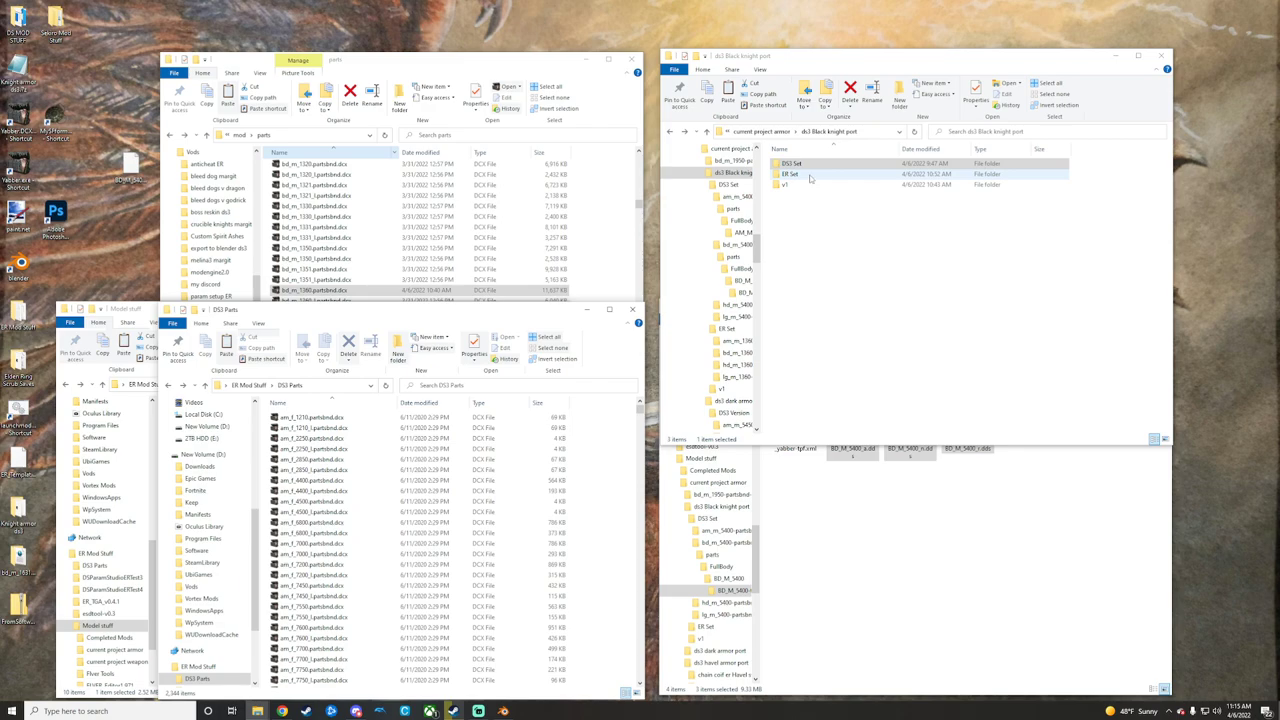
double_click(792, 174)
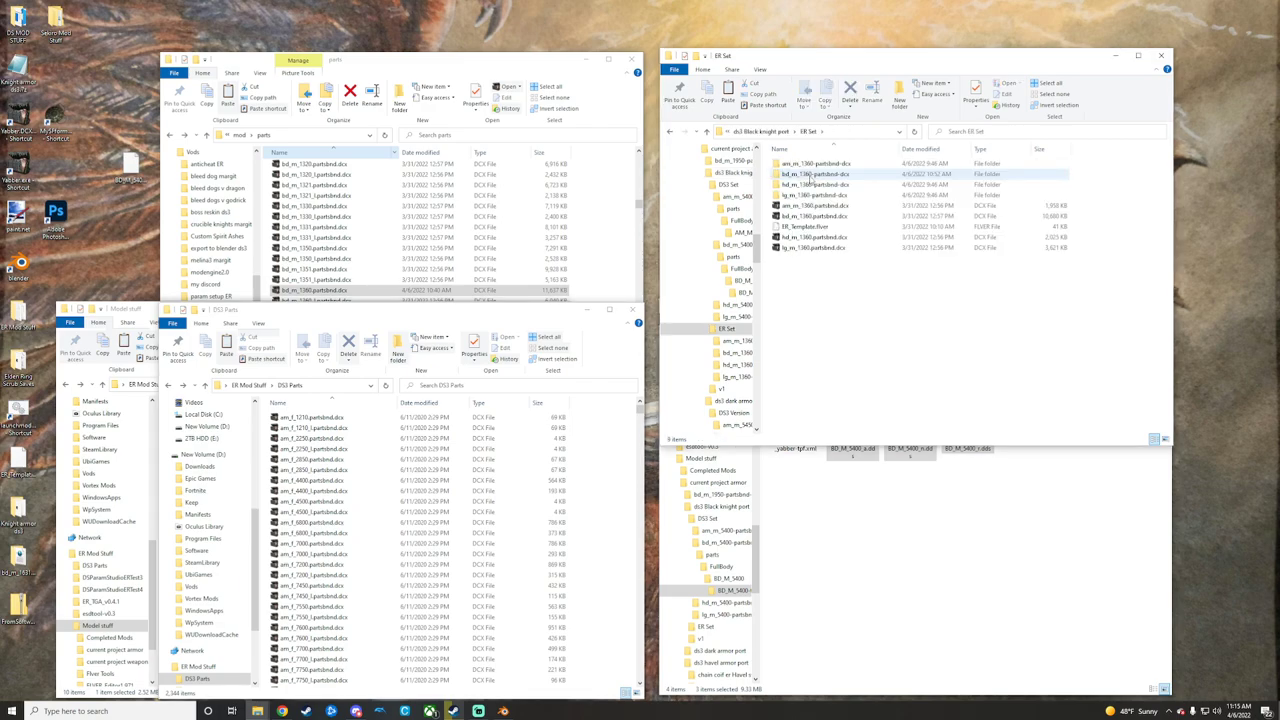
click(810, 224)
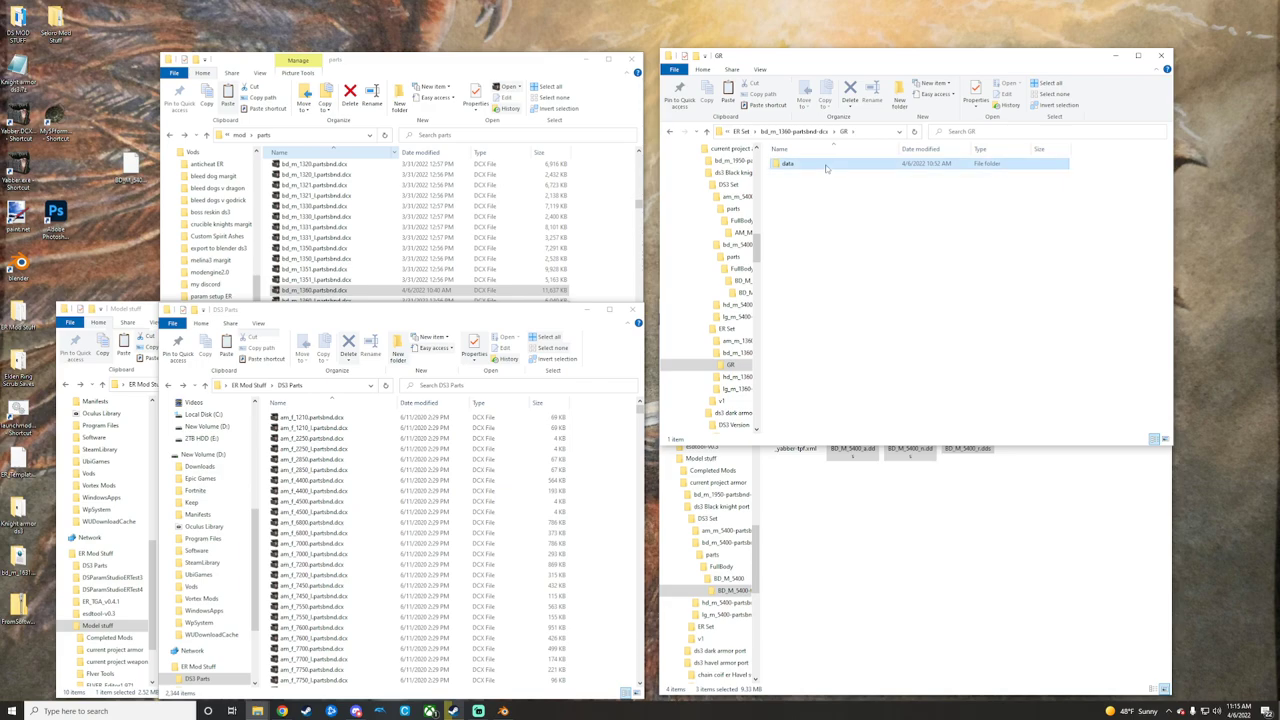
double_click(788, 164)
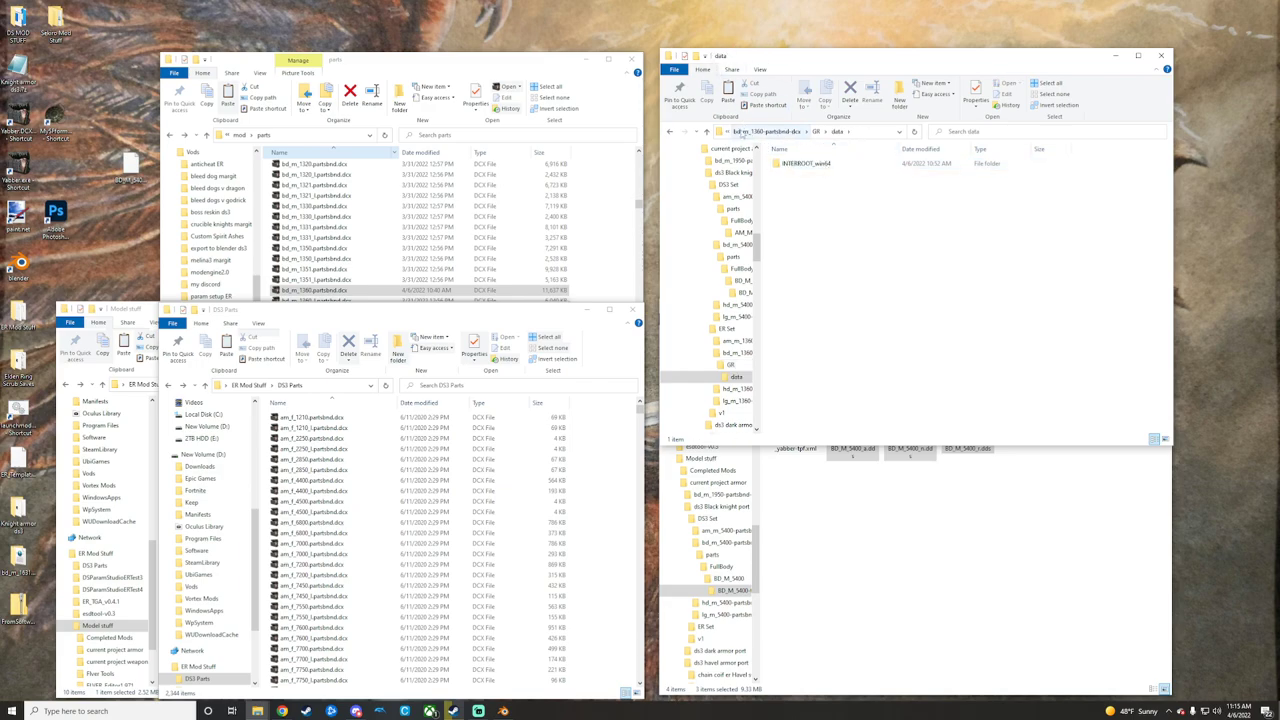
double_click(808, 164)
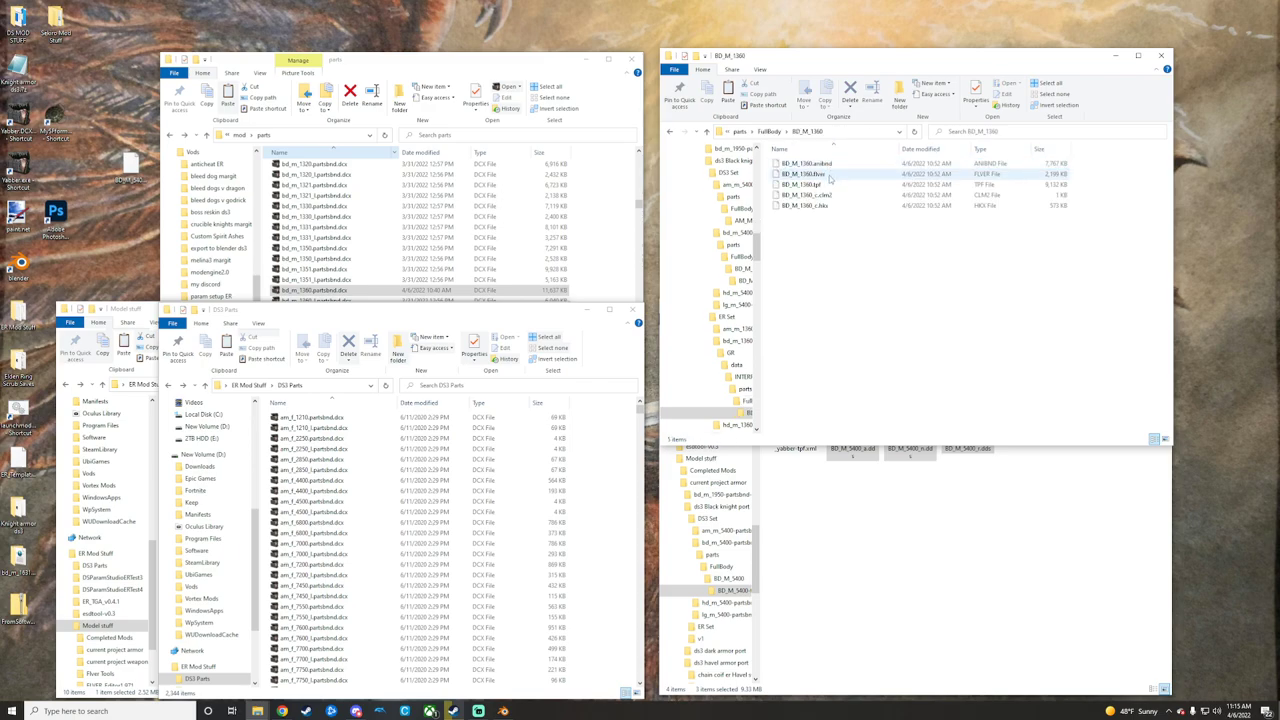
Launch the BD_M_1000 part's .flver model file from its context menu.
right_click(804, 174)
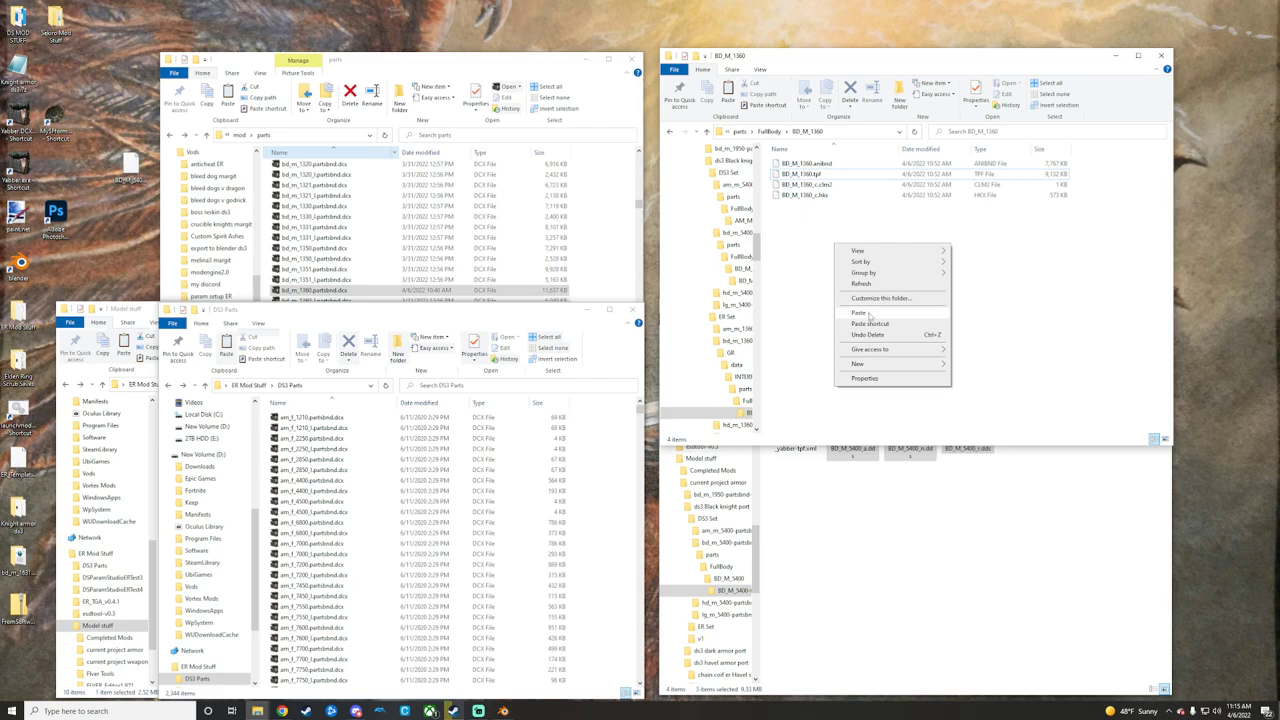
right_click(800, 204)
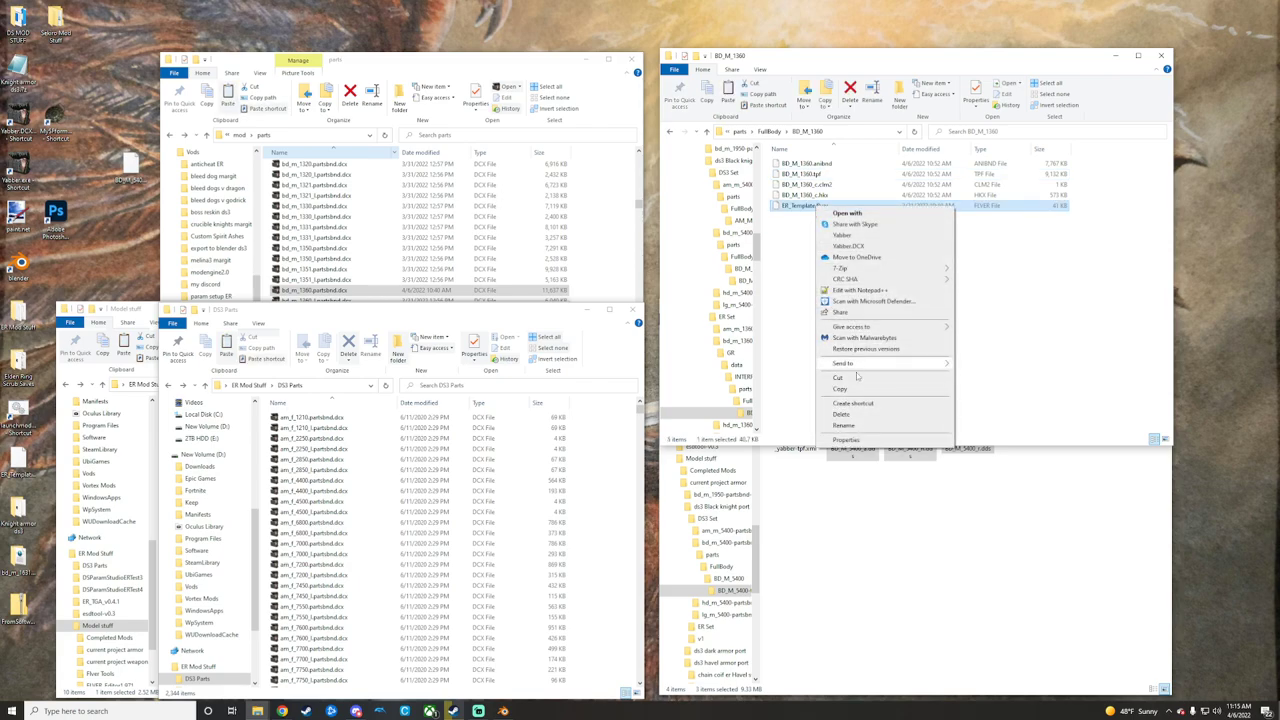
click(844, 424)
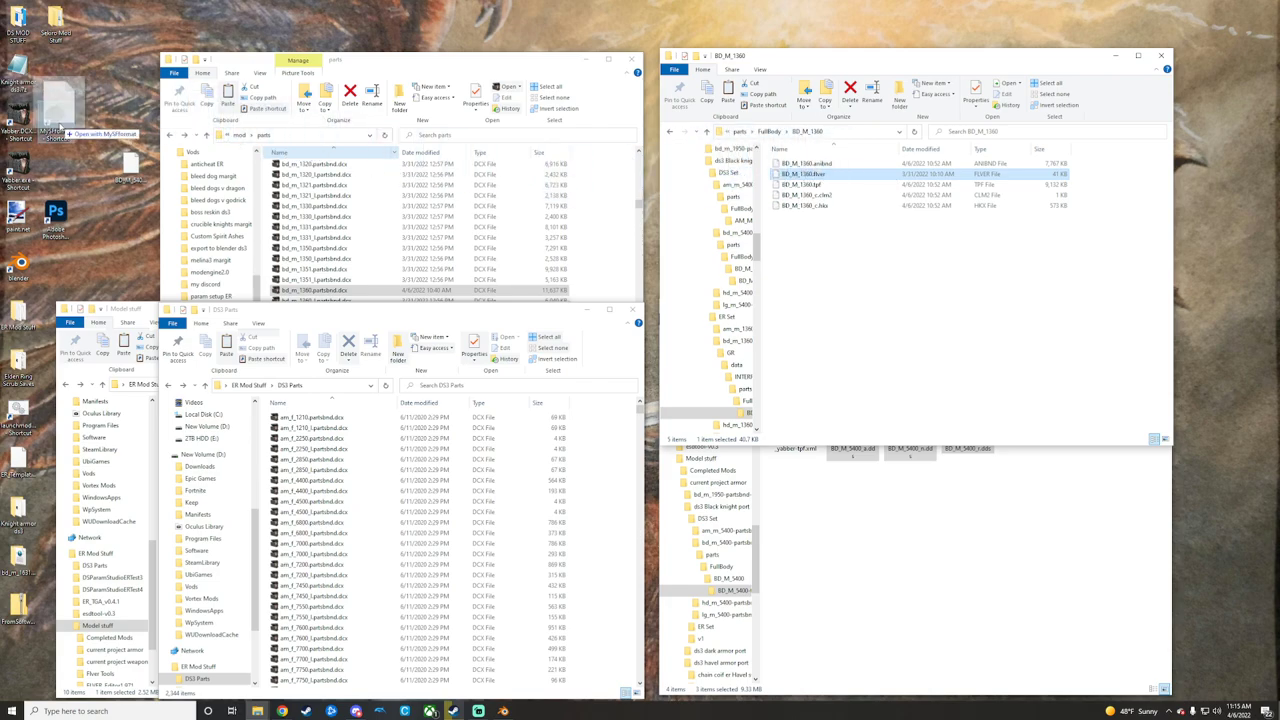
Import the exported BKA armor FBX into the Elden Ring part, accepting the conversion and LOD prompts.
double_click(800, 174)
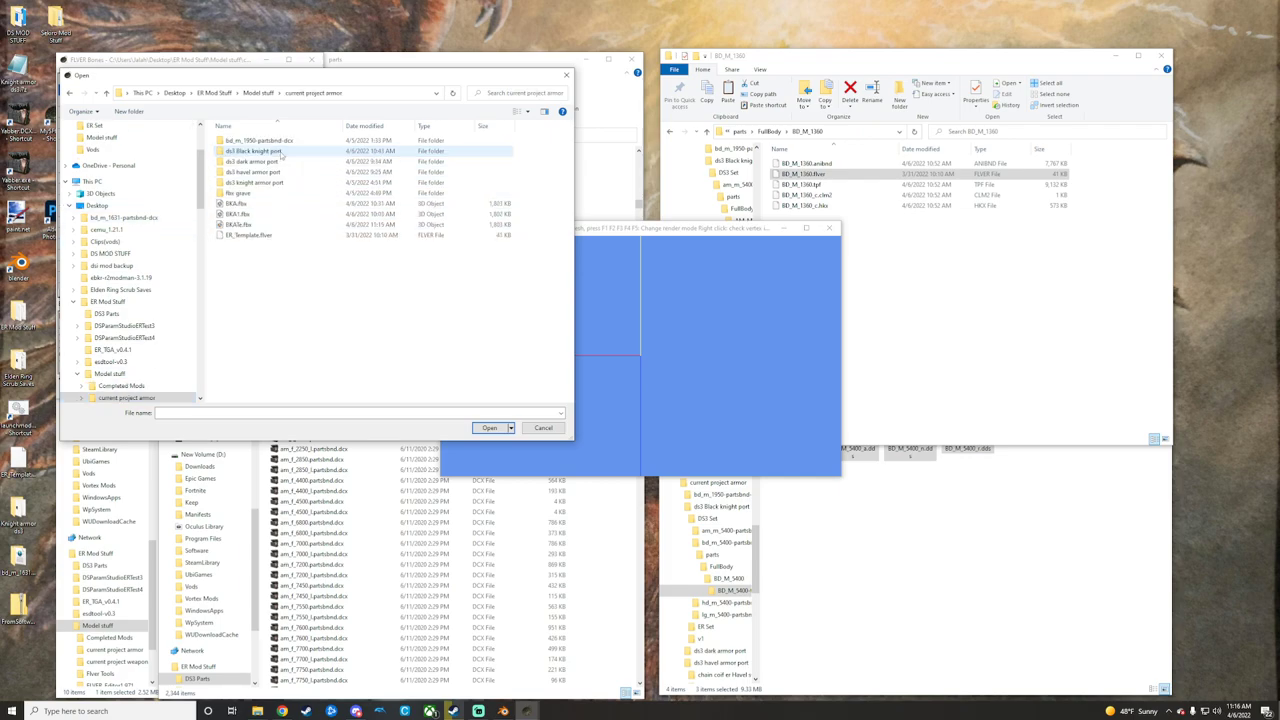
mouse_move(236, 204)
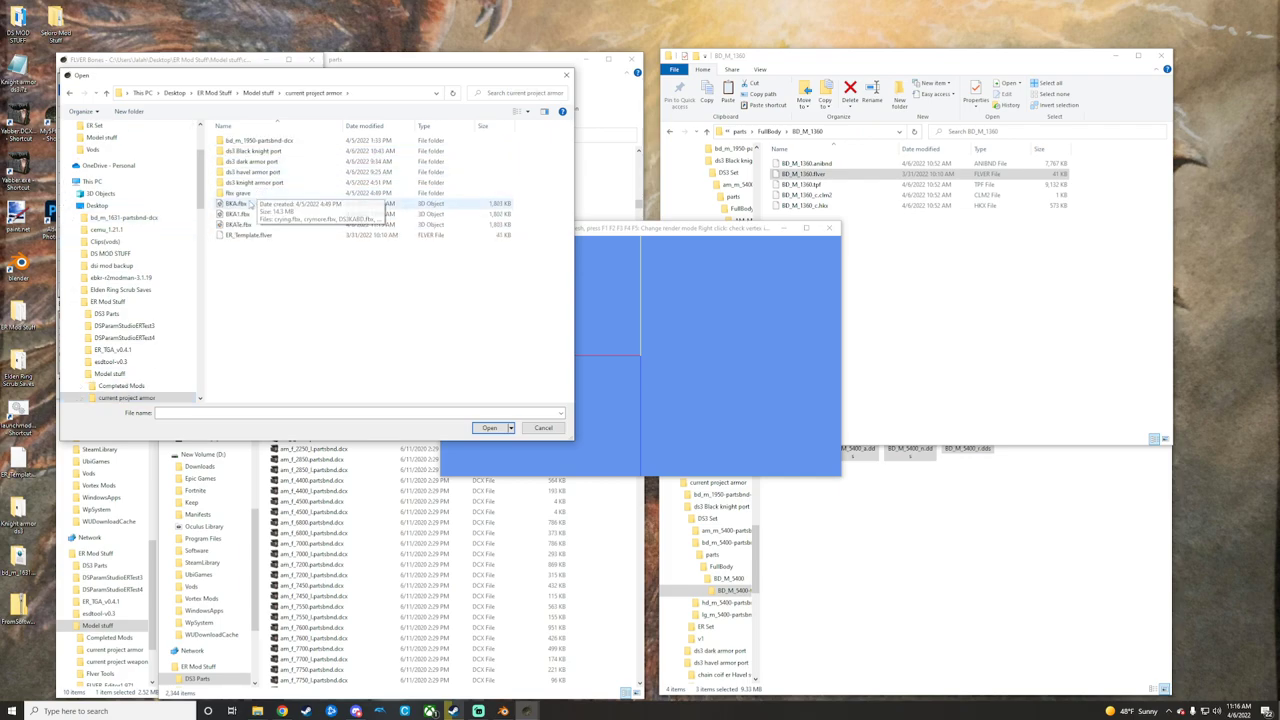
click(238, 224)
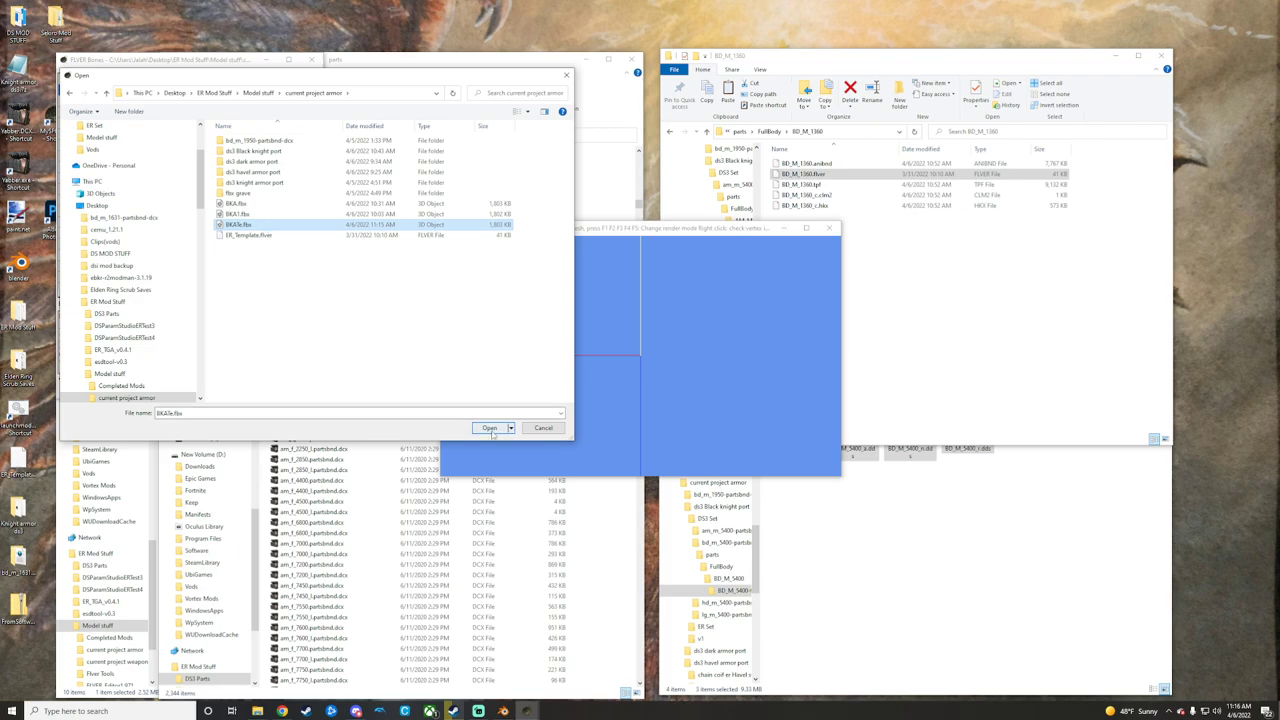
click(488, 428)
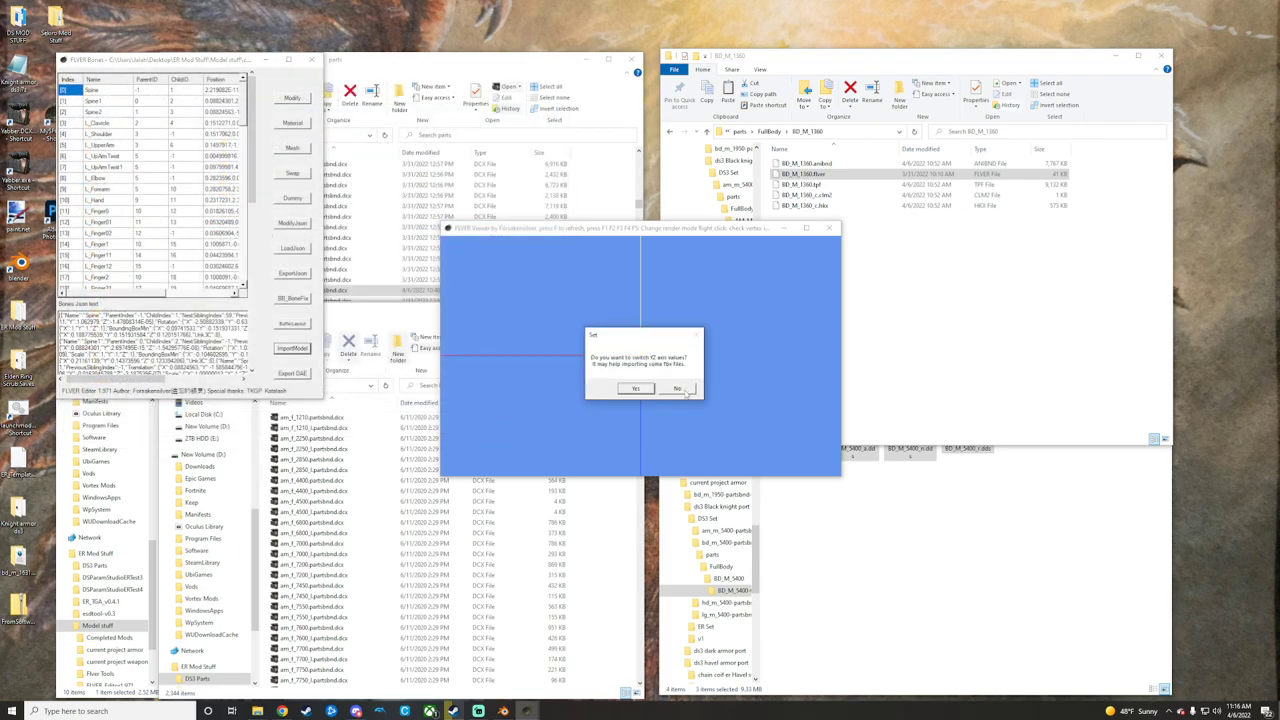
click(678, 388)
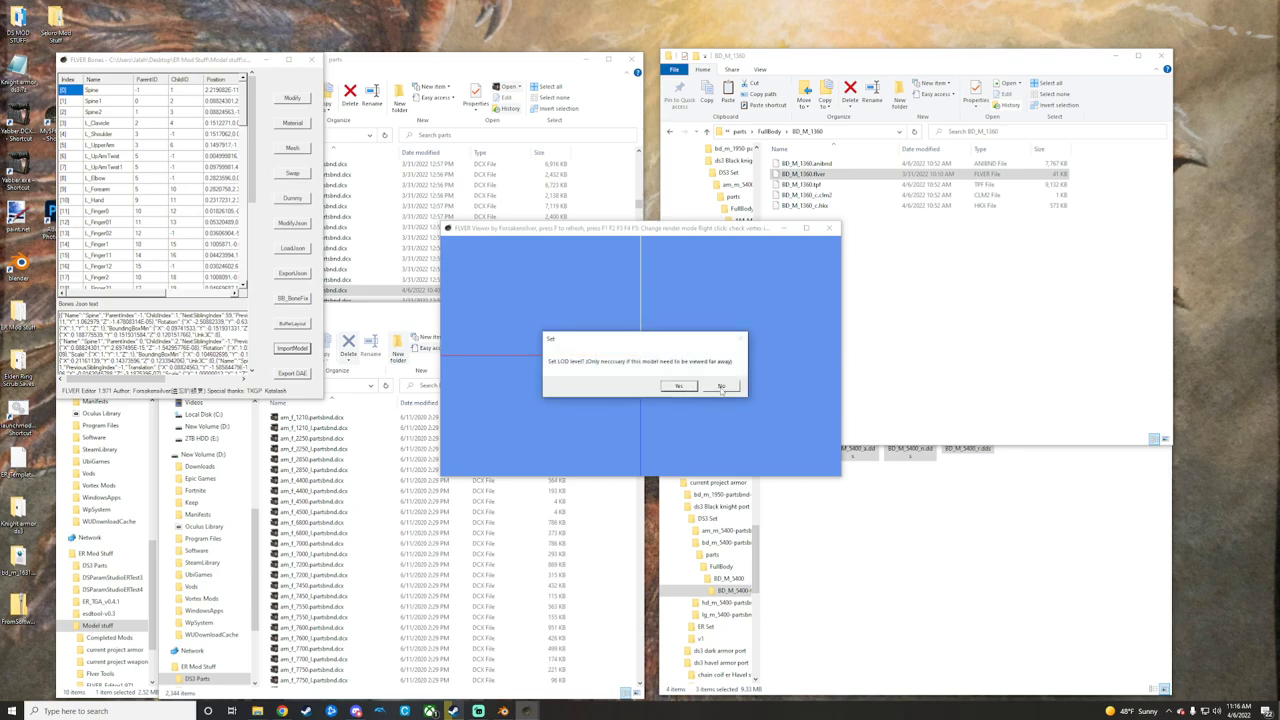
click(720, 386)
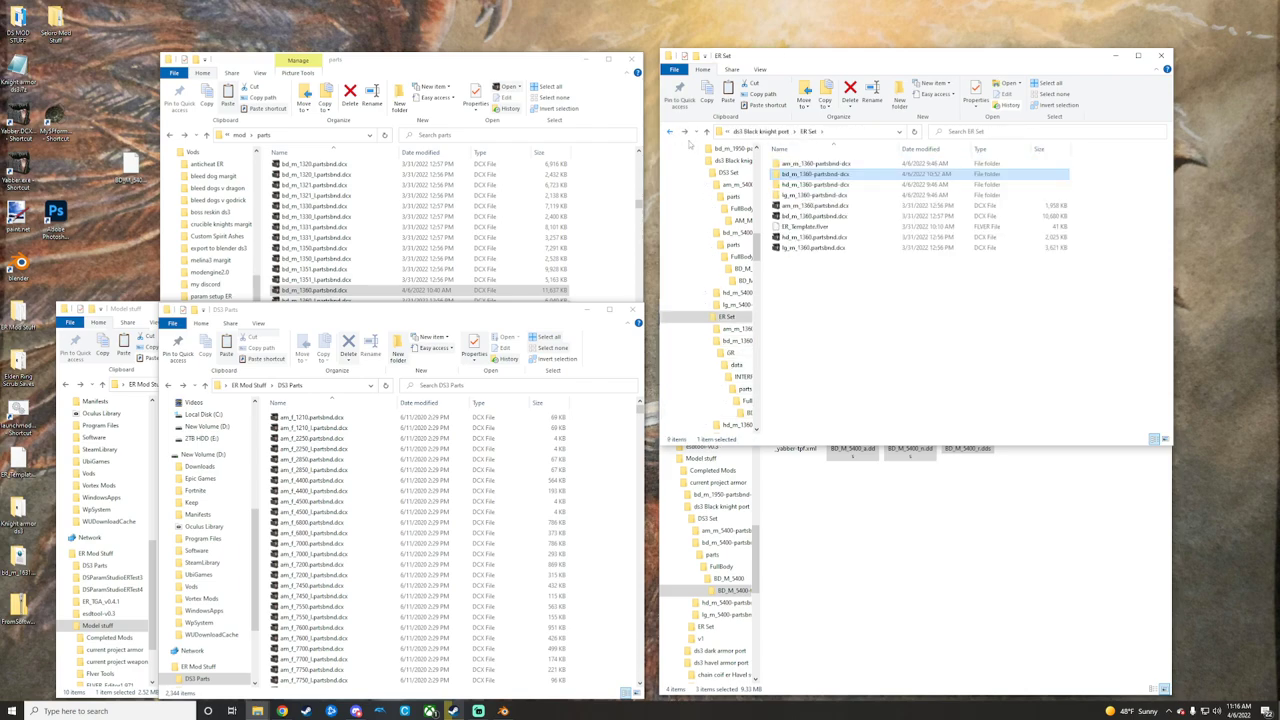
Copy the repacked partsbnd into the game's parts folder, replacing the existing file.
right_click(816, 216)
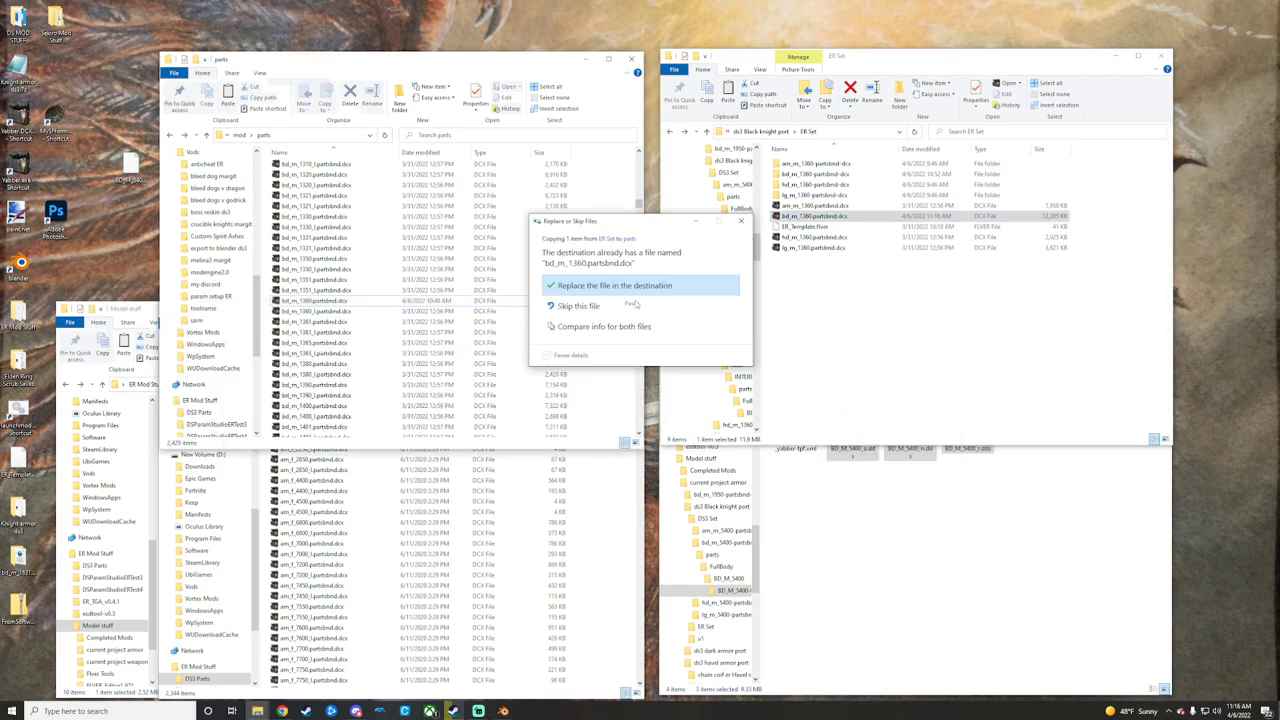
click(616, 284)
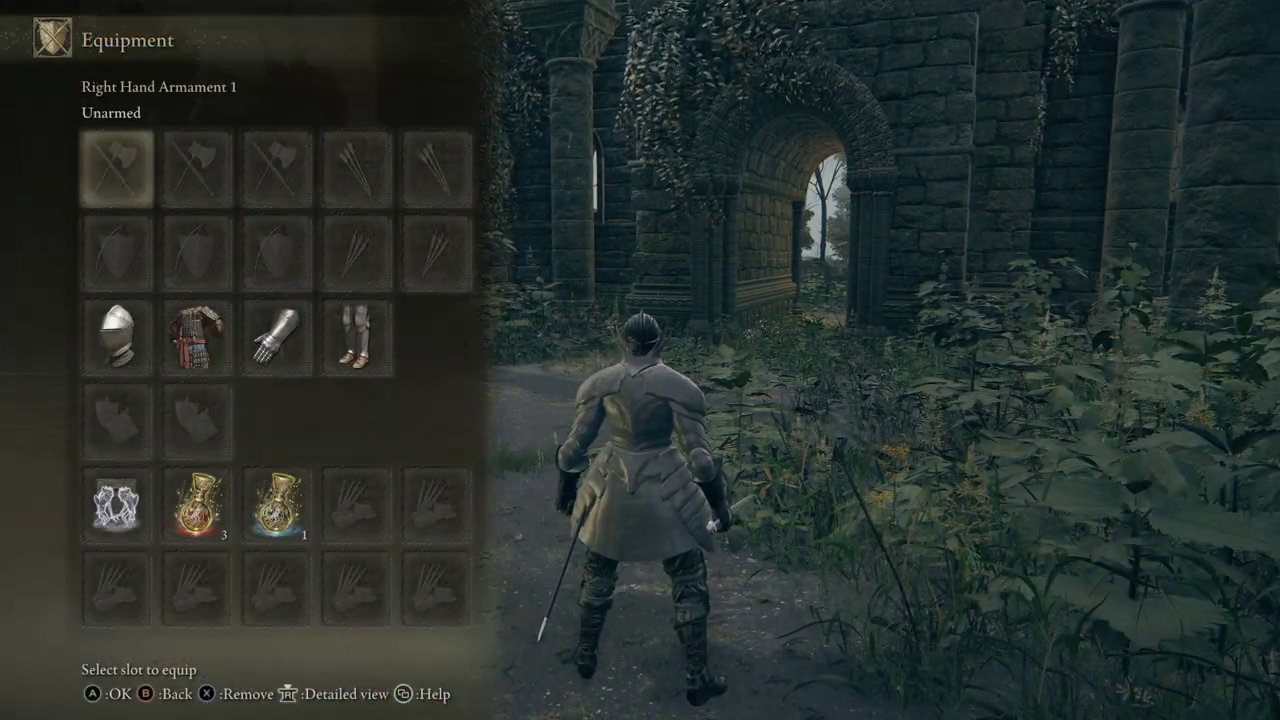
Unequip the armor, then equip a gauntlet in the Arms slot to check the replacement in game.
click(276, 336)
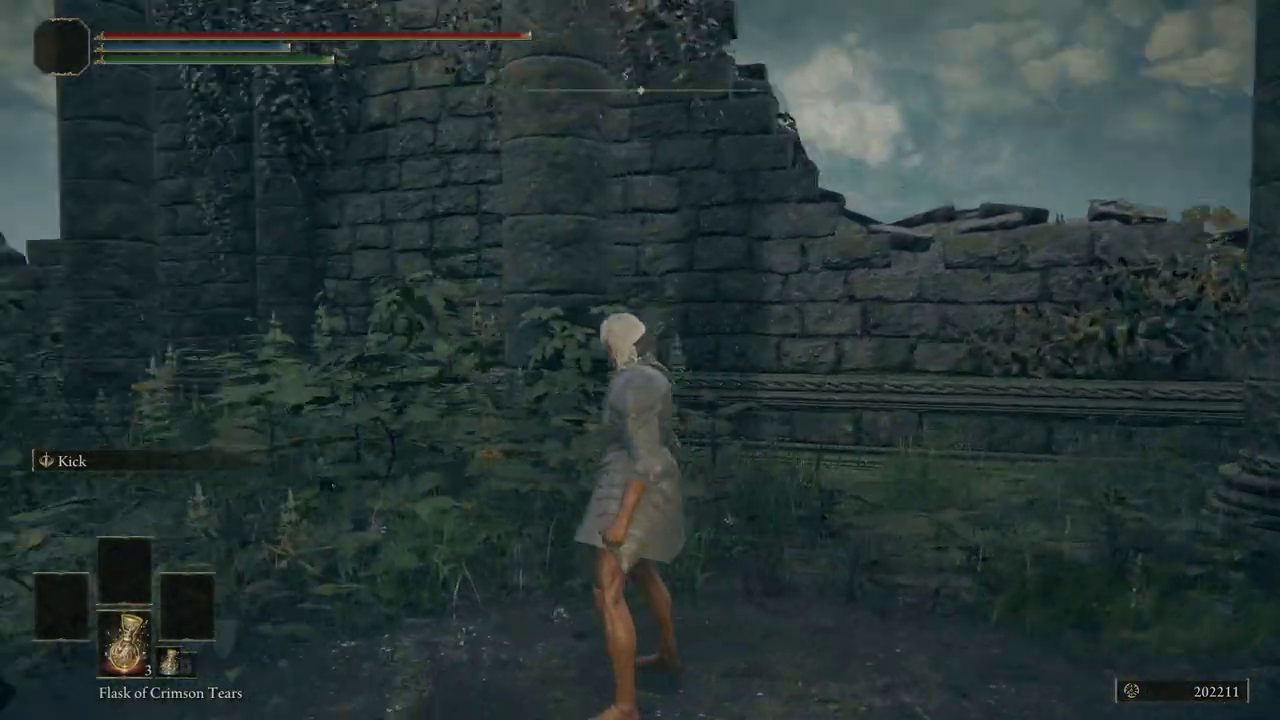
key(escape)
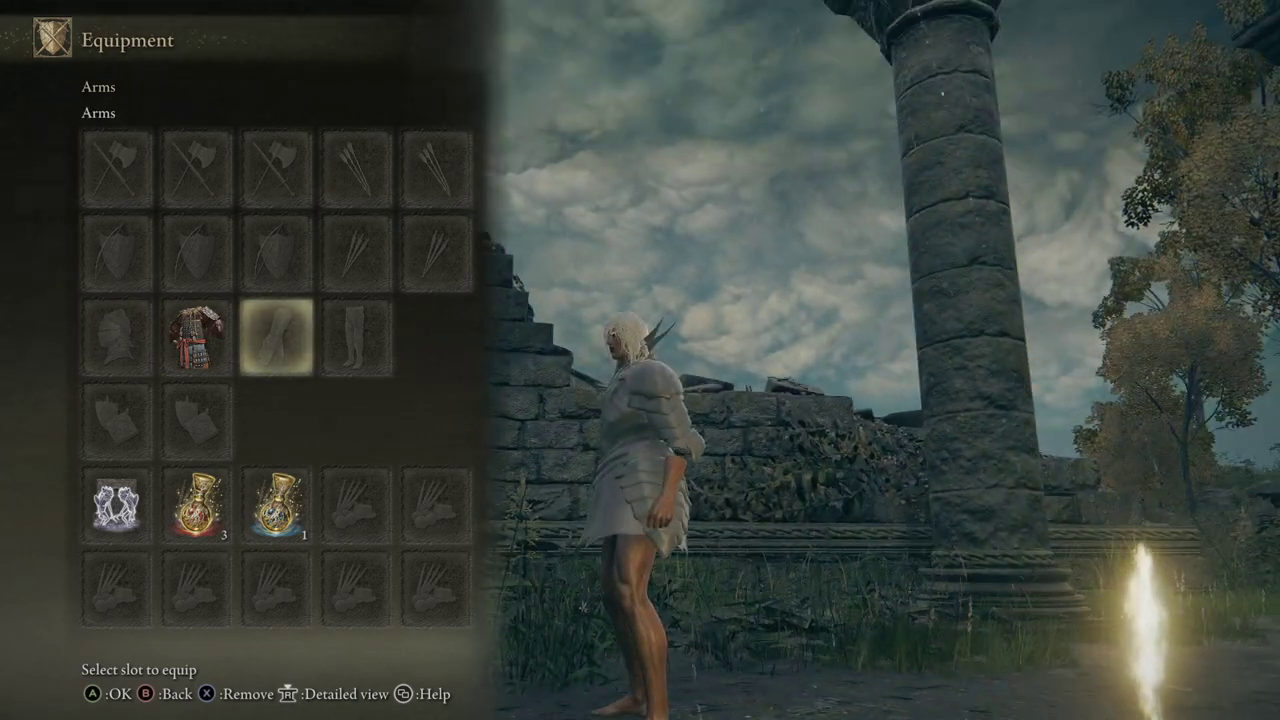
click(278, 338)
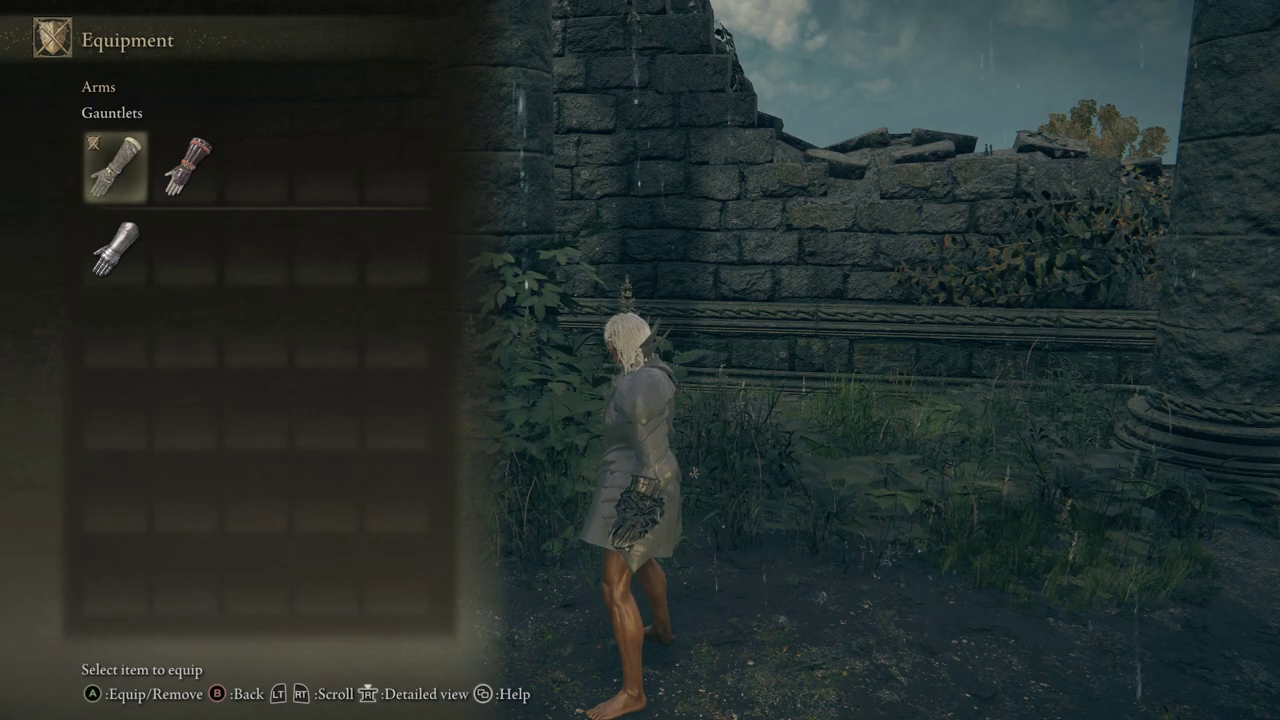
click(184, 168)
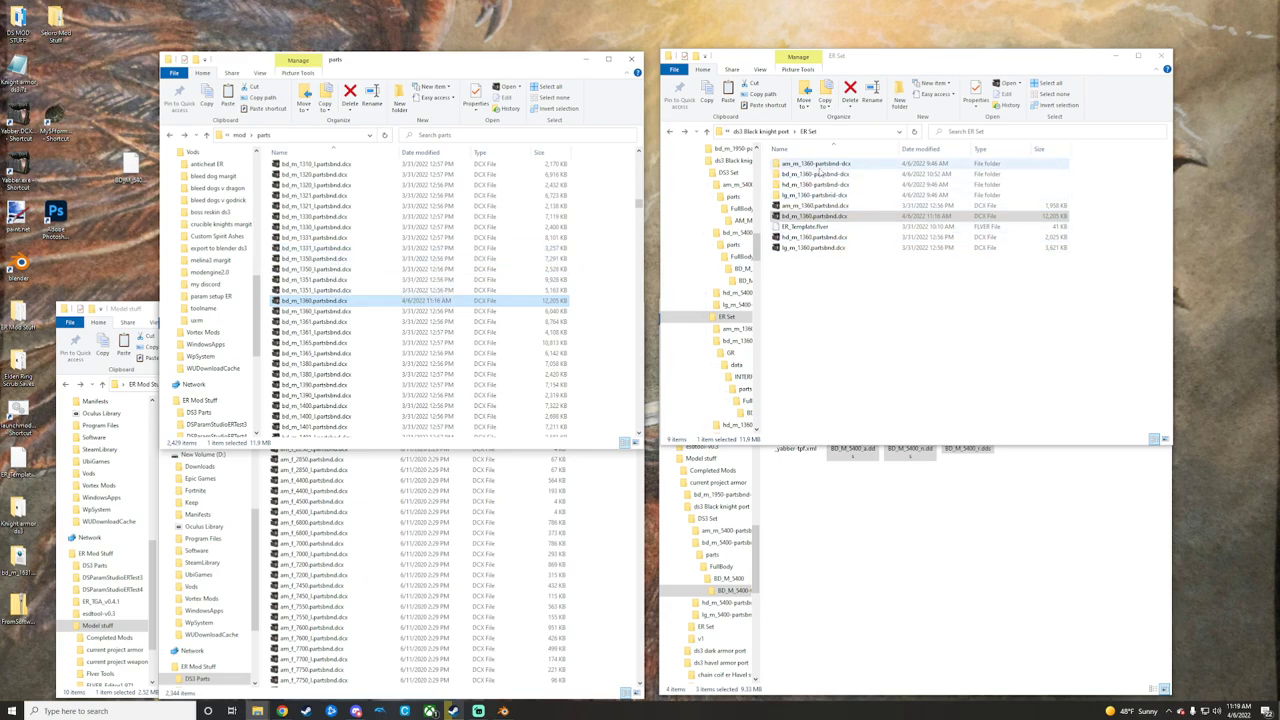
Copy the .dds texture files from the Elden Ring armor folder.
click(816, 174)
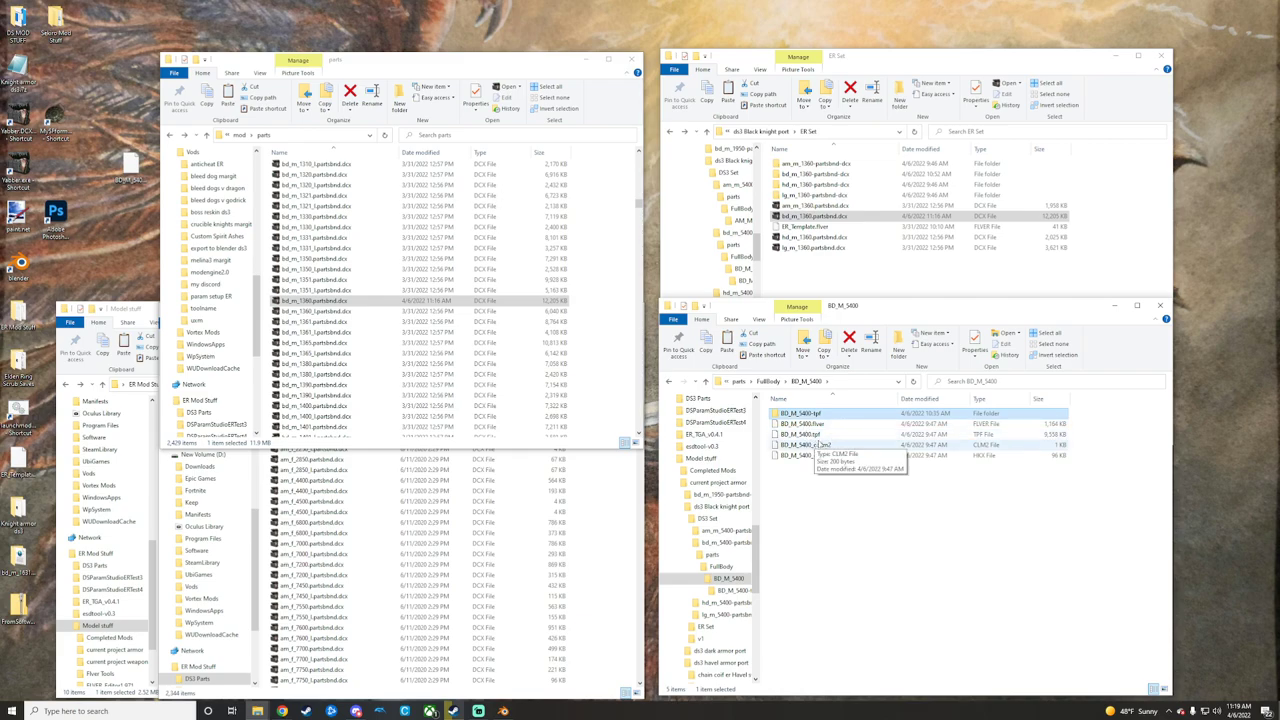
click(810, 434)
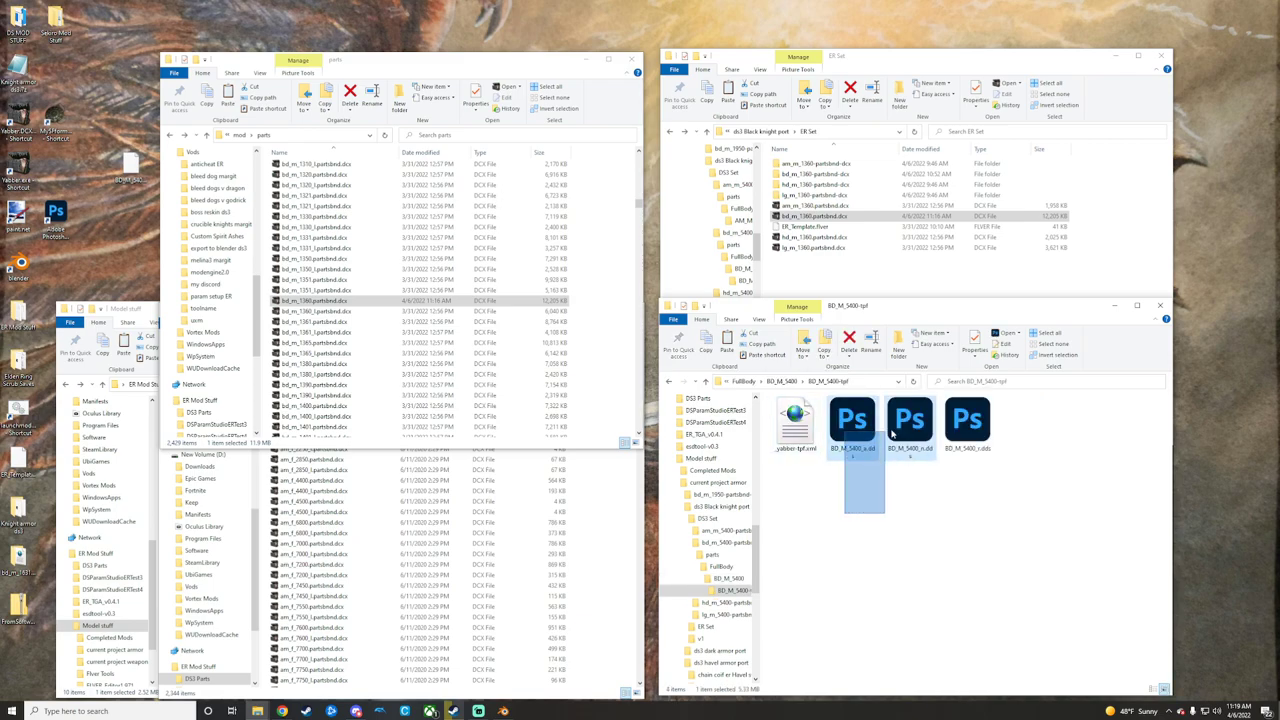
right_click(968, 420)
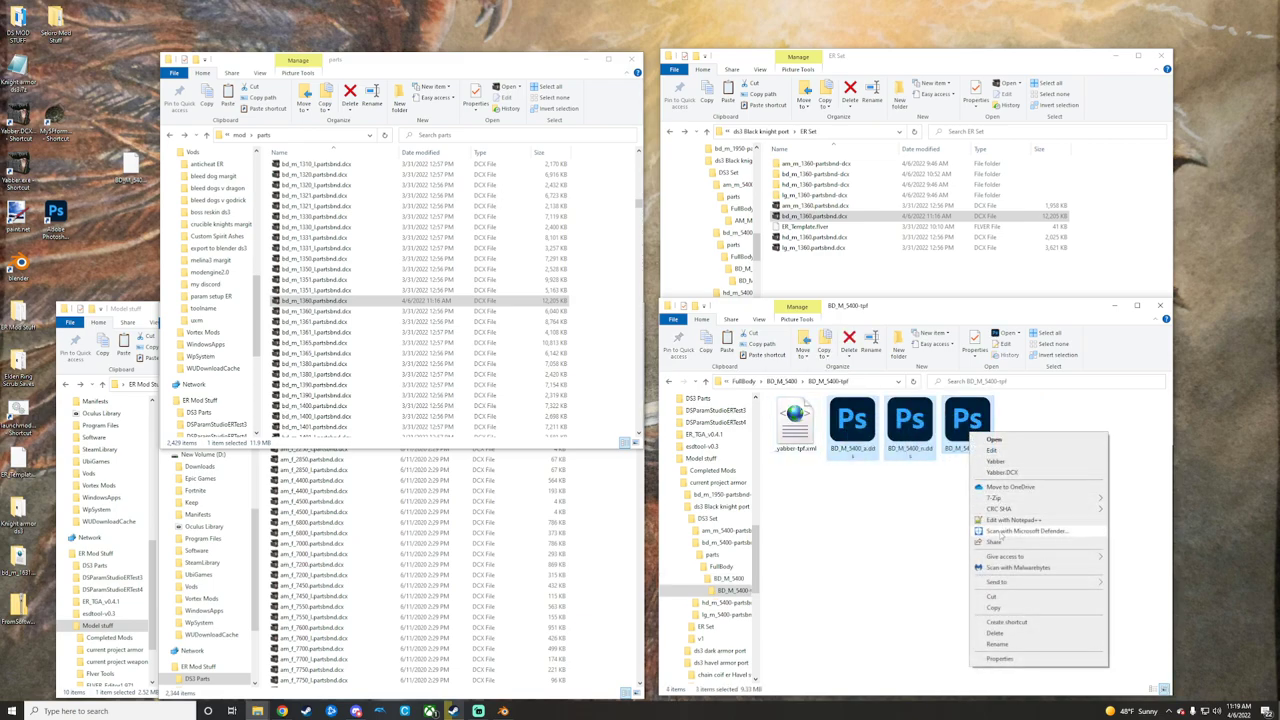
click(856, 282)
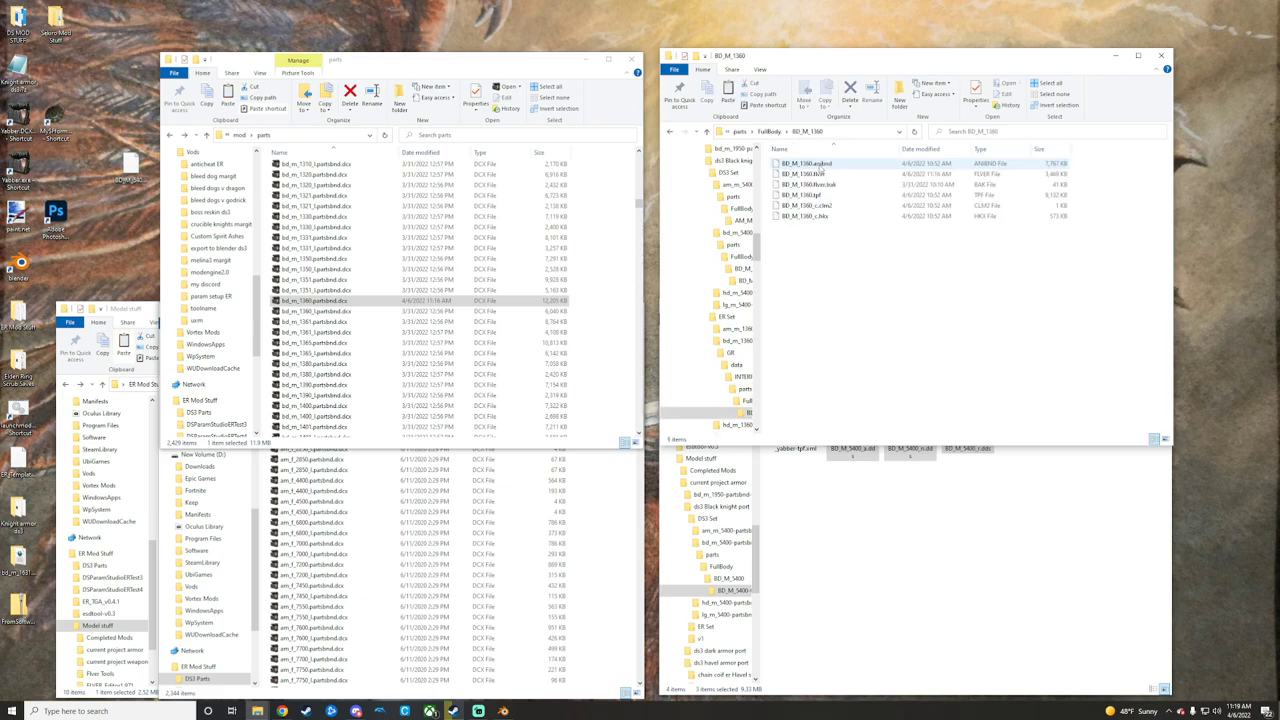
Paste the copied textures into the part's -tpf texture folder beside its texture archive.
right_click(808, 194)
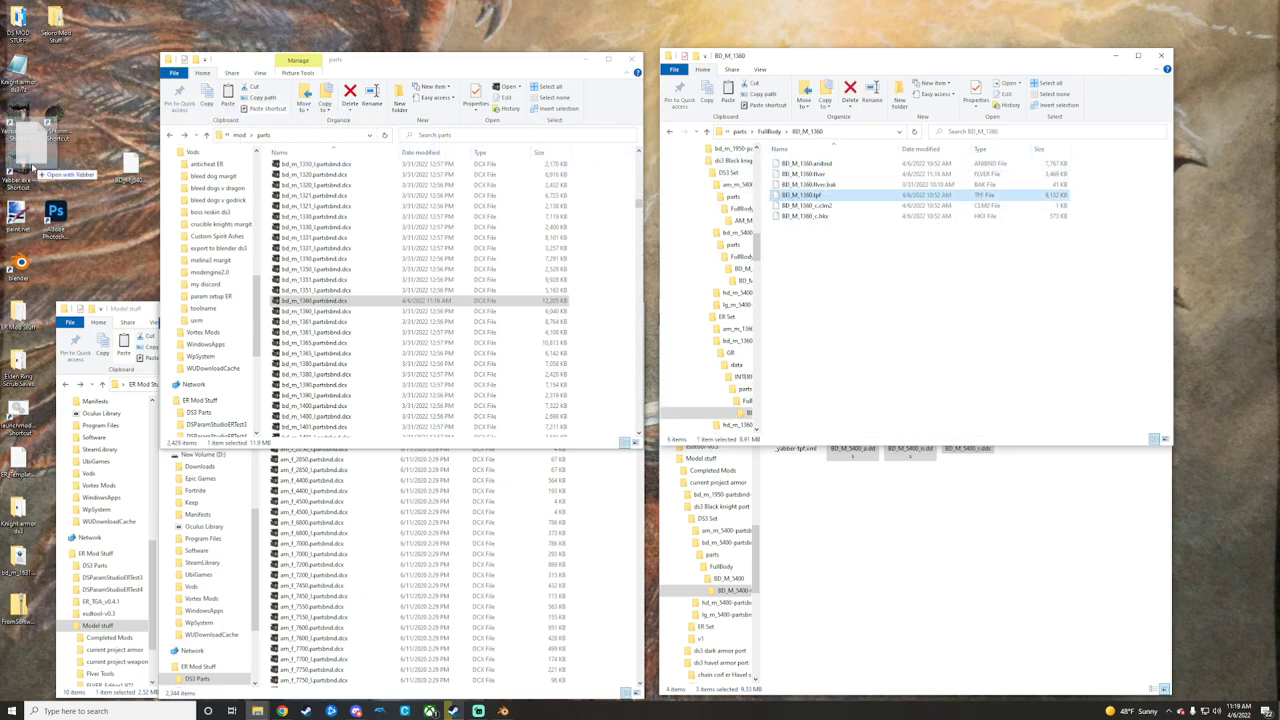
click(810, 206)
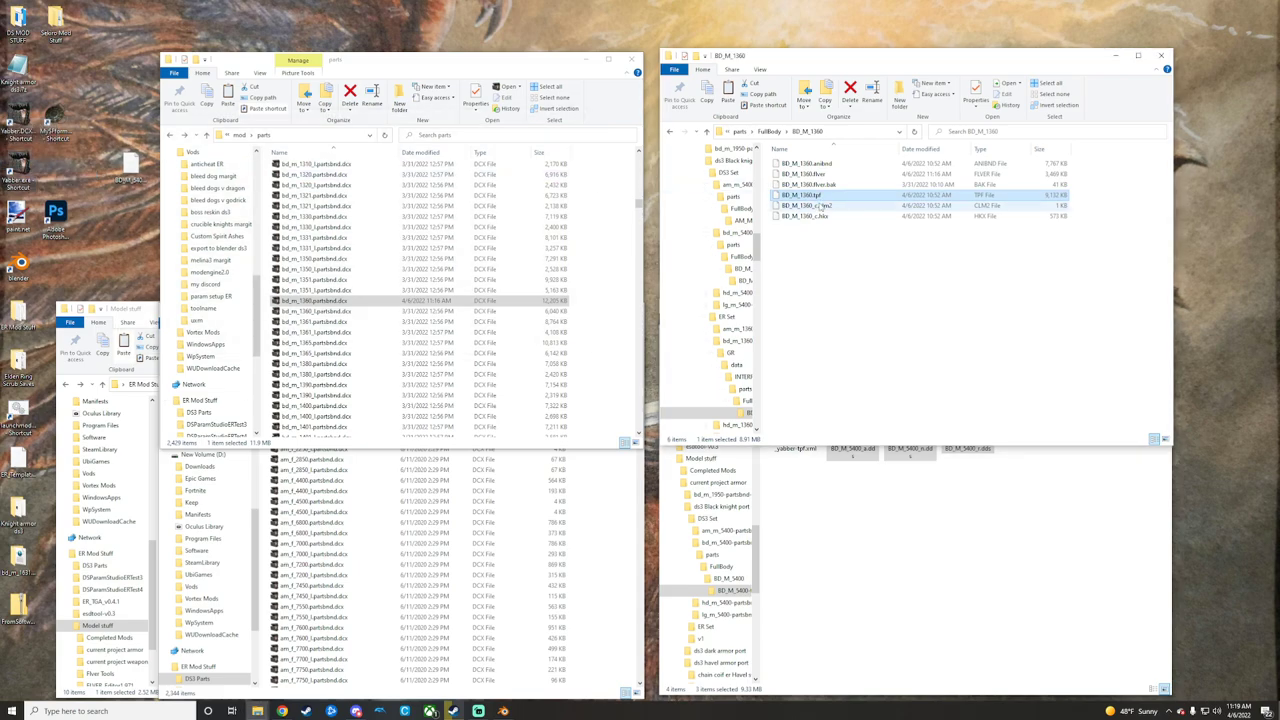
right_click(802, 196)
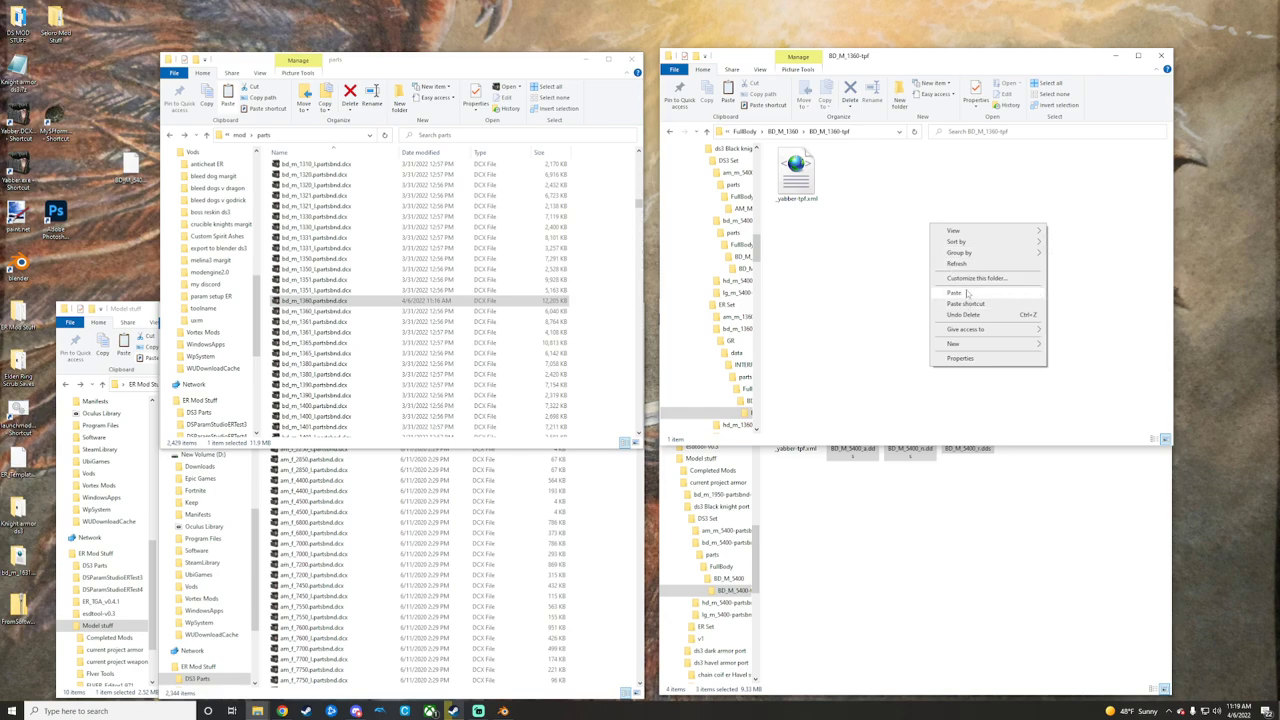
click(954, 292)
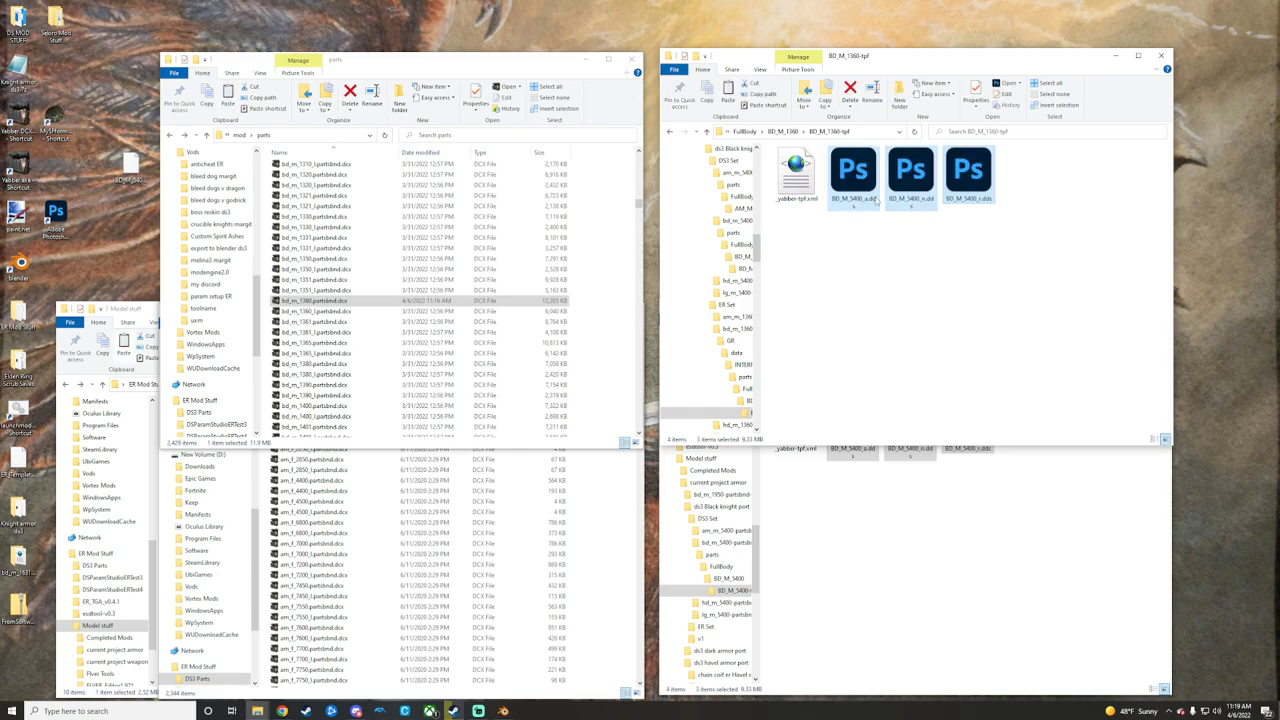
Rename the pasted texture files so their names match the new part.
right_click(852, 170)
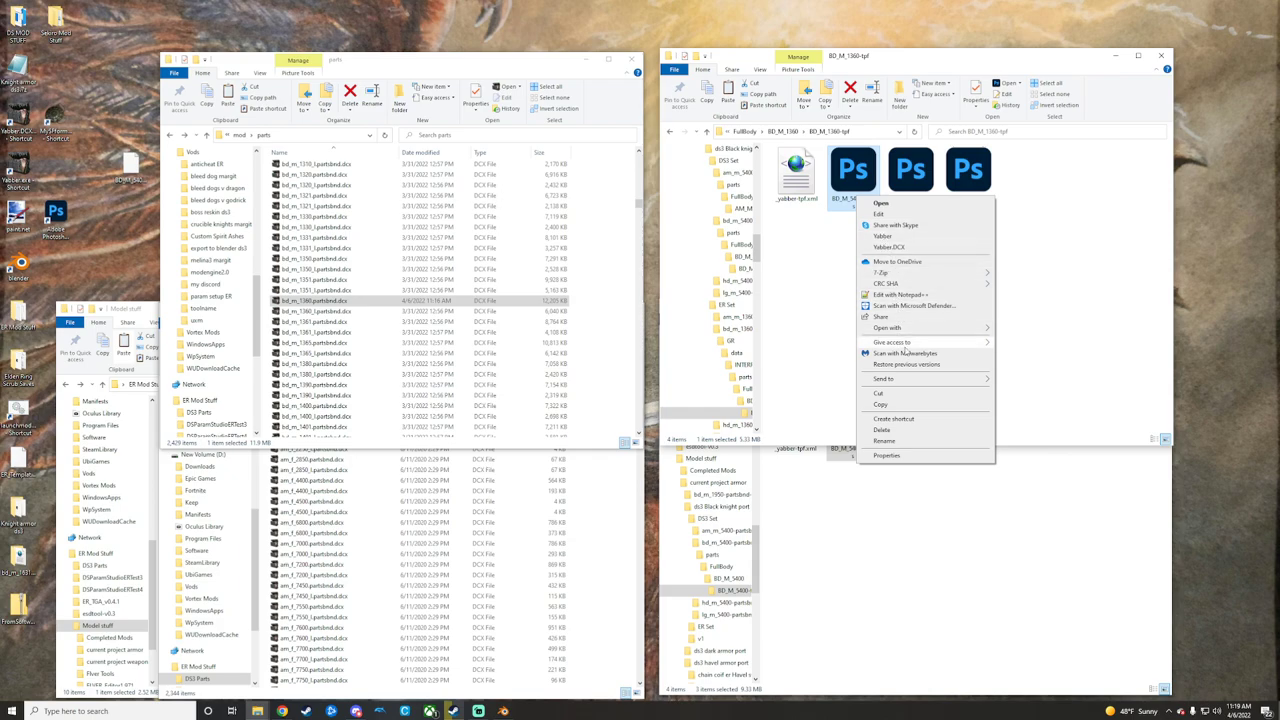
click(884, 442)
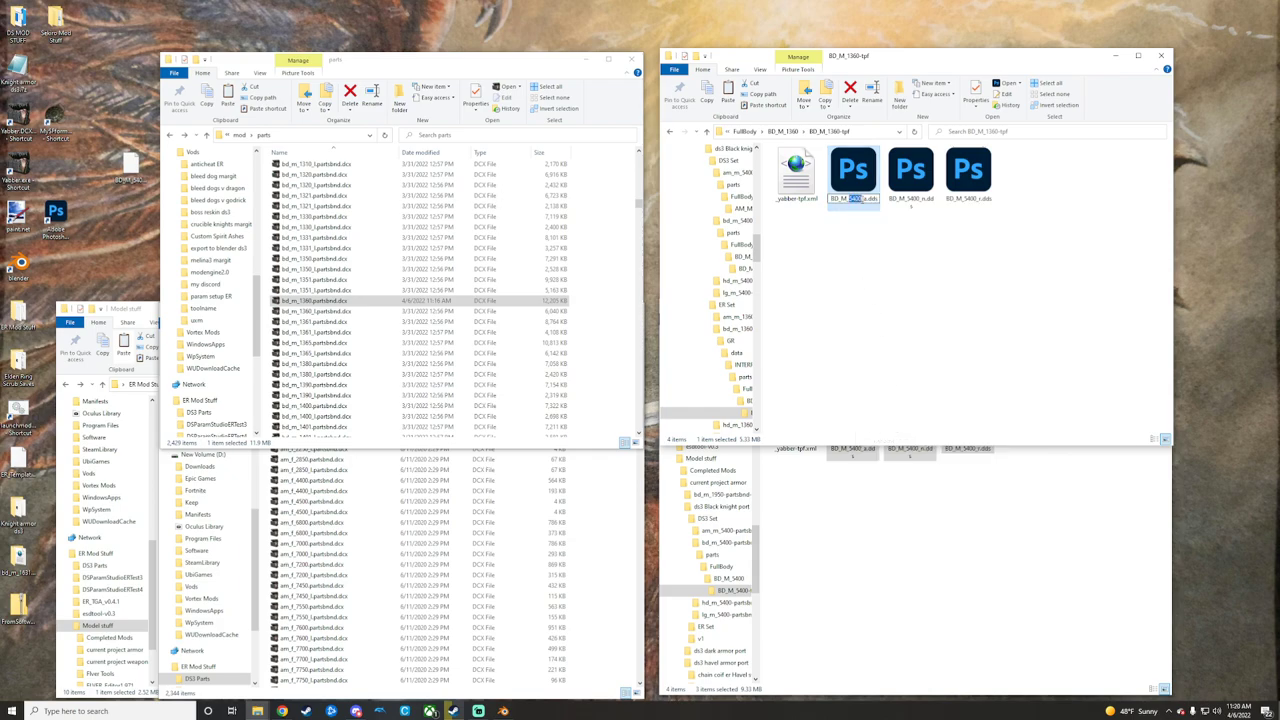
double_click(850, 190)
text(136)
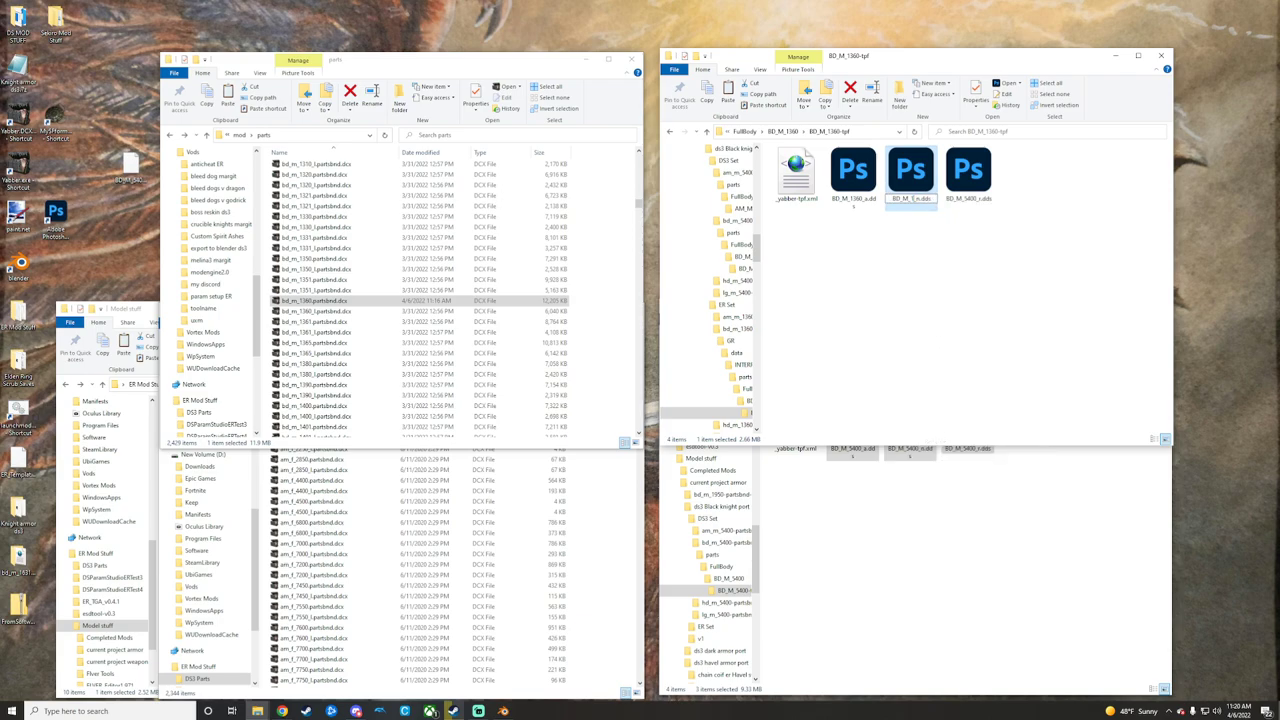
right_click(968, 170)
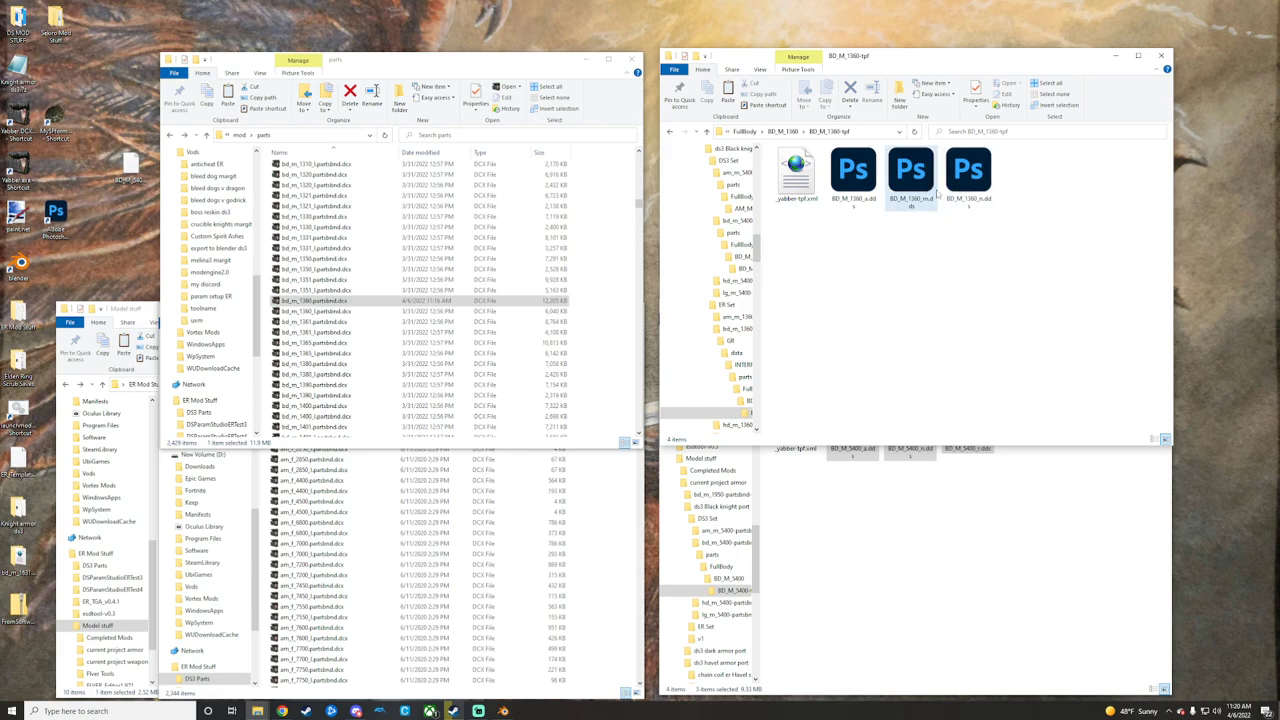
right_click(796, 170)
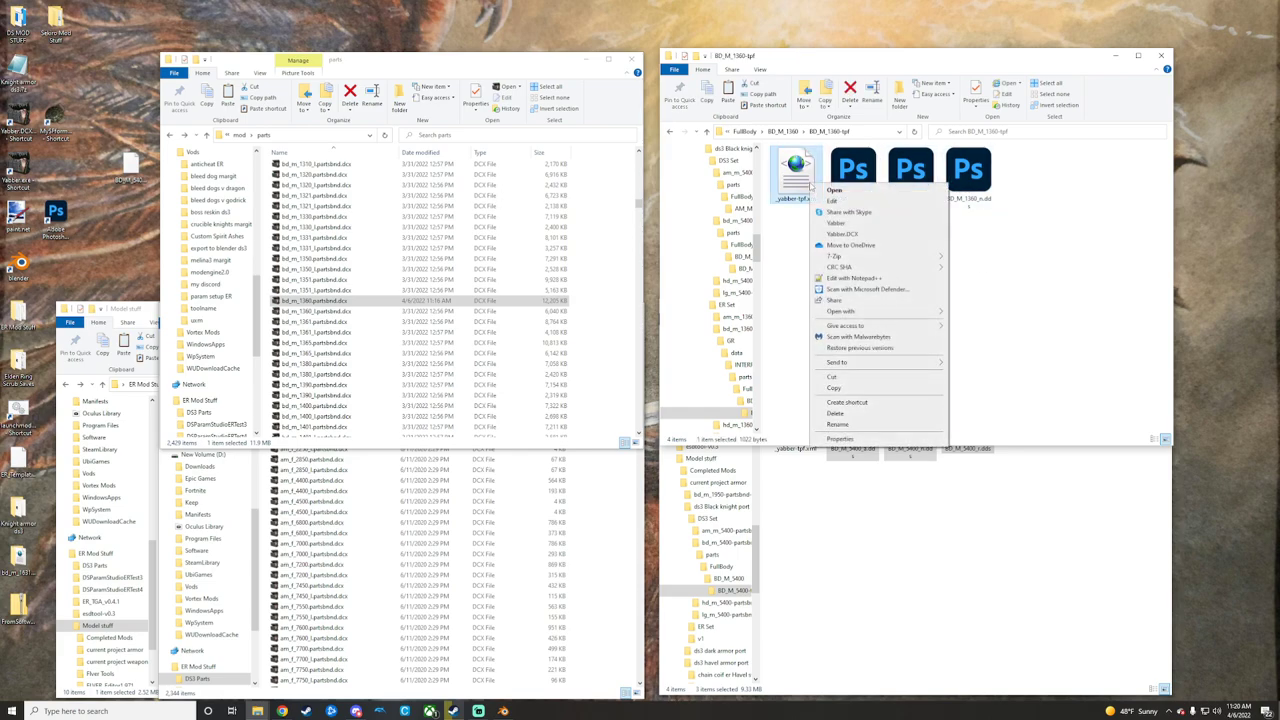
mouse_move(838, 424)
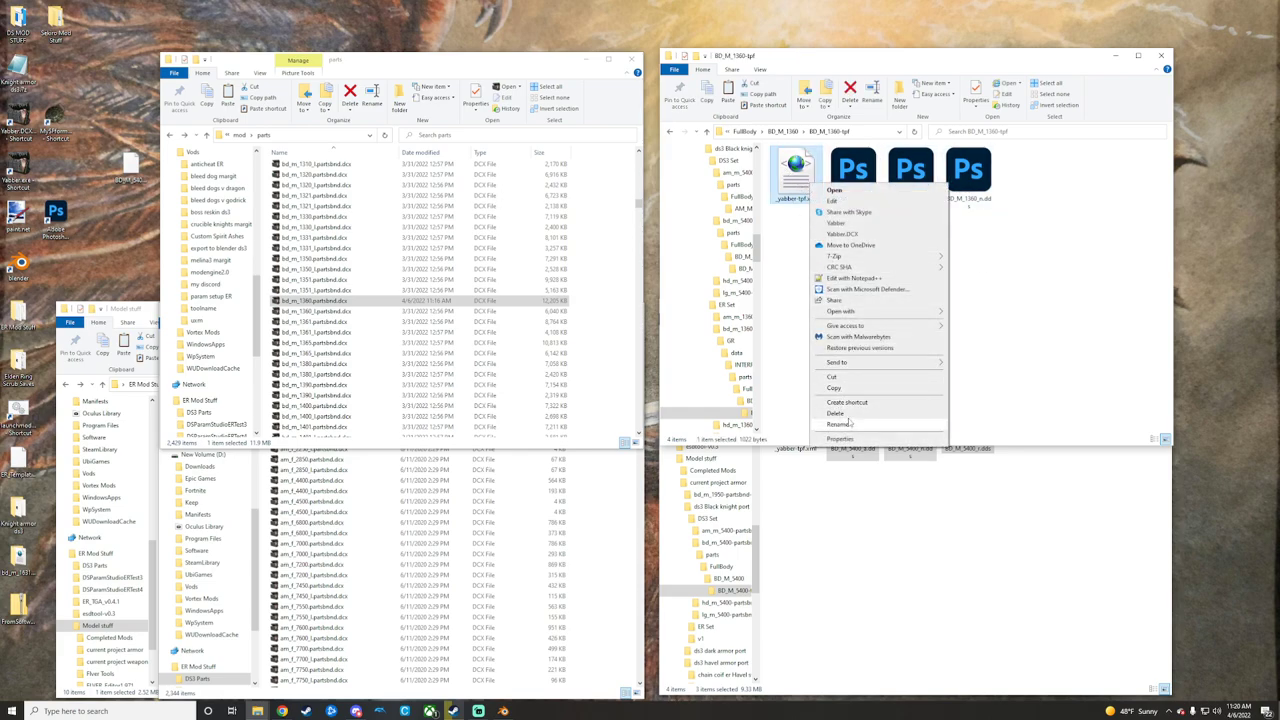
Edit the _witchy-tpf.xml list in Notepad++ so its entries name the renamed textures.
click(830, 200)
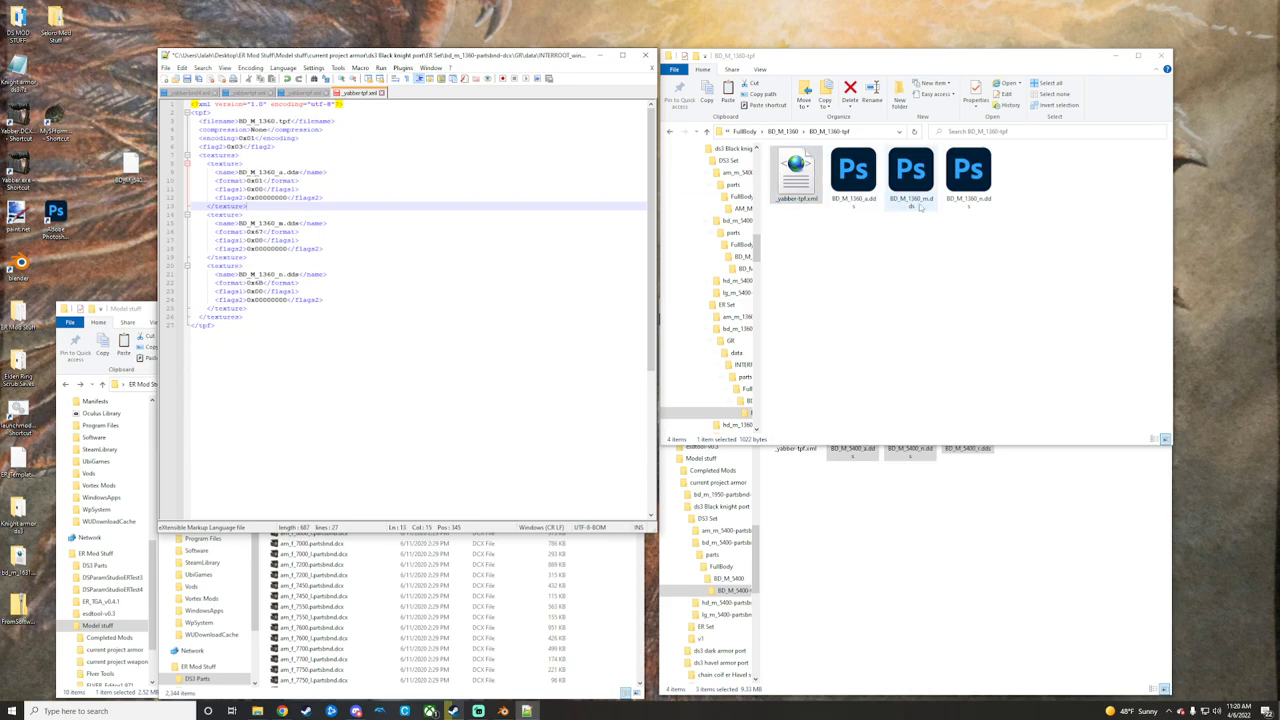
click(166, 68)
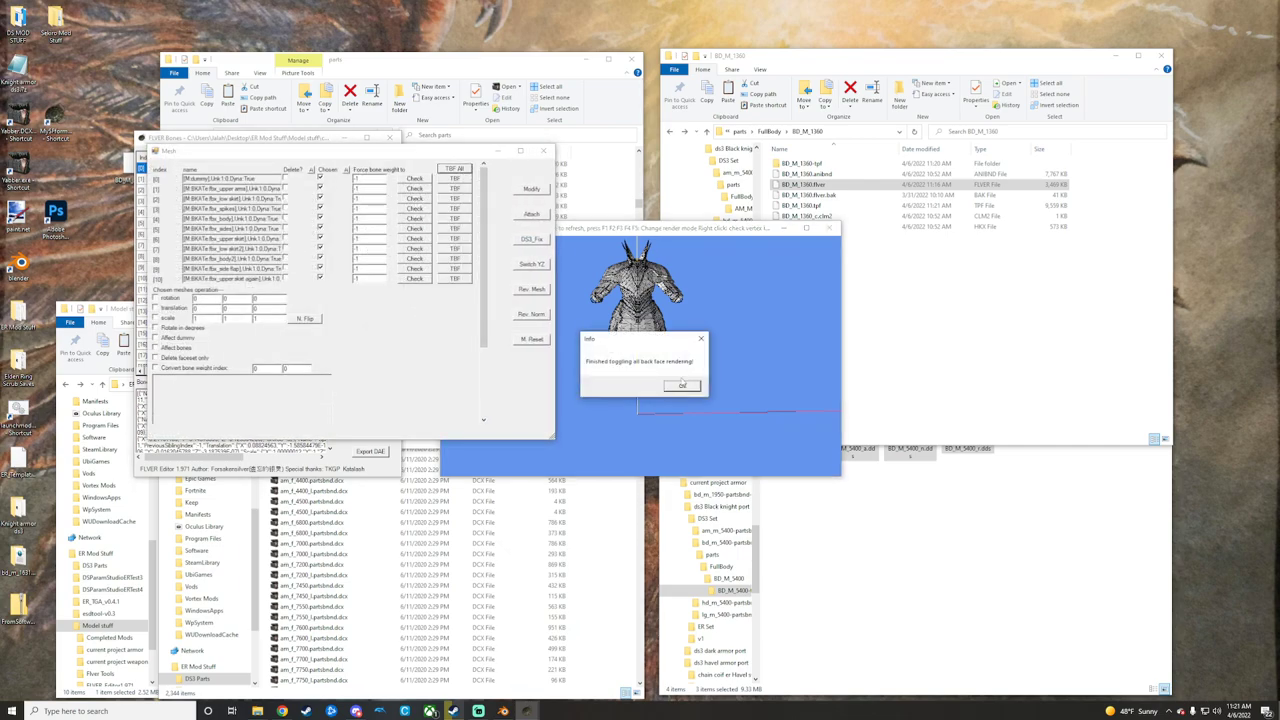
Dismiss the information messages and close the Mesh window, returning to the Bones list.
click(684, 384)
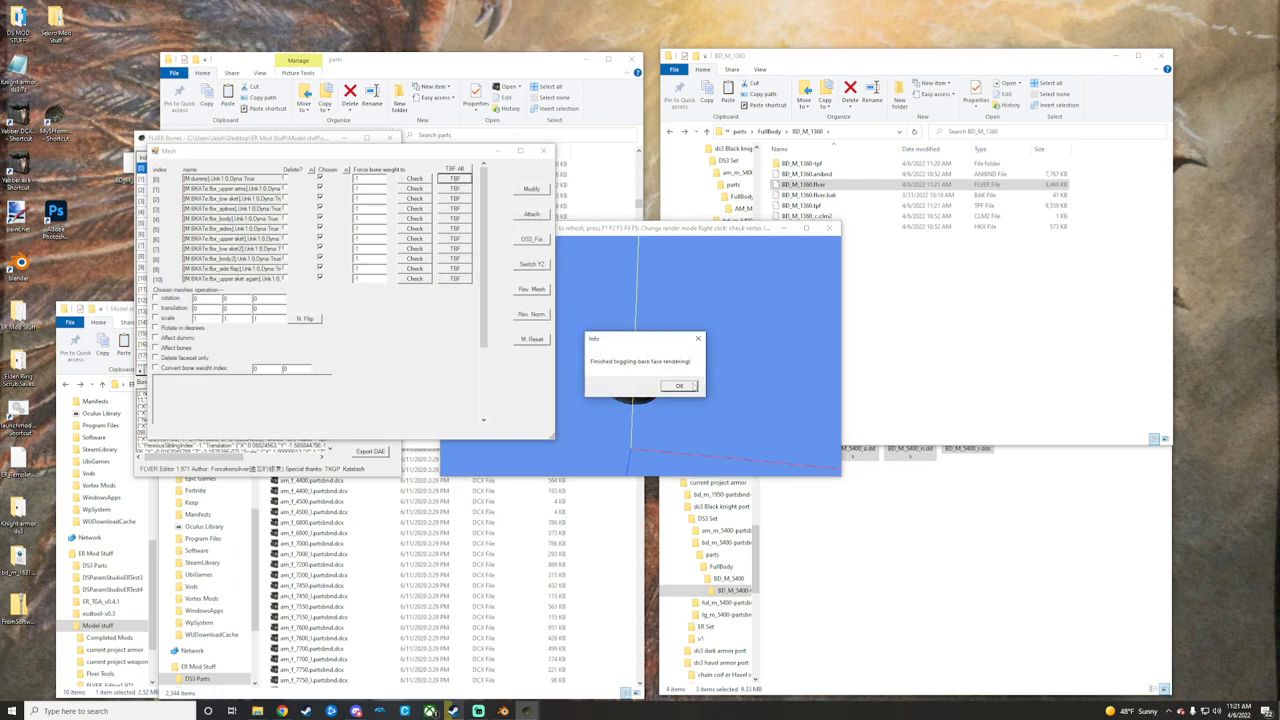
click(678, 386)
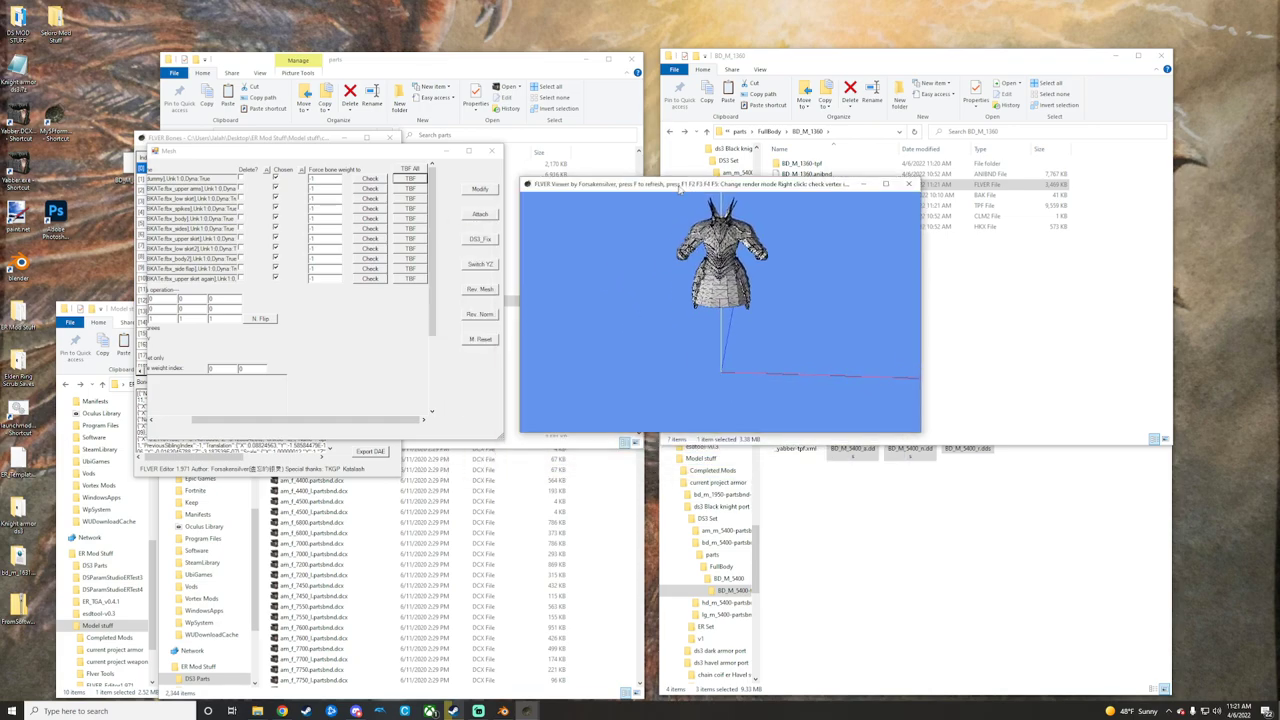
click(480, 188)
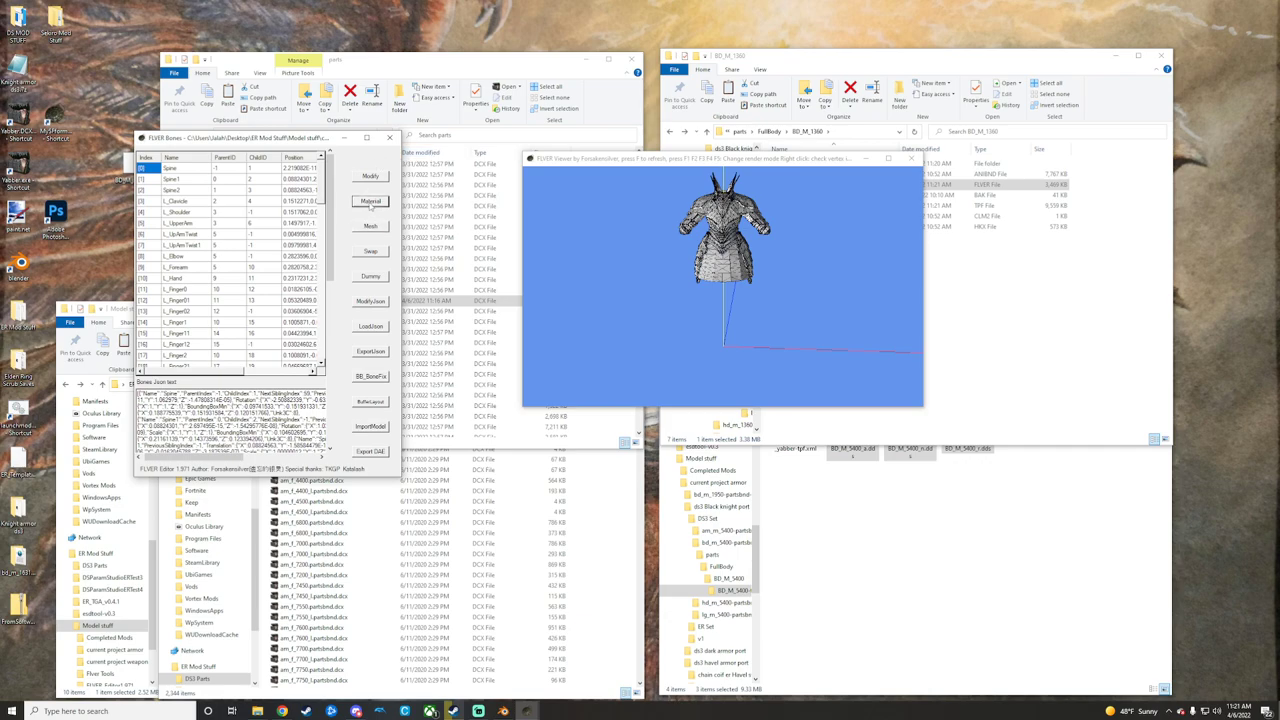
Browse the first material to the FullBody/BD_M_1580 texture folder and pick its albedo texture.
click(370, 200)
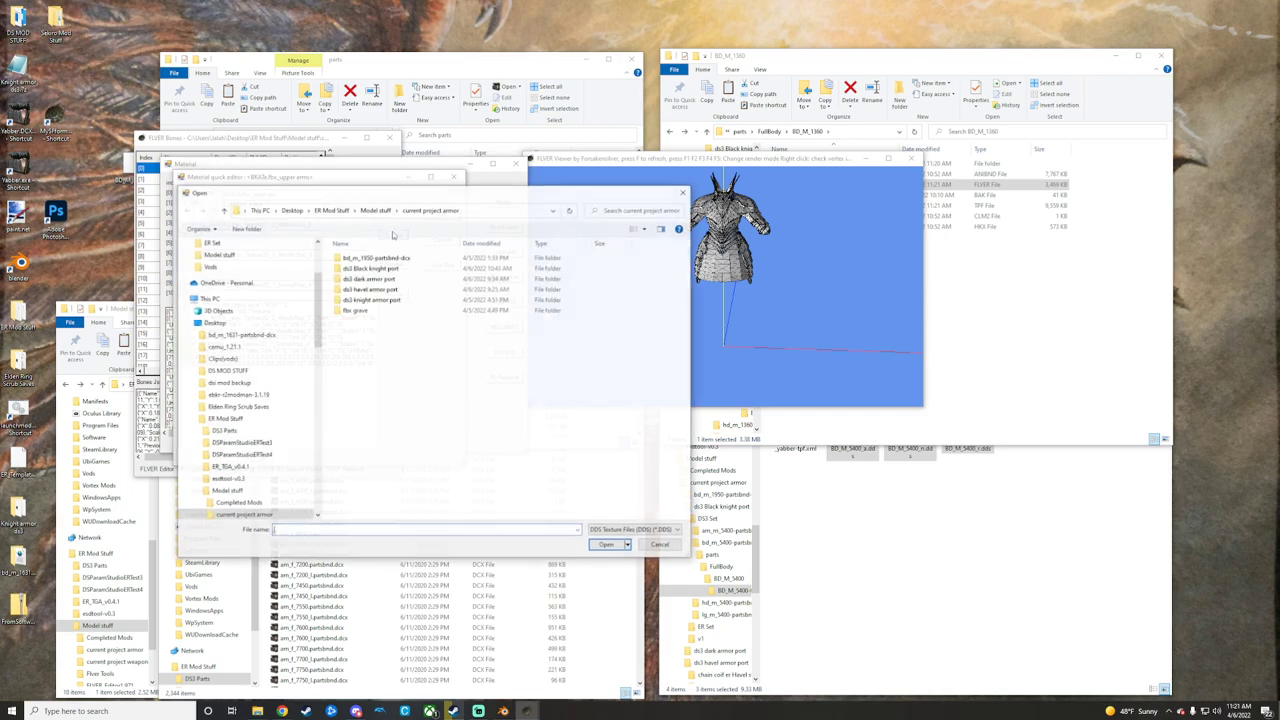
double_click(372, 268)
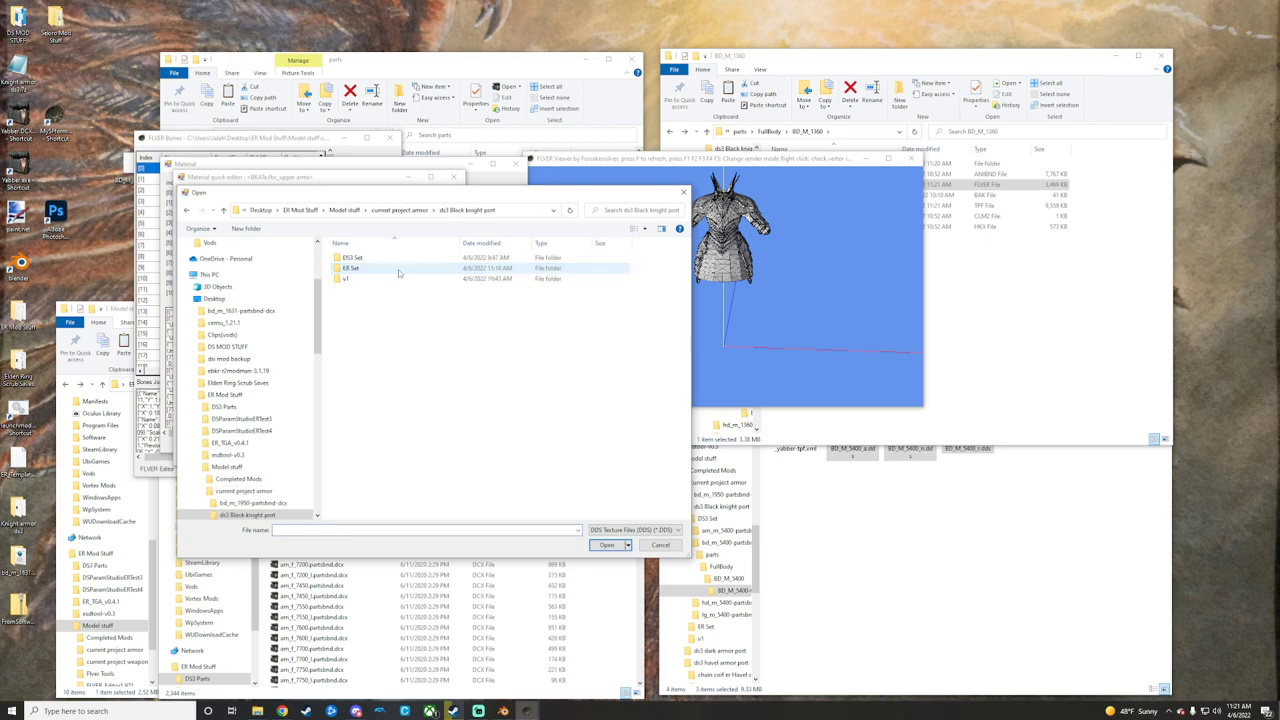
mouse_move(352, 268)
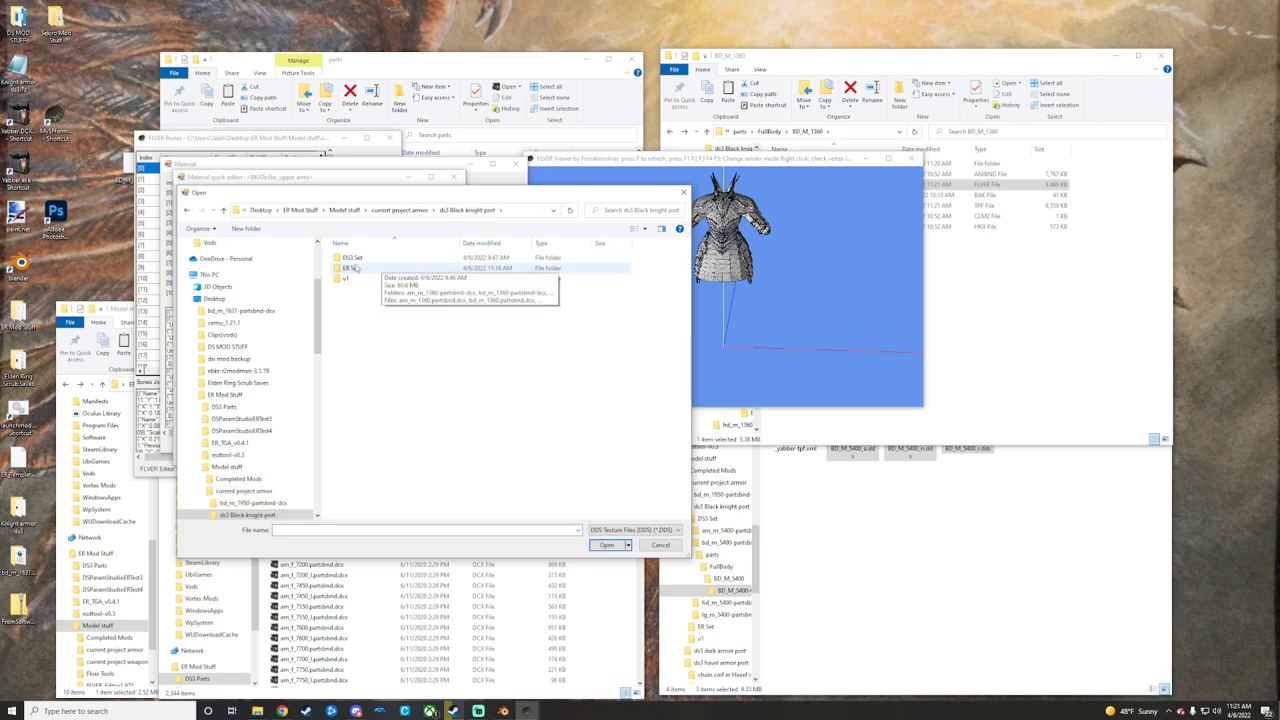
double_click(354, 256)
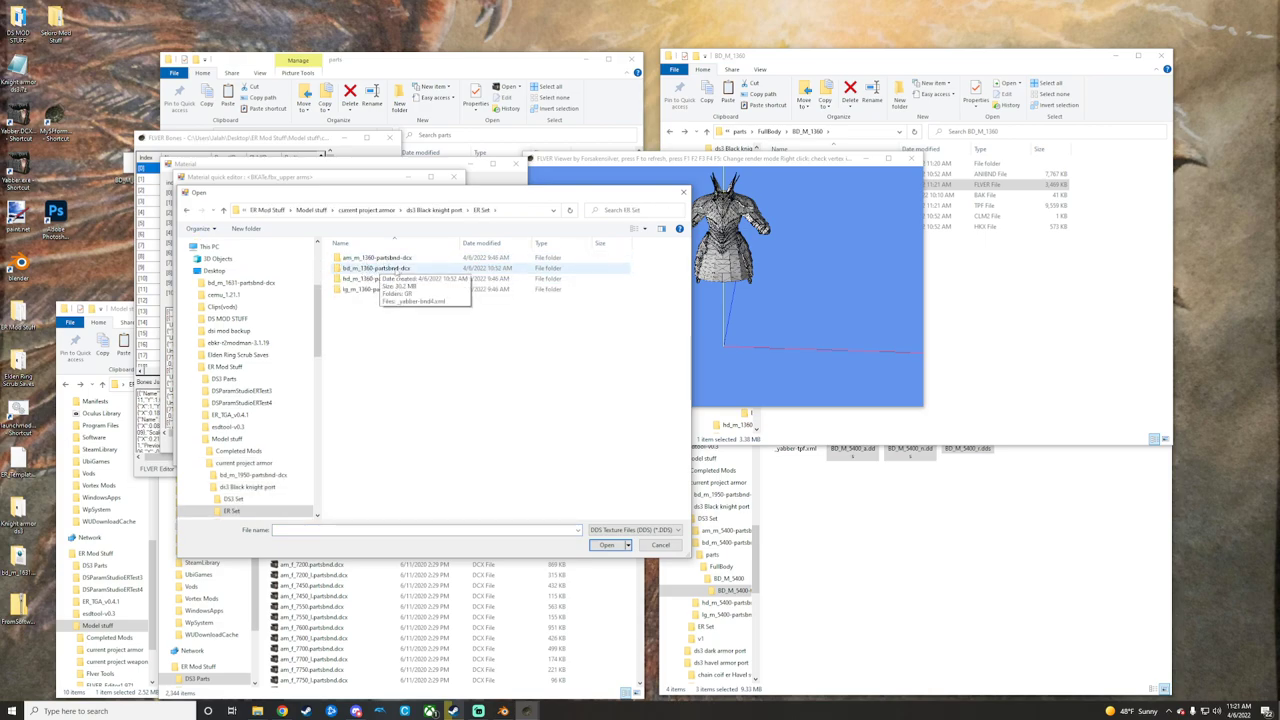
double_click(376, 268)
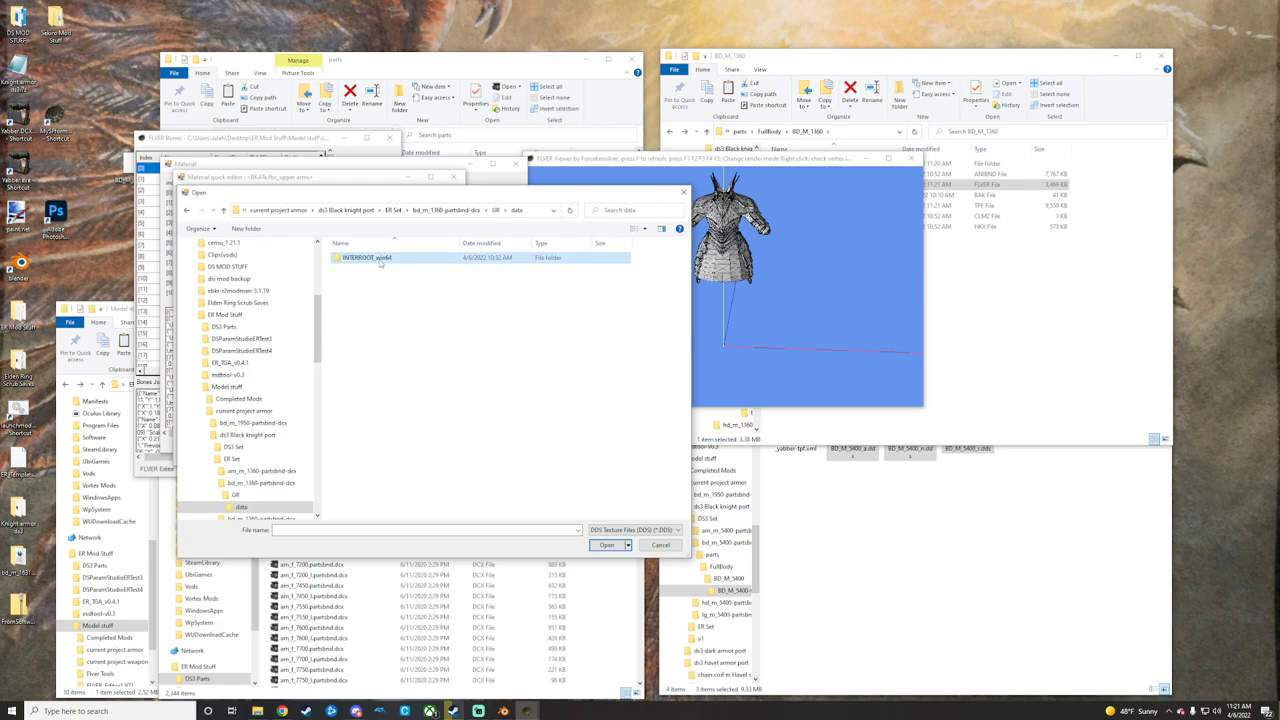
double_click(366, 258)
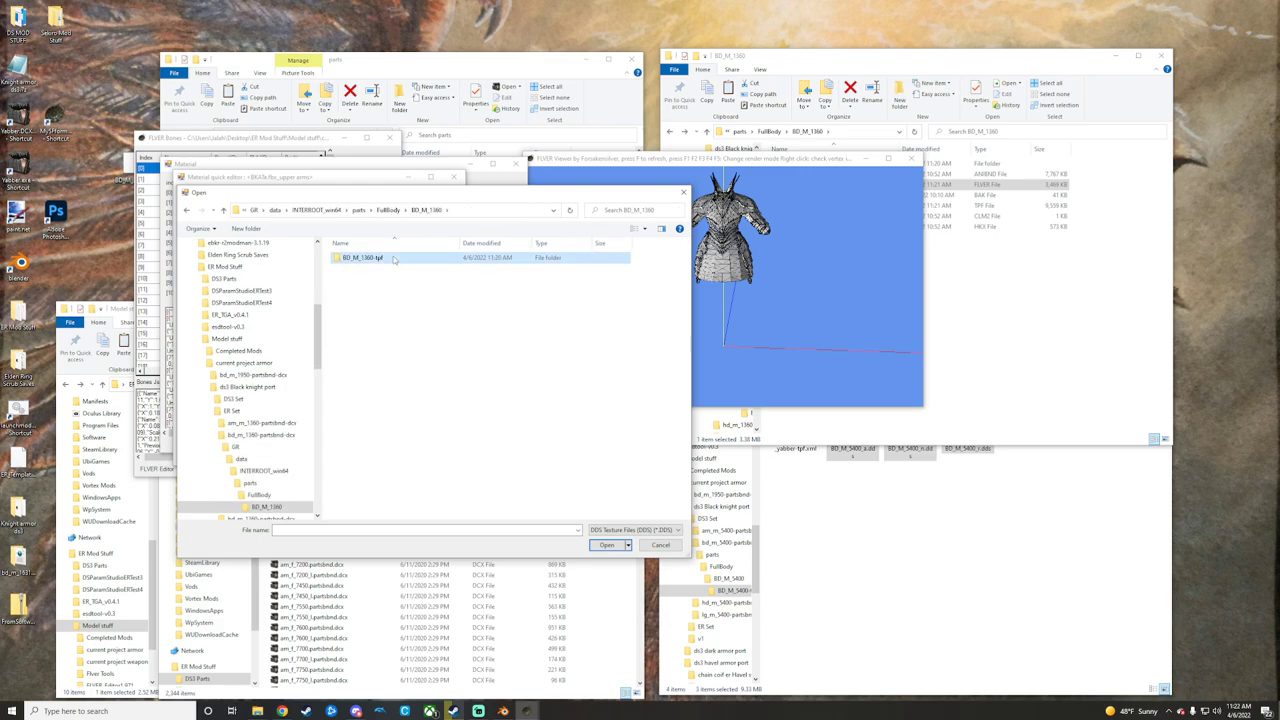
double_click(364, 256)
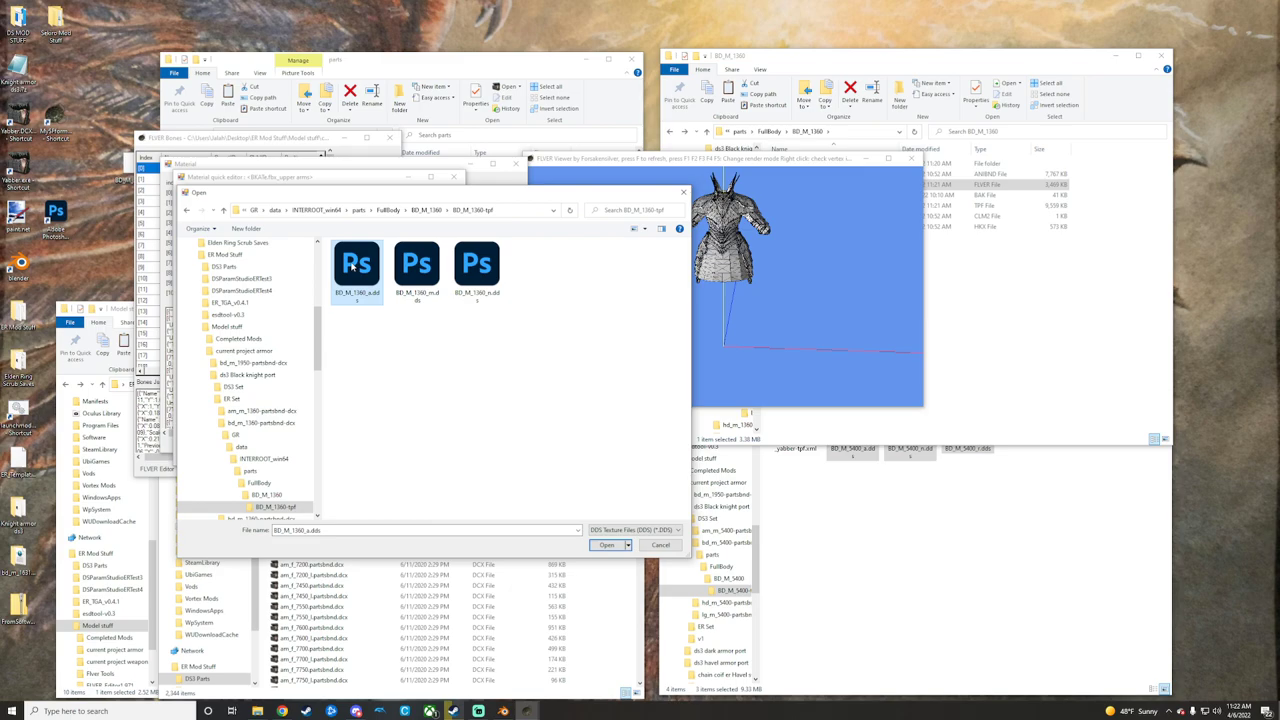
mouse_move(492, 436)
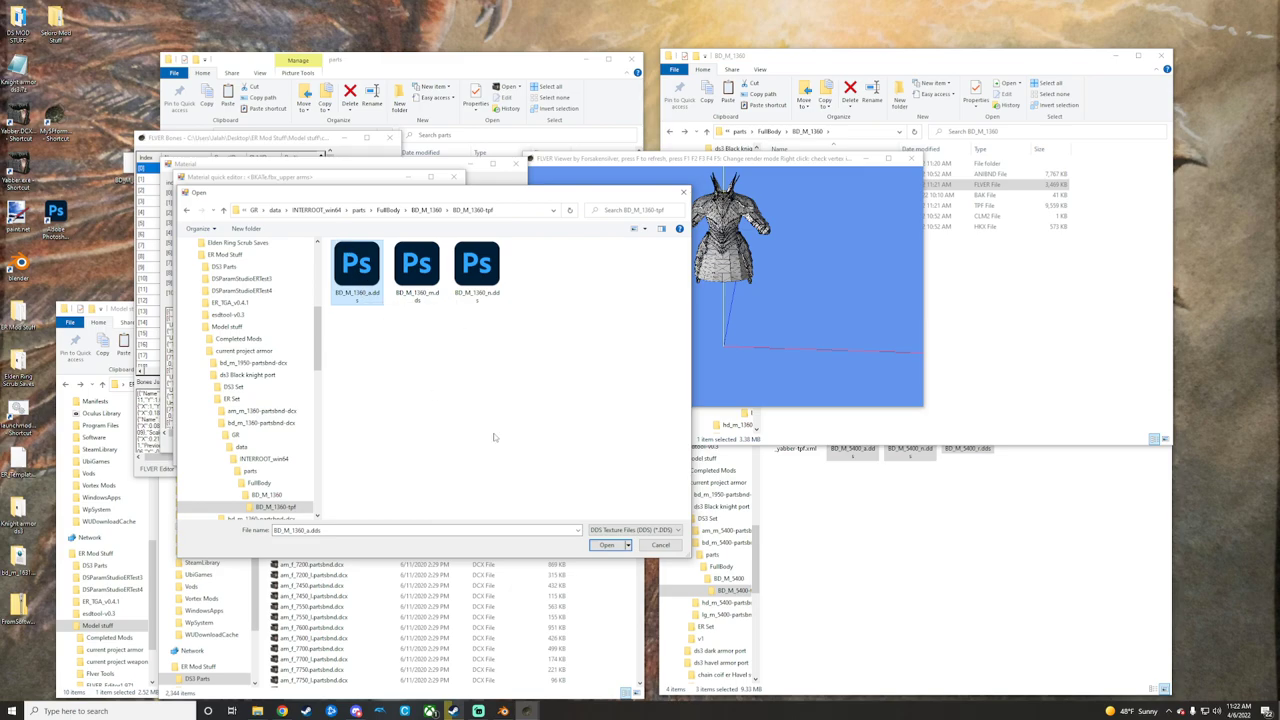
click(416, 264)
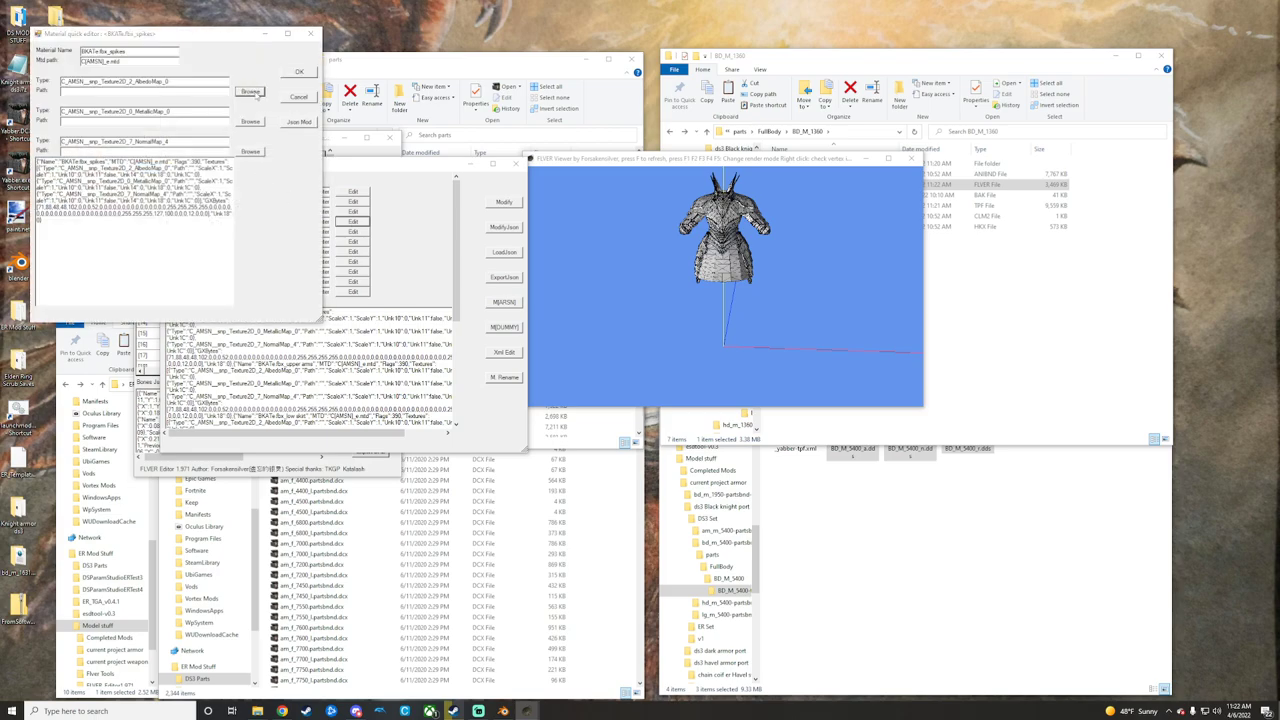
Assign the remaining metallic and normal textures and confirm the paths for each material.
click(252, 92)
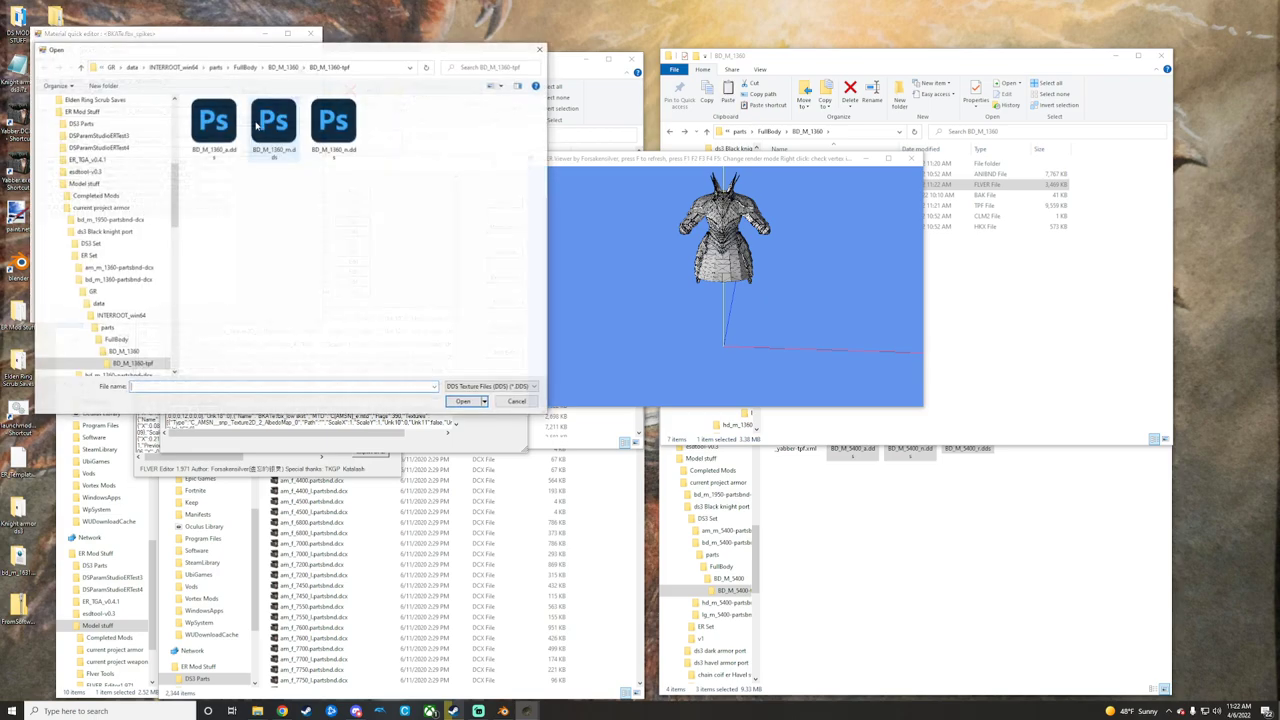
click(334, 124)
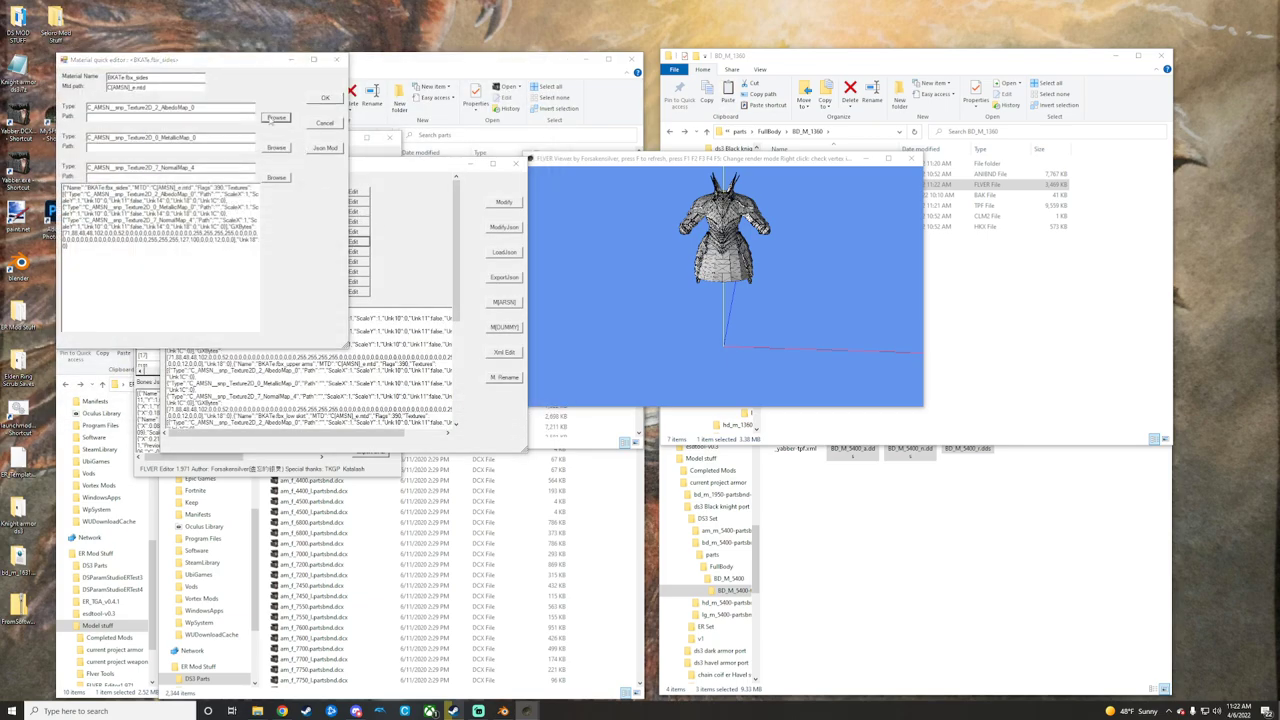
click(276, 116)
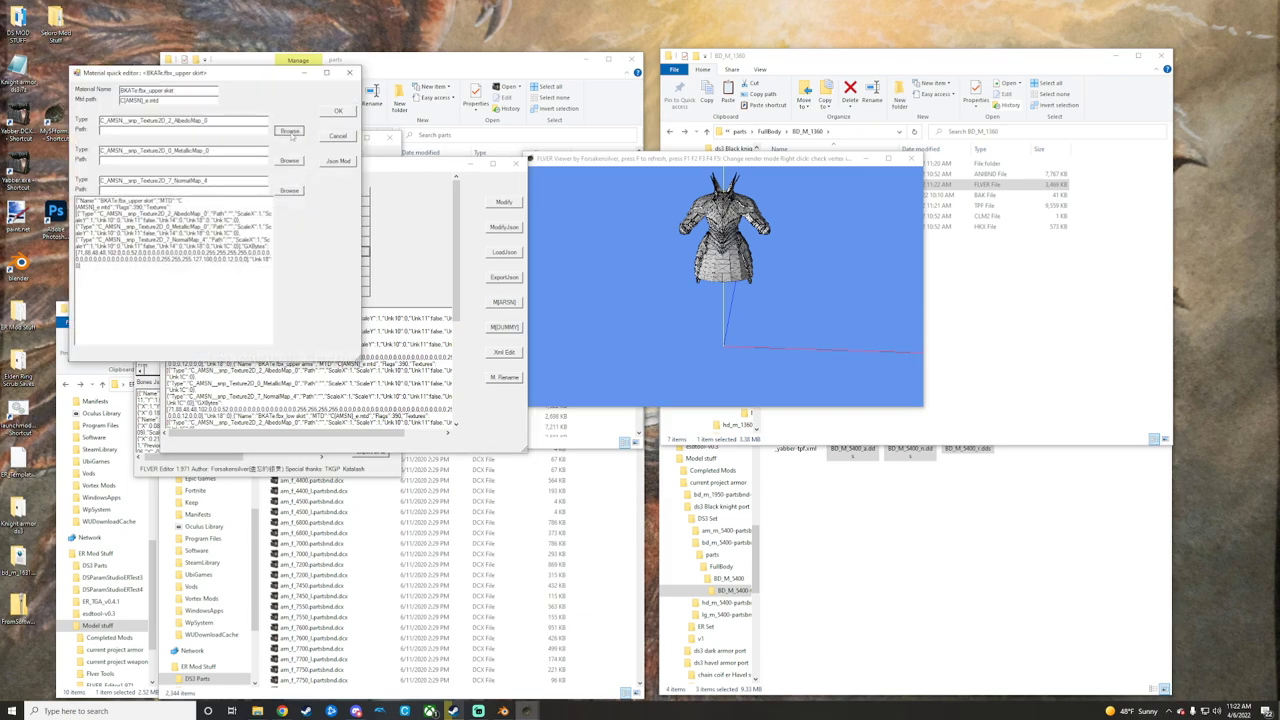
click(290, 132)
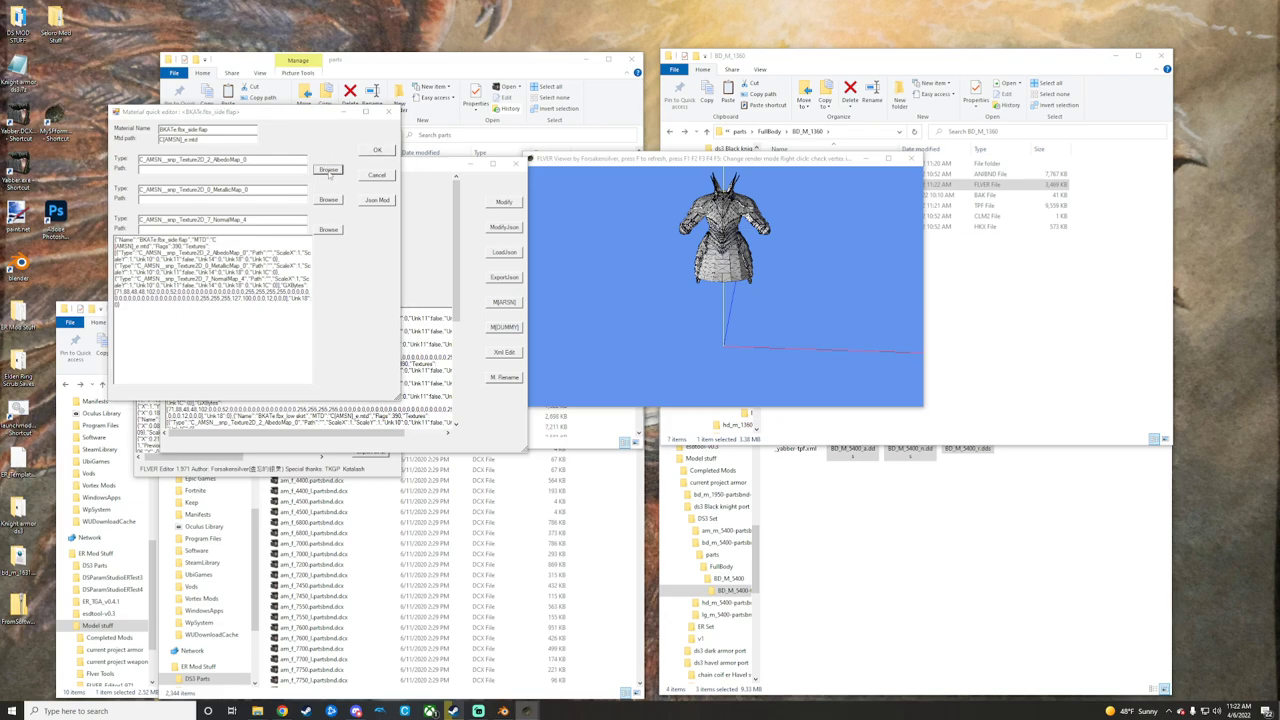
click(328, 168)
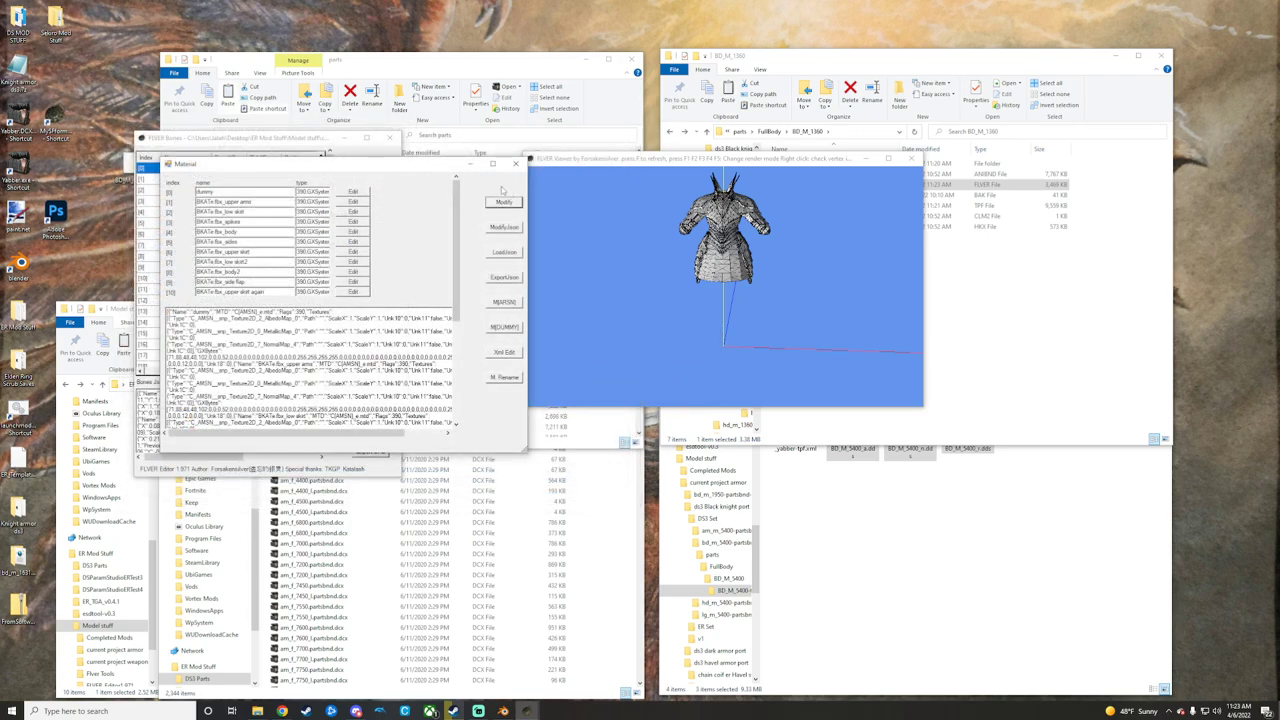
Apply the material changes with Modify, acknowledge completion and save the FLVER.
click(368, 176)
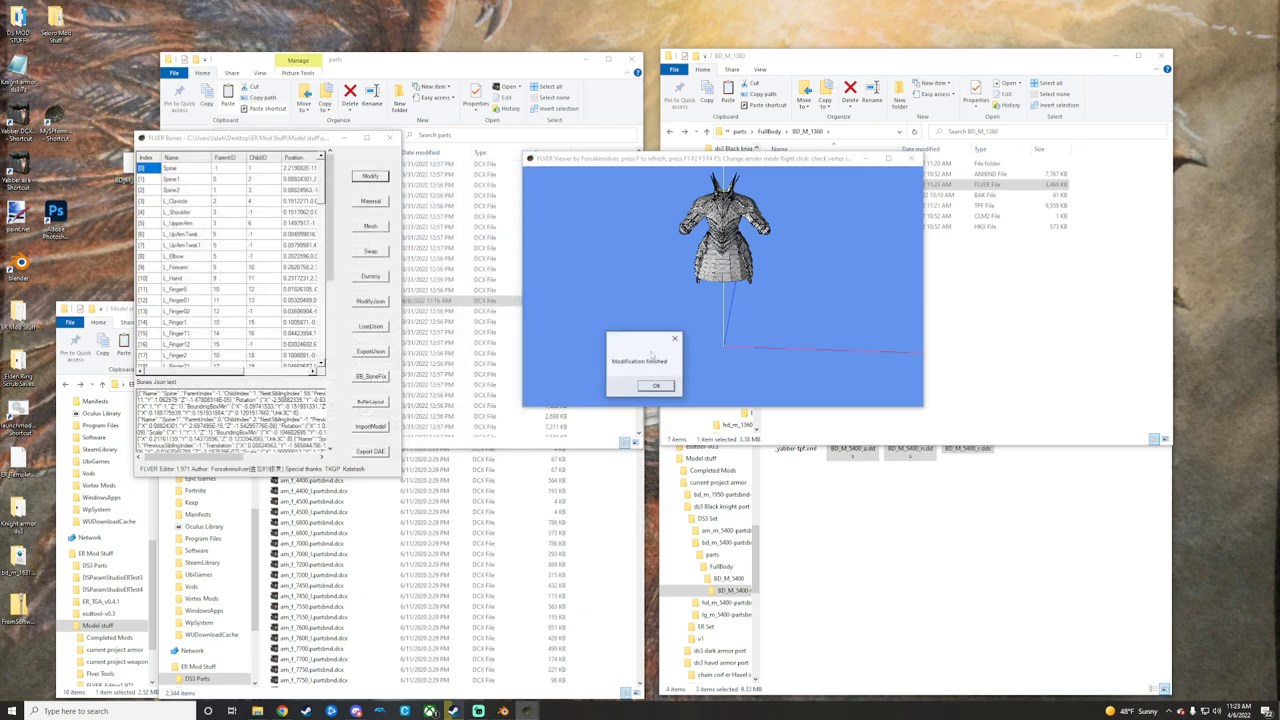
click(656, 386)
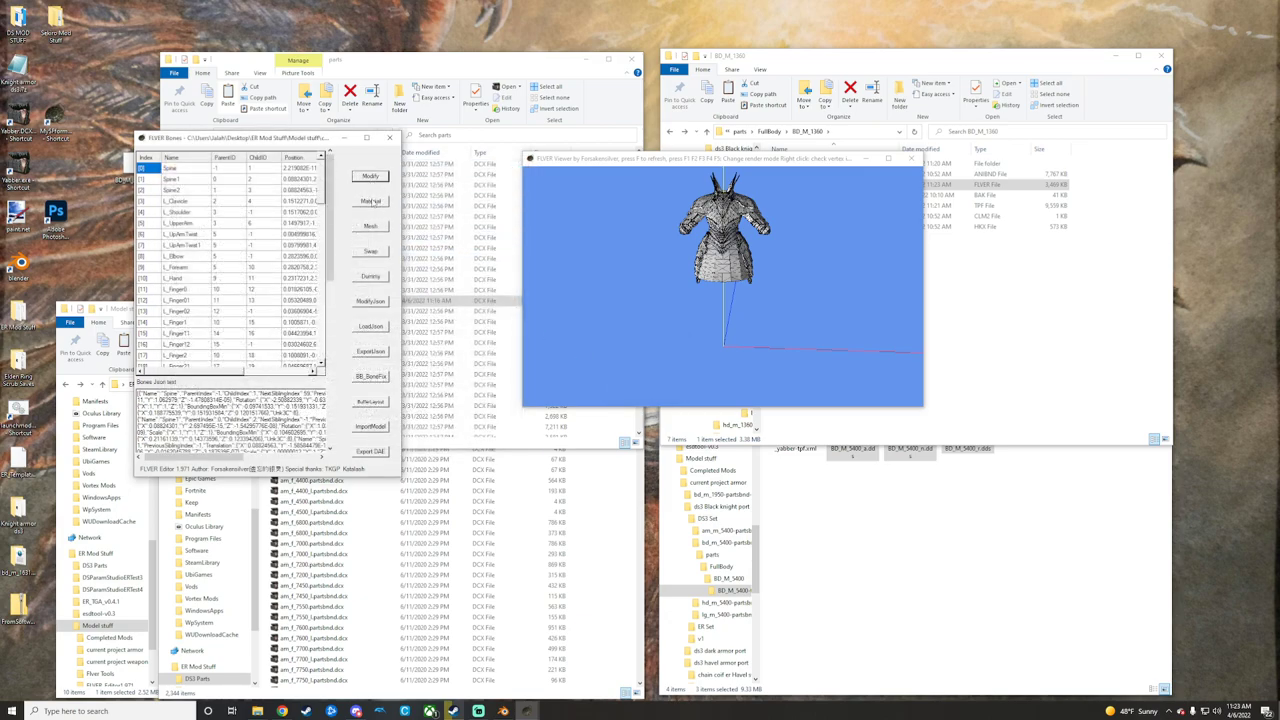
click(370, 224)
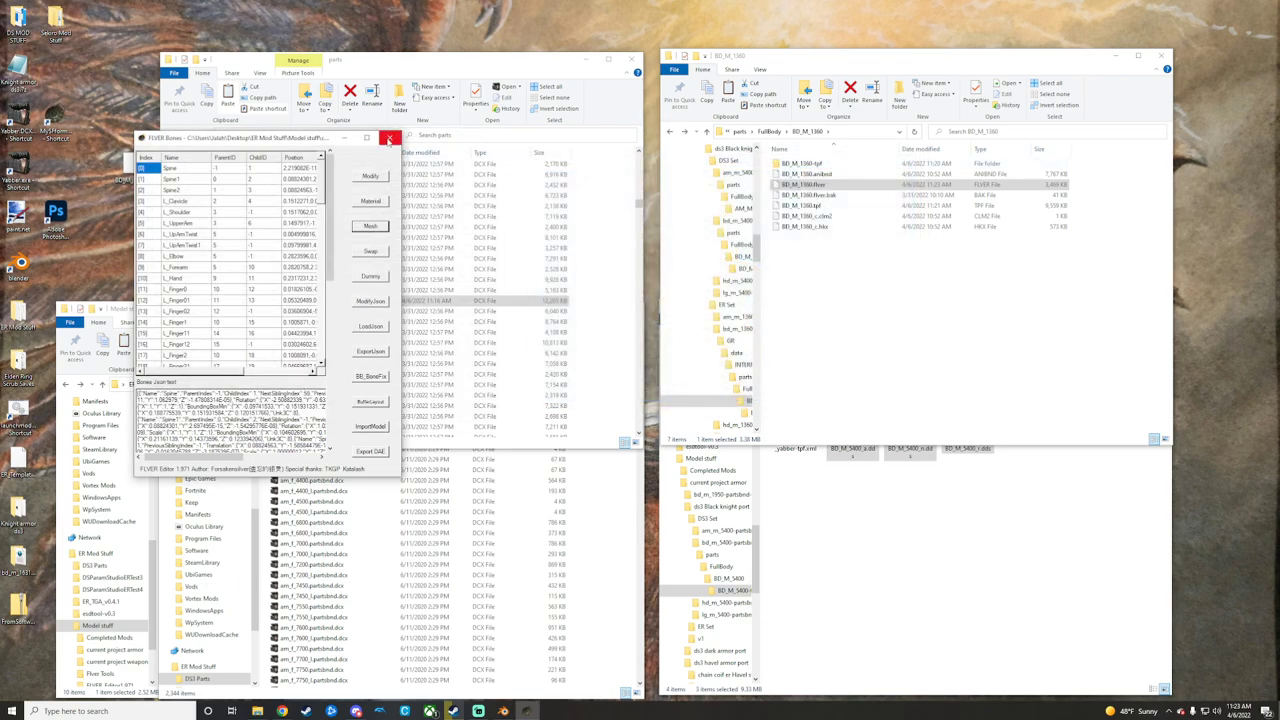
Repack the unpacked partsbnd folder into its archive with WitchyBND.
click(390, 138)
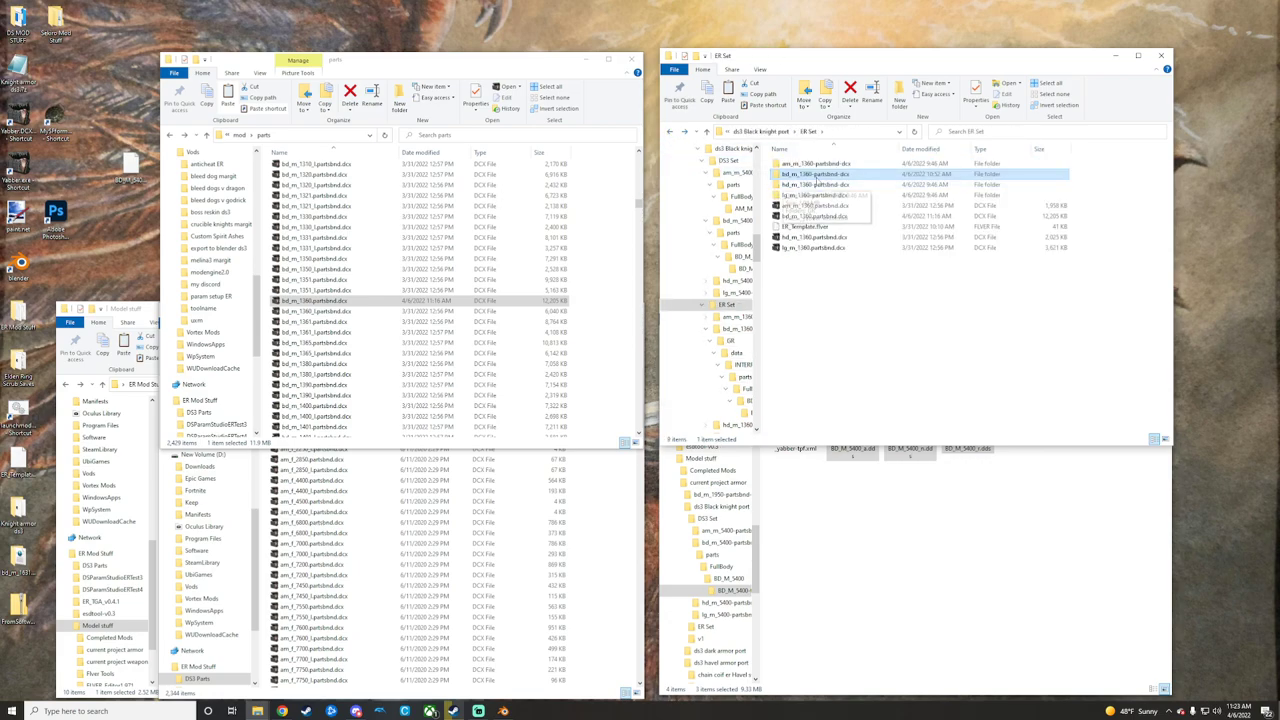
right_click(816, 216)
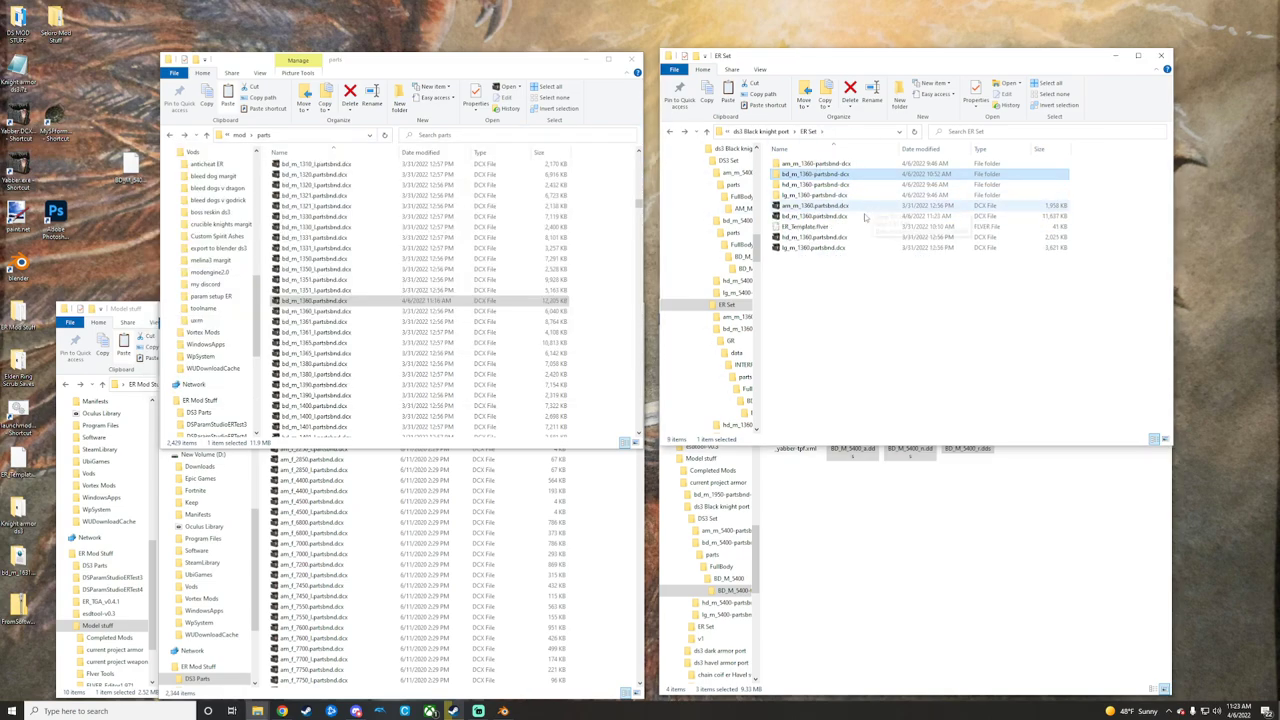
right_click(814, 216)
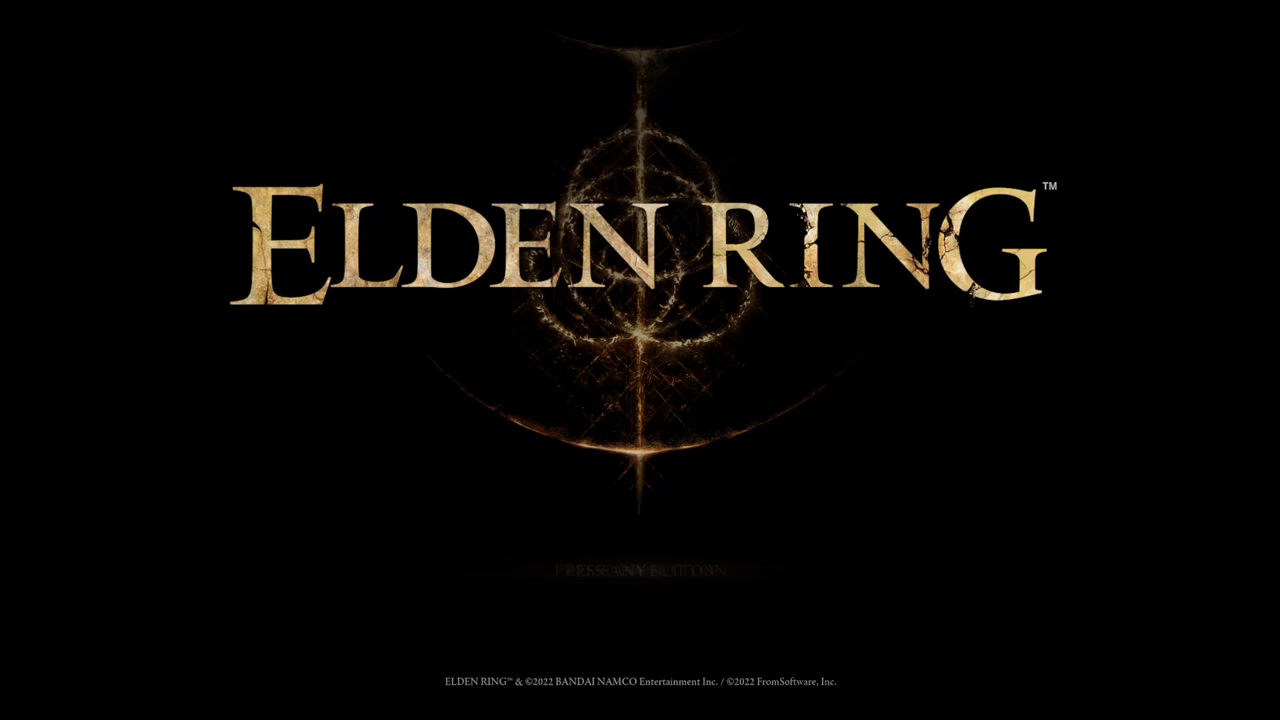
Skip the title screen and load the save showing the character in the converted armor.
key(enter)
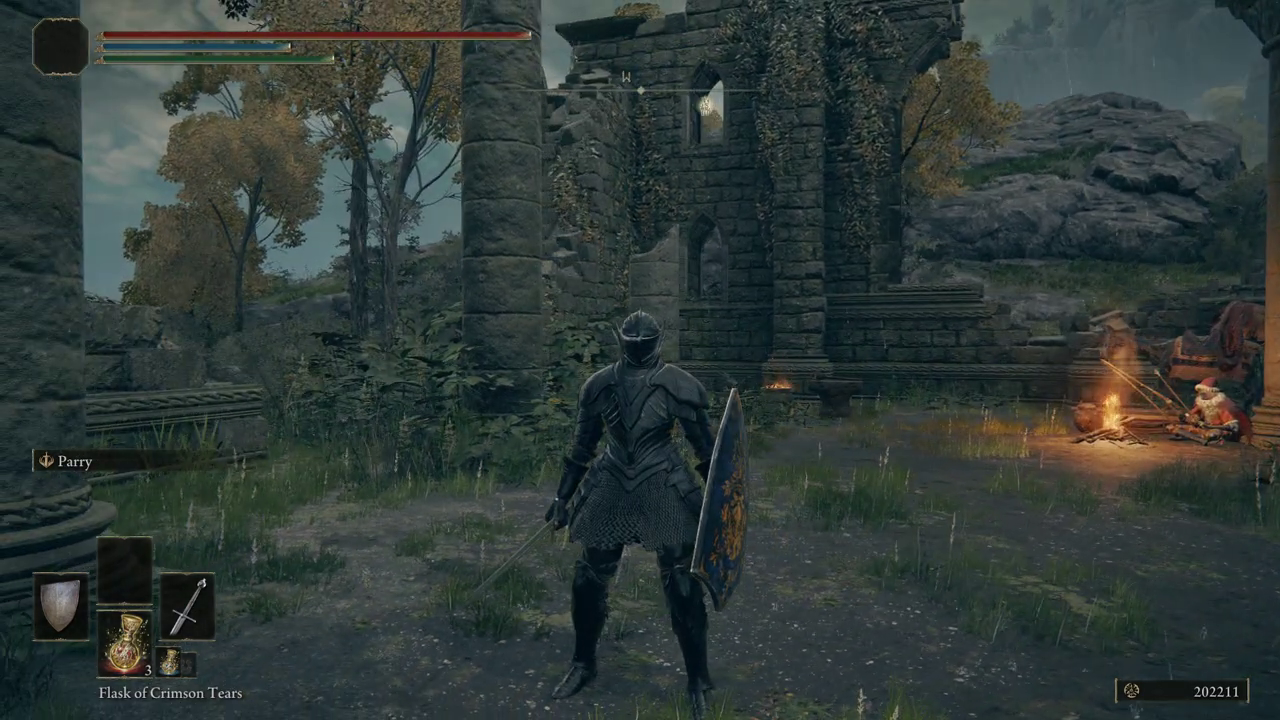
mouse_move(640, 360)
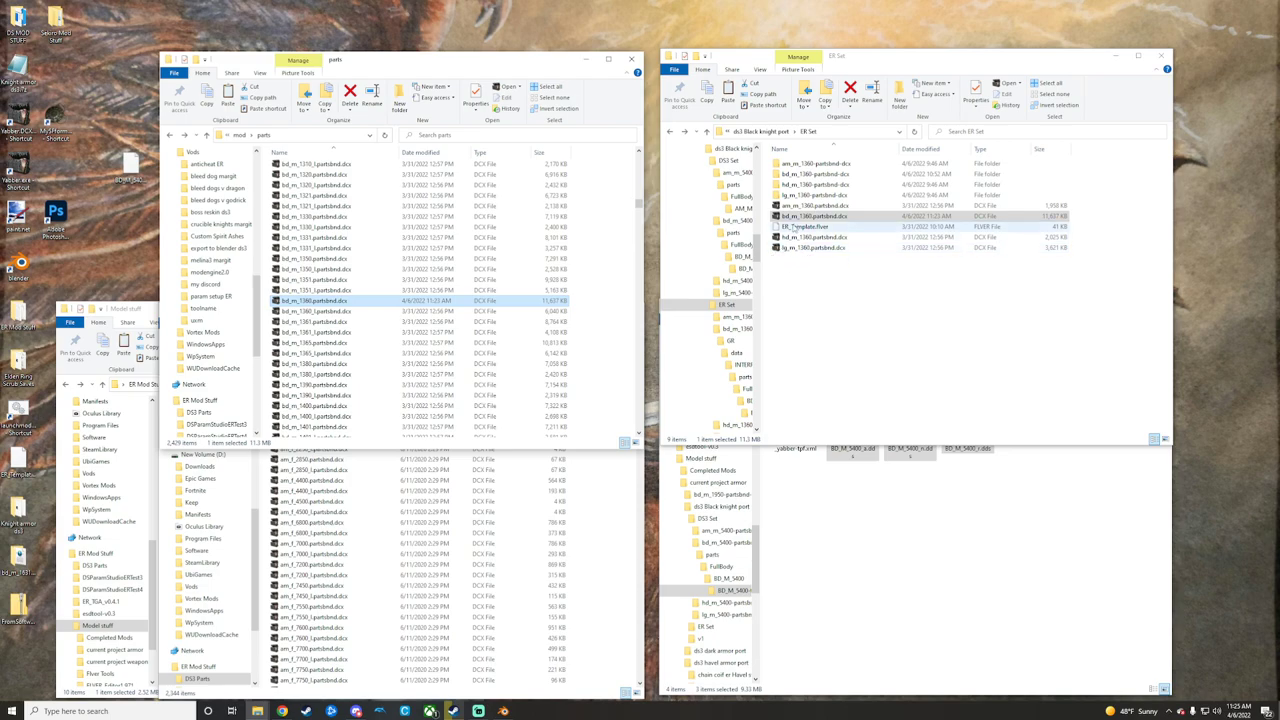
click(816, 216)
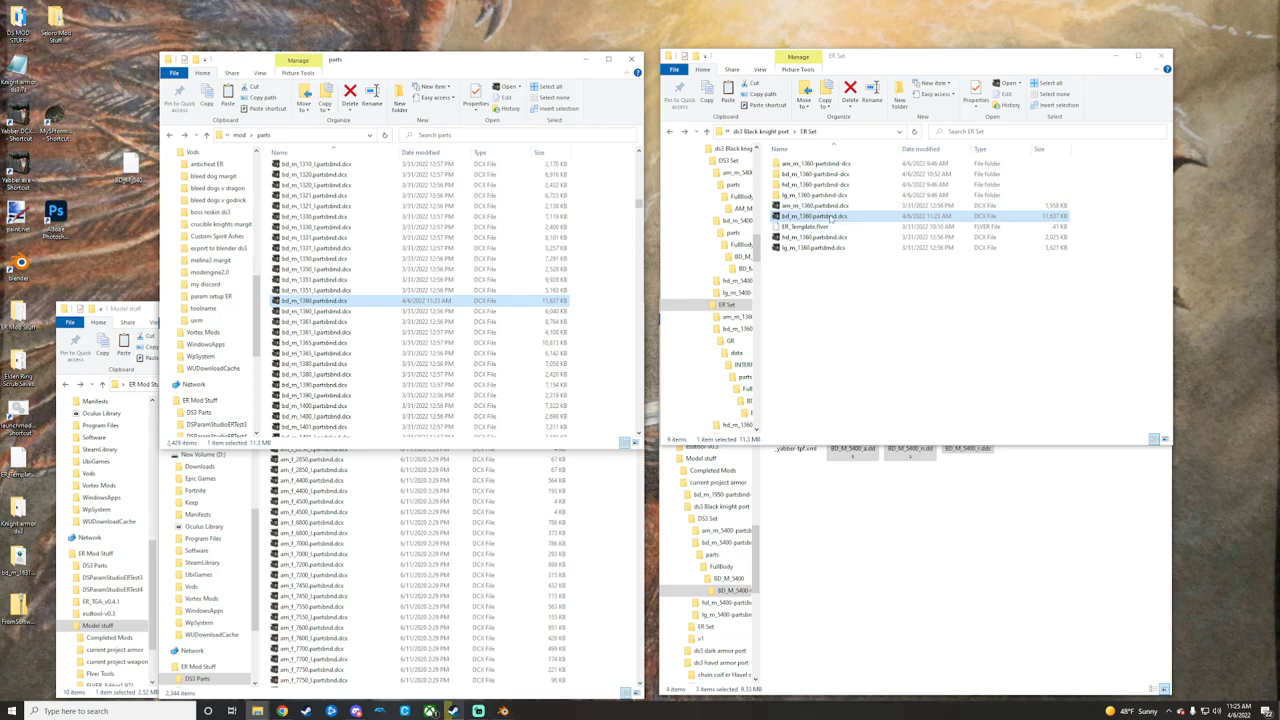